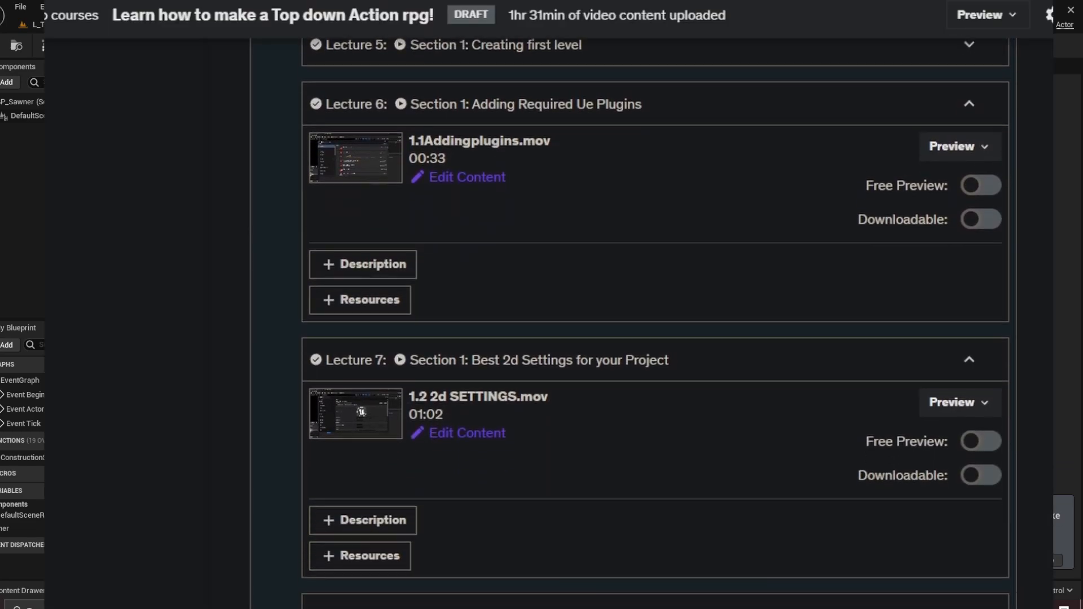
# - Scroll down through the Udemy course's list of uploaded lectures
pyautogui.scroll(-3)
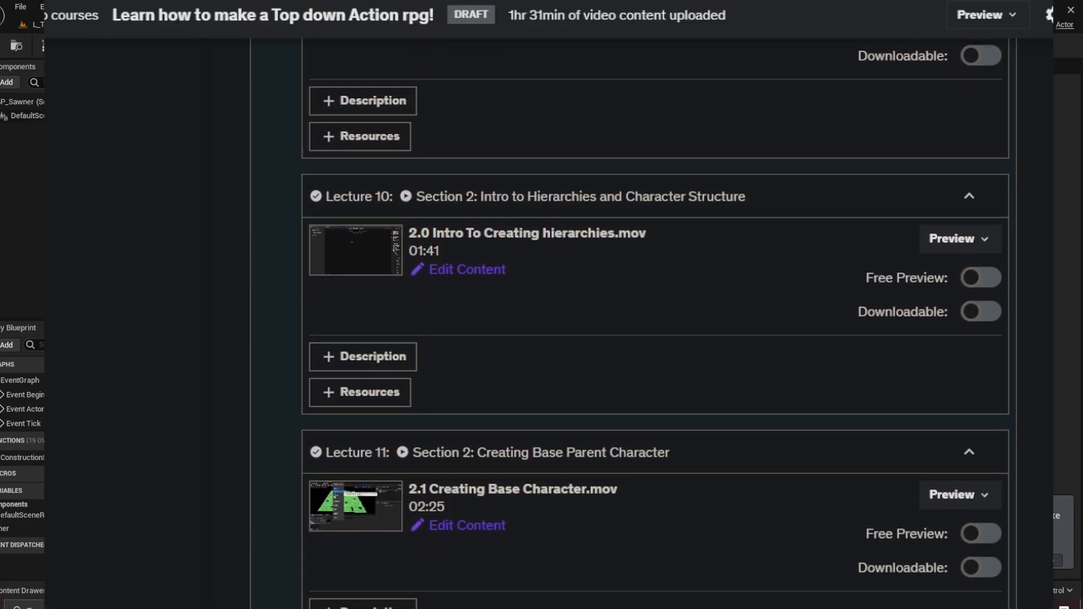
pyautogui.scroll(-3)
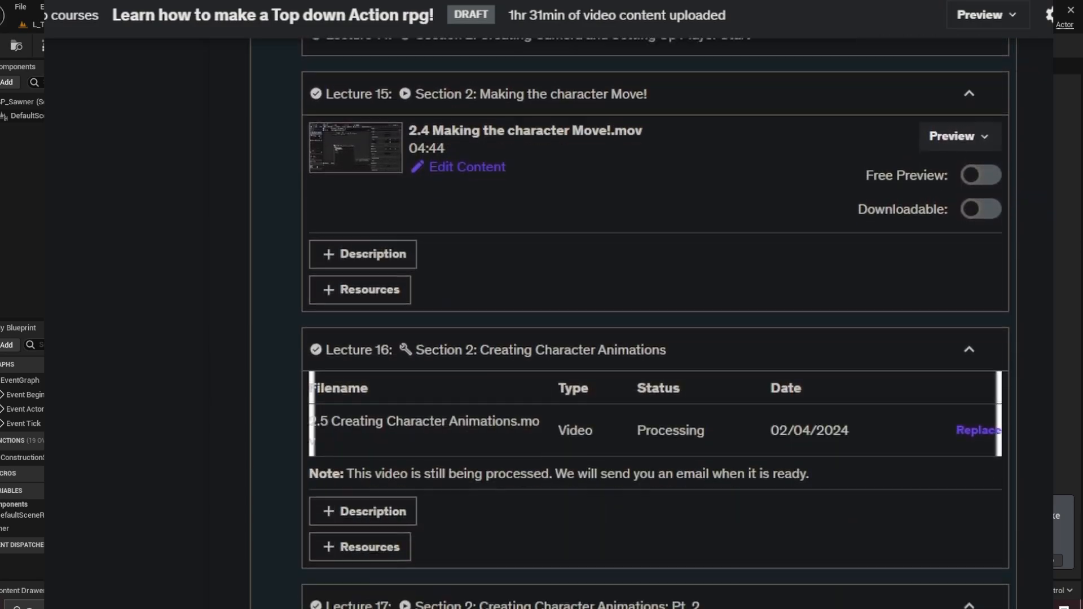
pyautogui.scroll(-3)
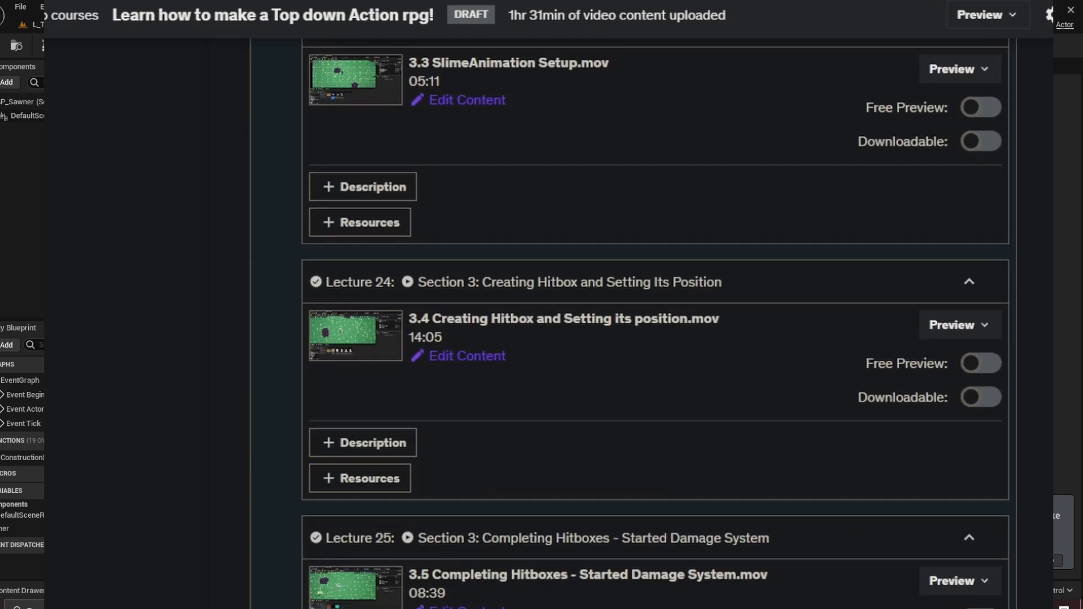
pyautogui.scroll(-3)
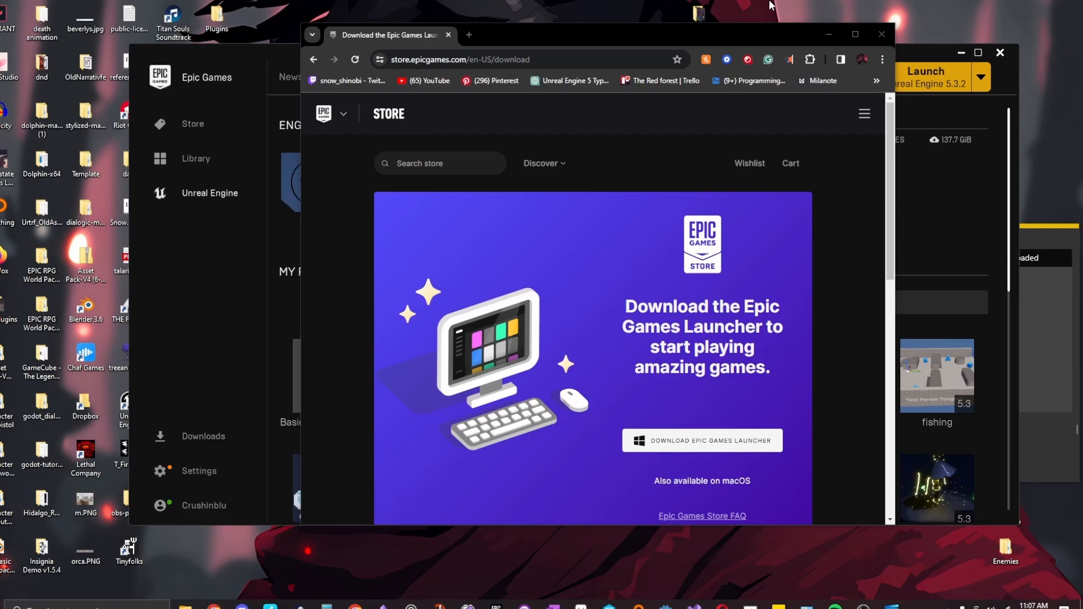
# - Maximize the Chrome window and select the store.epicgames.com download page address
pyautogui.click(855, 34)
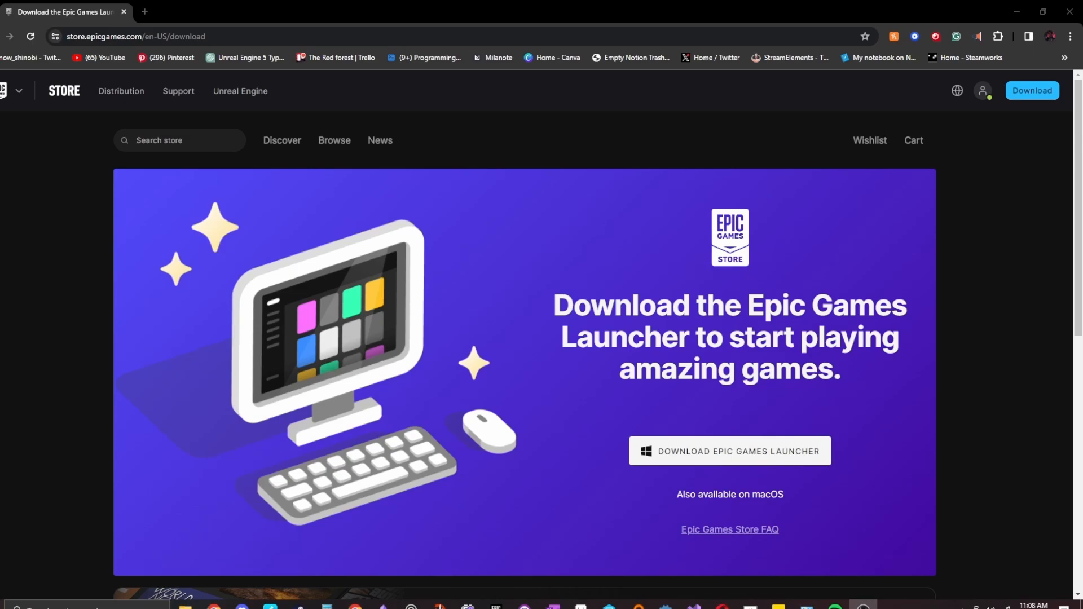
pyautogui.click(373, 36)
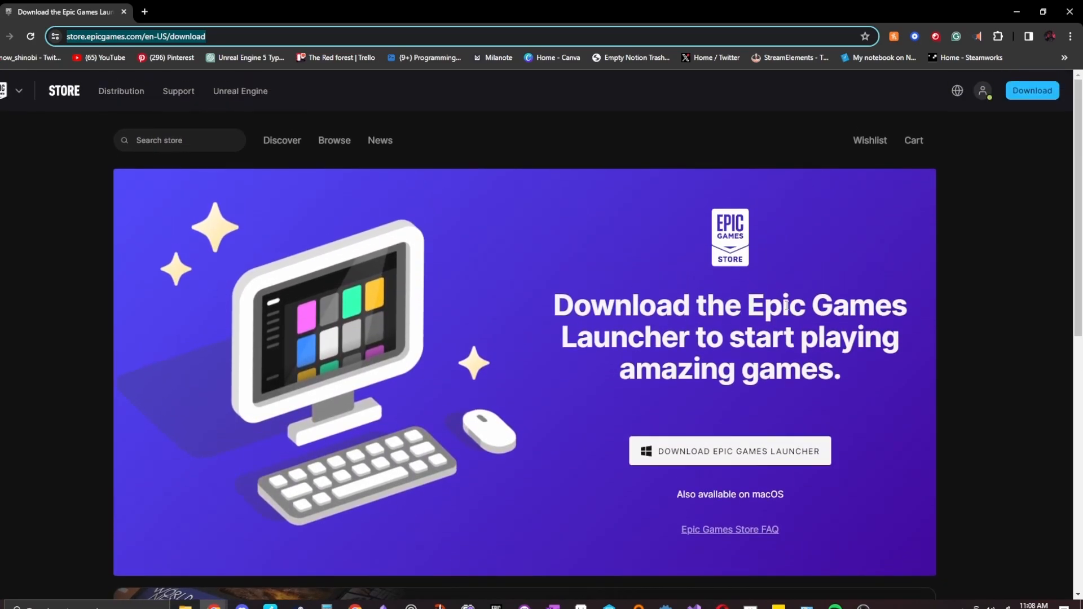
pyautogui.moveTo(886, 408)
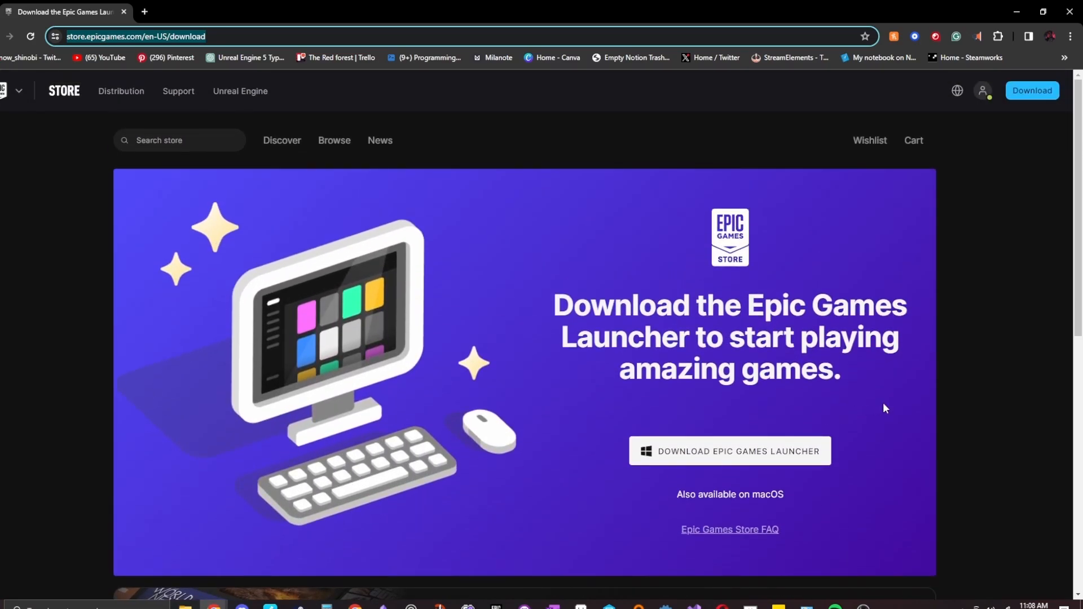
pyautogui.scroll(-3)
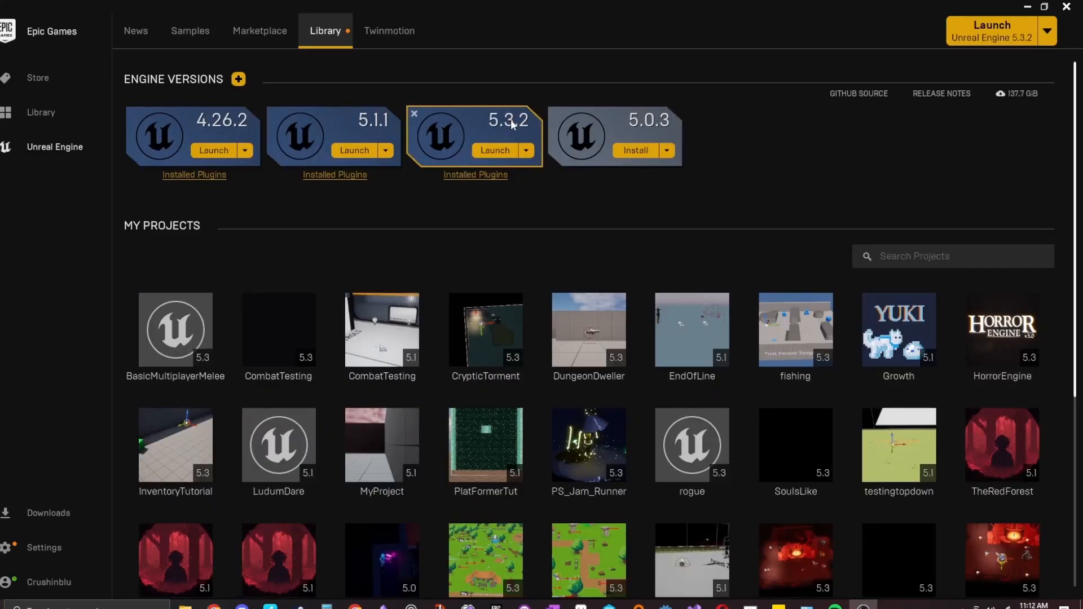
pyautogui.moveTo(349, 83)
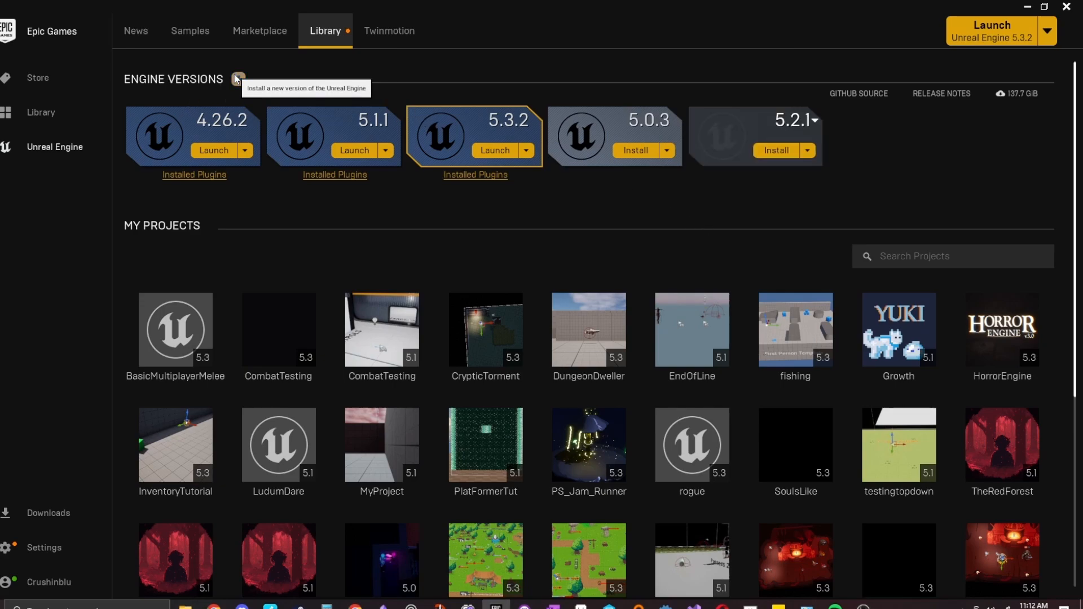
pyautogui.moveTo(46, 156)
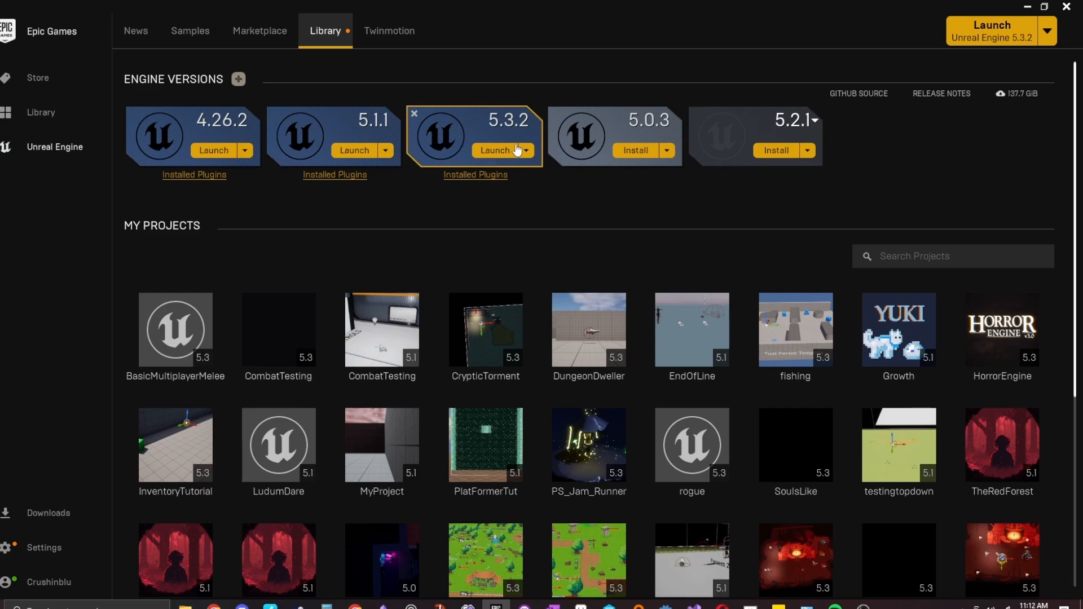
# - Open the Library's engine version list and scroll through the installable releases
pyautogui.click(814, 120)
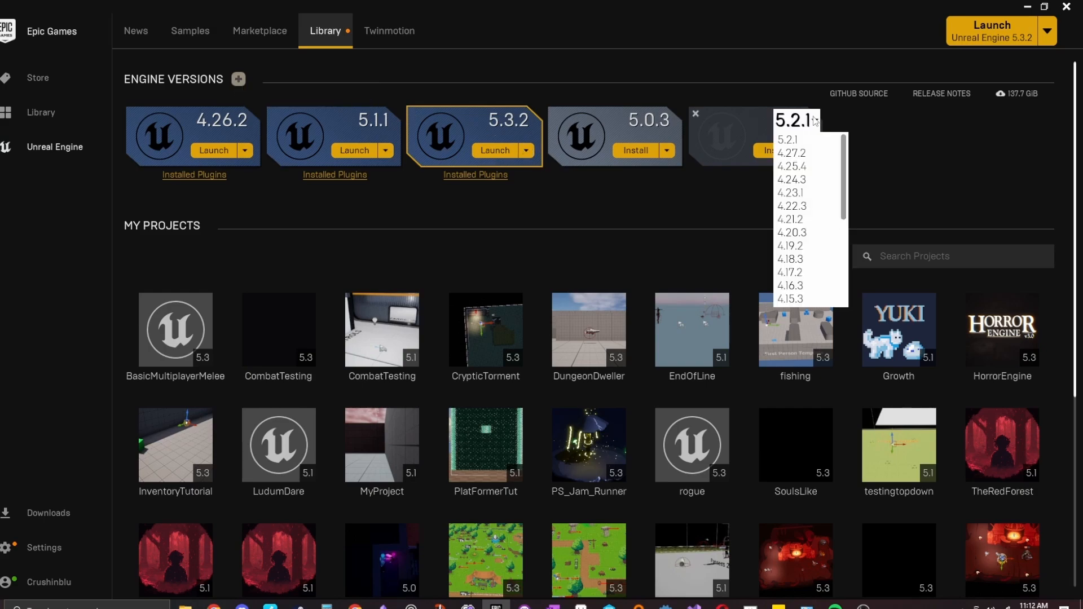
pyautogui.scroll(-3)
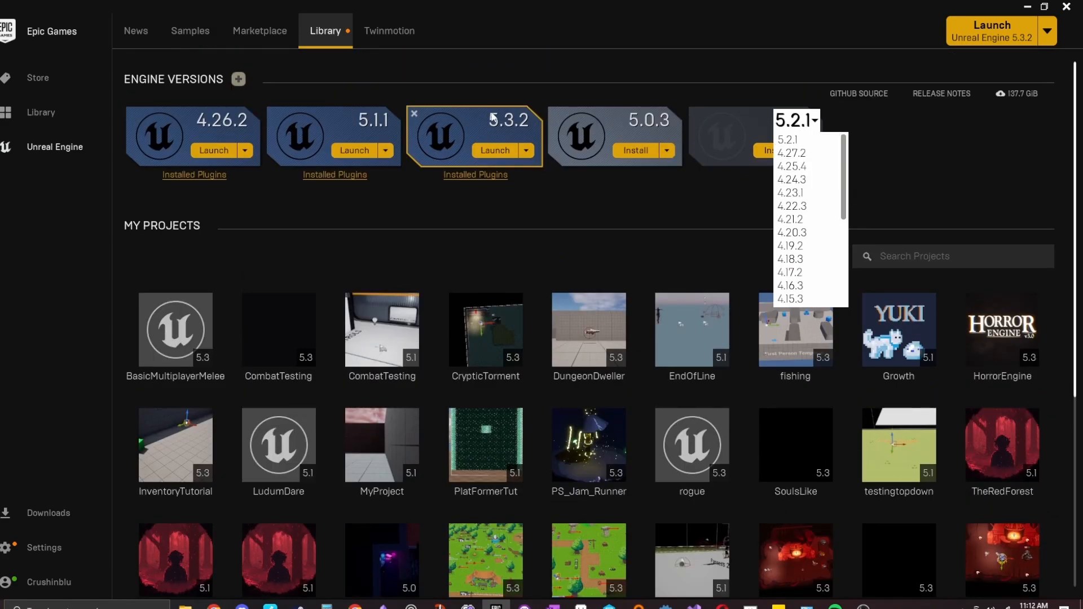
pyautogui.moveTo(521, 104)
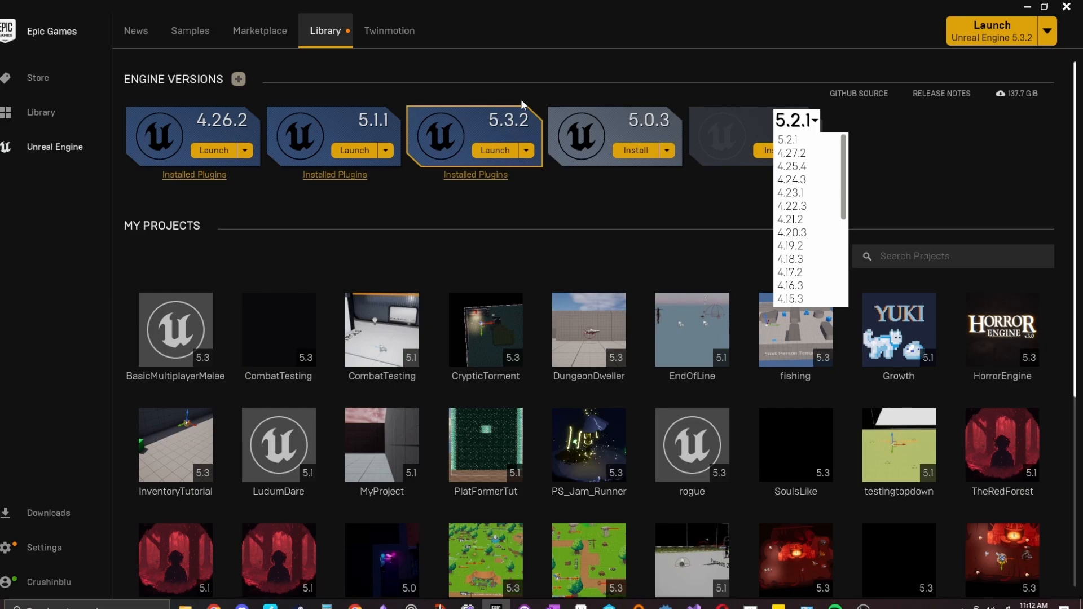
pyautogui.moveTo(503, 136)
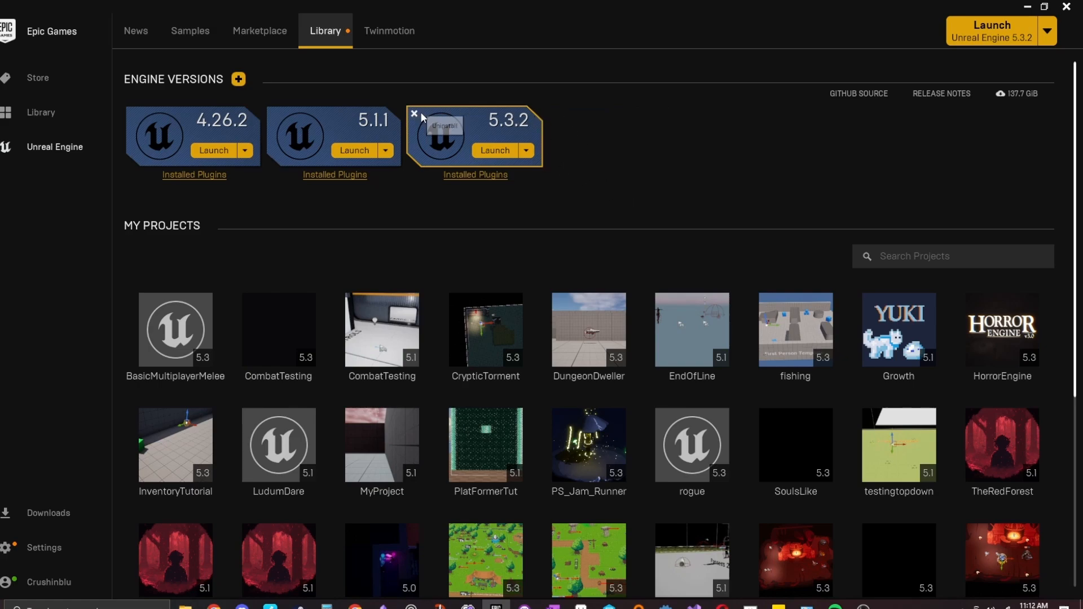
pyautogui.moveTo(662, 184)
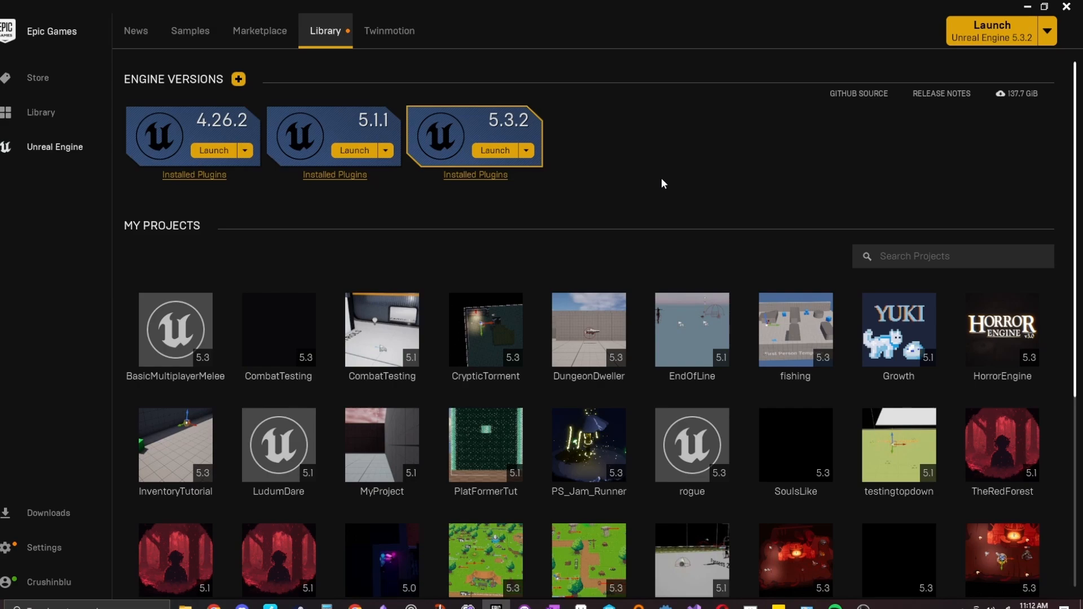
pyautogui.moveTo(654, 179)
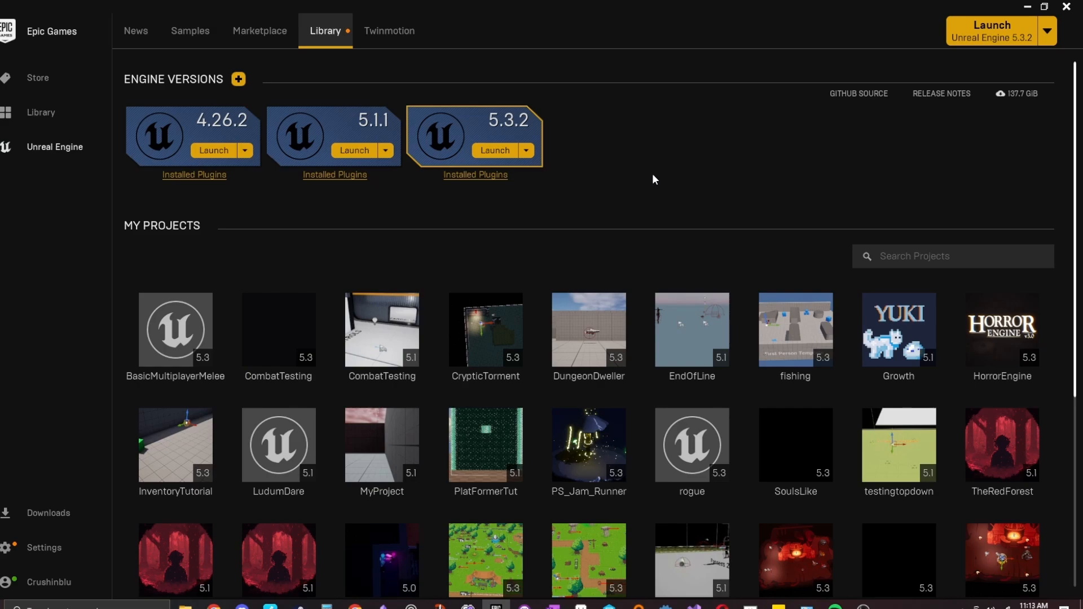
pyautogui.moveTo(648, 197)
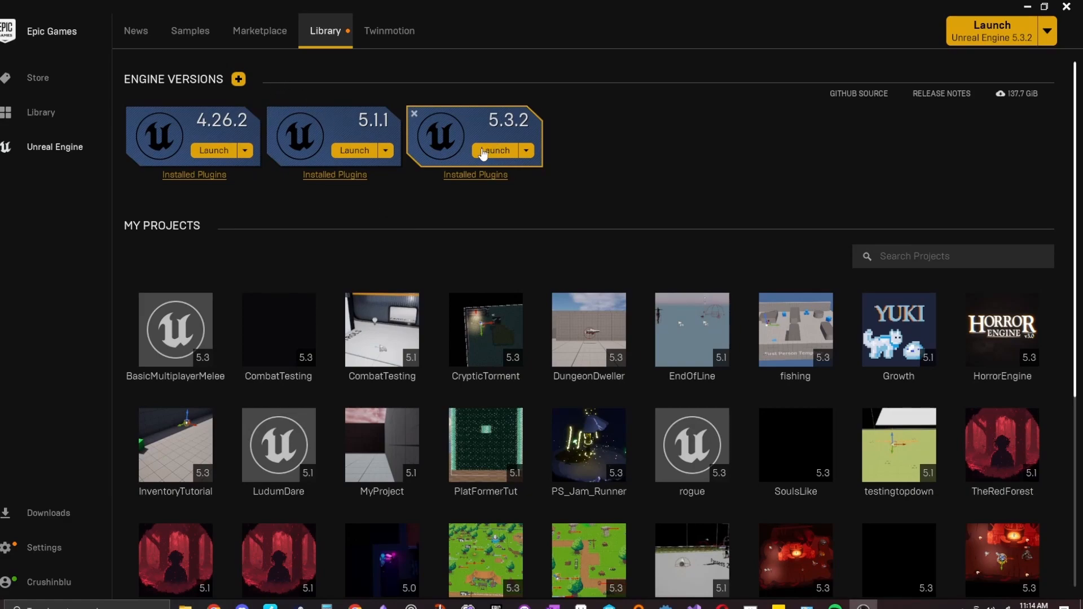
# - Launch Unreal Engine 5.3.2 and set up a Blank C++ project, Scalable preset, named TopDownCourse
pyautogui.click(495, 151)
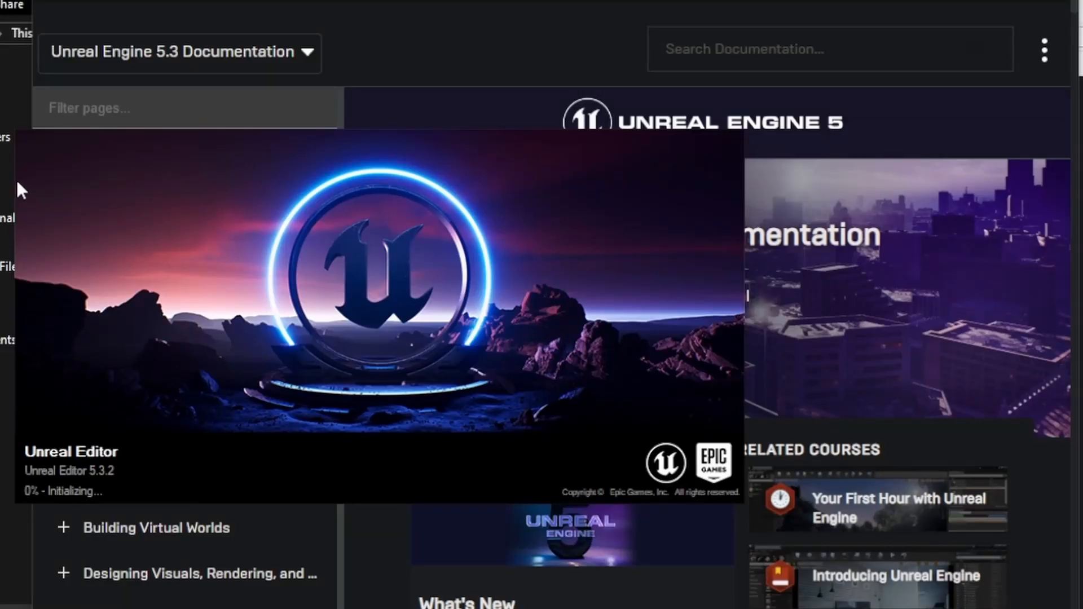
pyautogui.moveTo(449, 311)
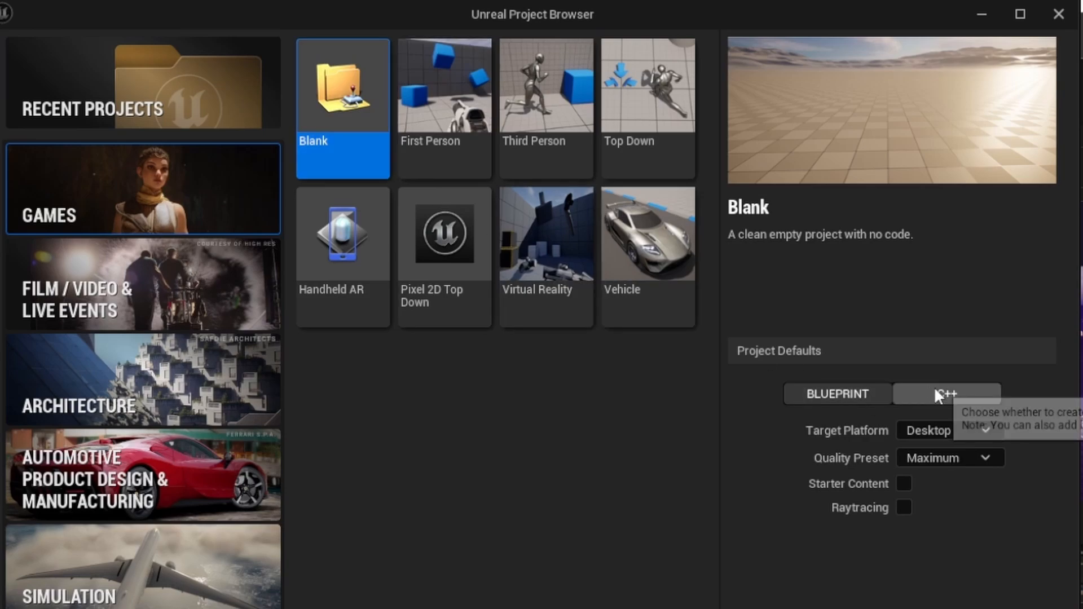
pyautogui.click(945, 394)
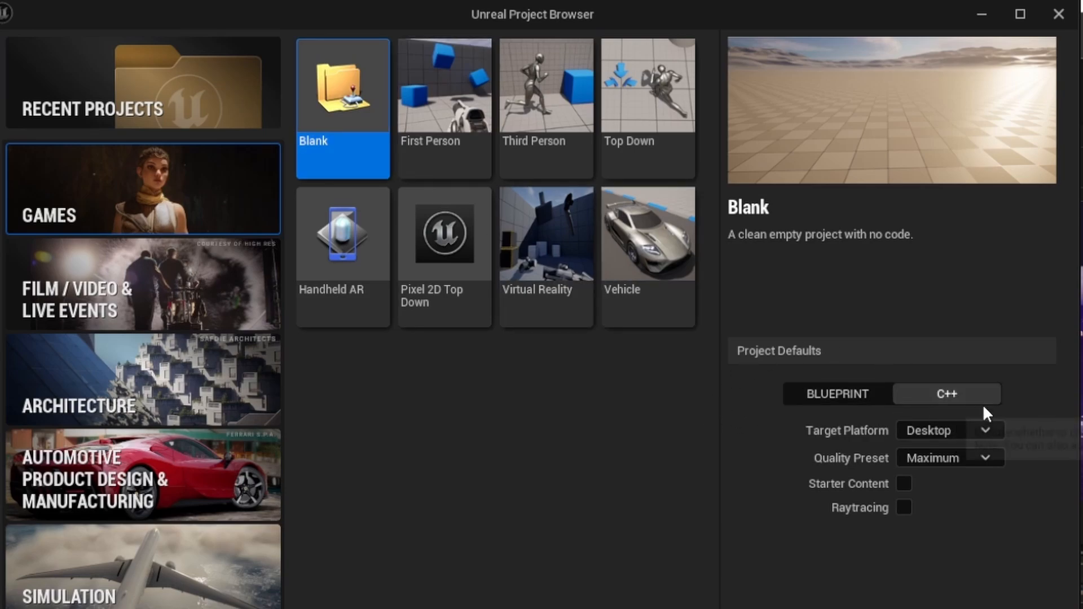
pyautogui.moveTo(1040, 393)
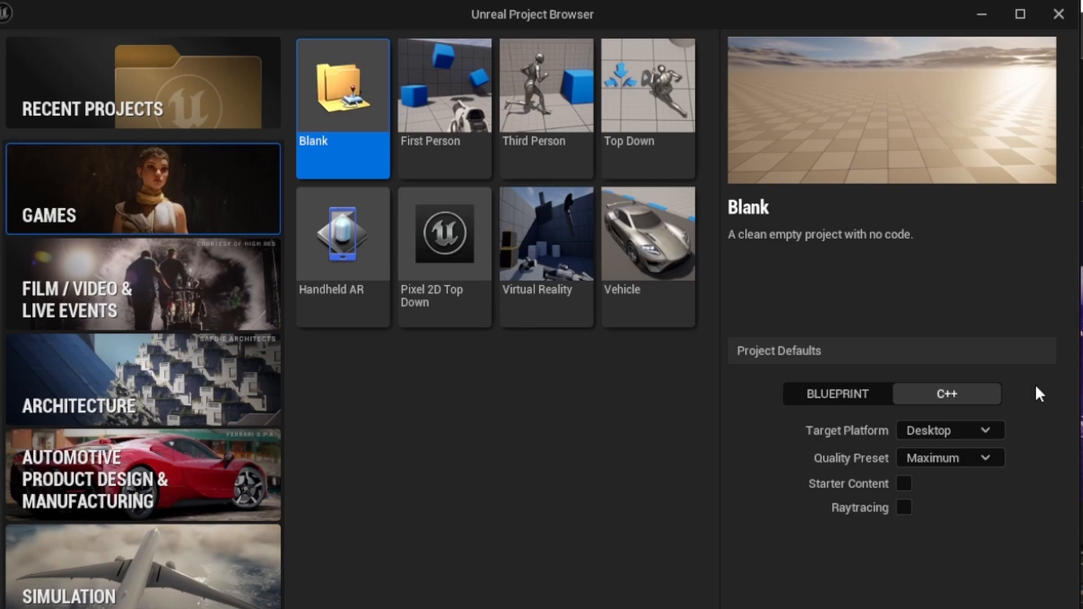
pyautogui.moveTo(1022, 394)
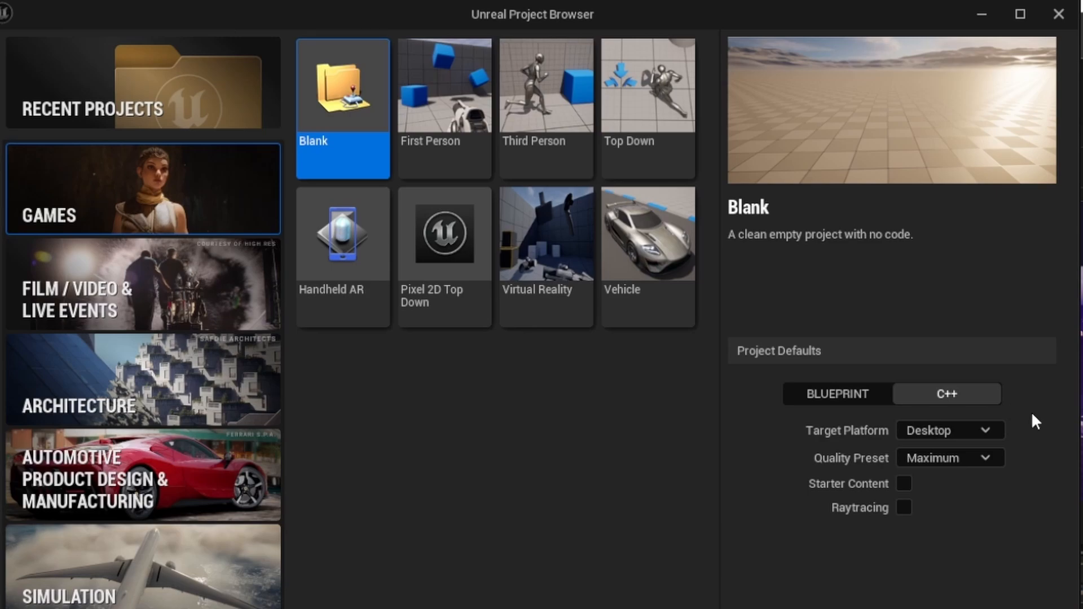
pyautogui.moveTo(982, 426)
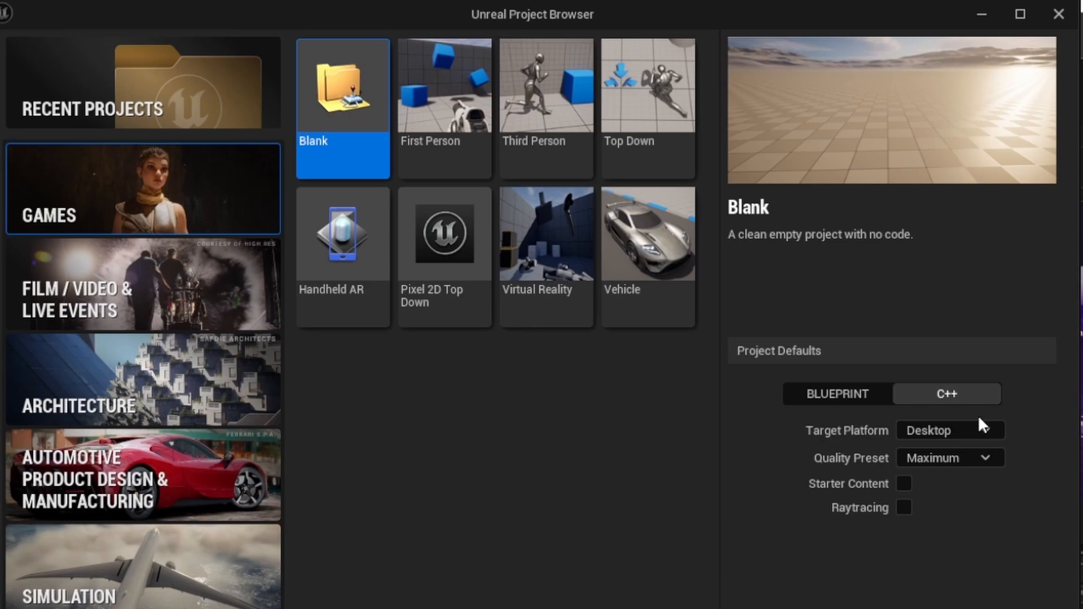
pyautogui.click(949, 458)
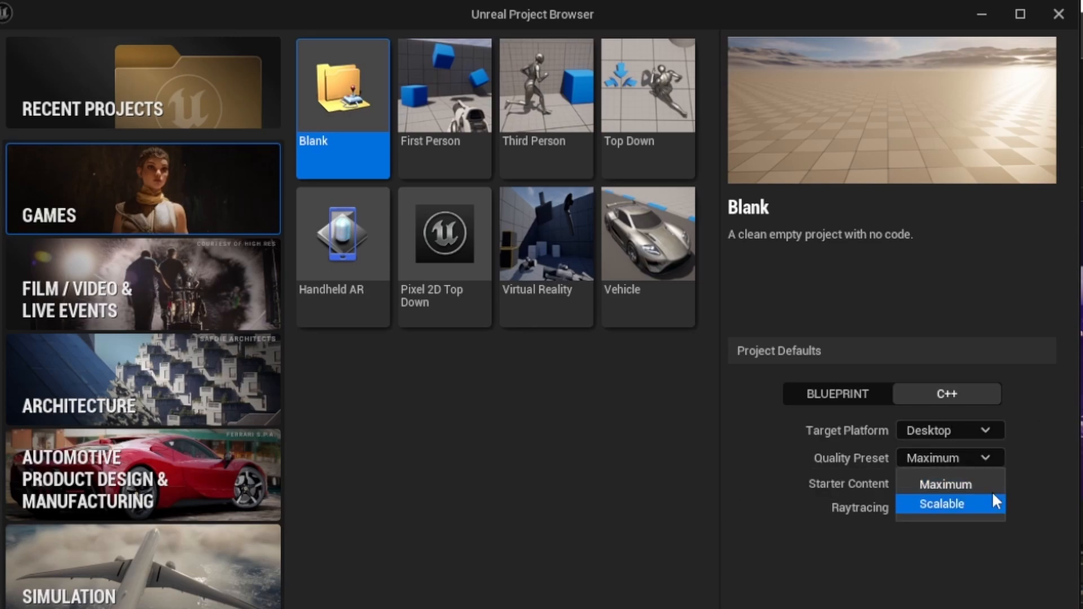
pyautogui.click(941, 504)
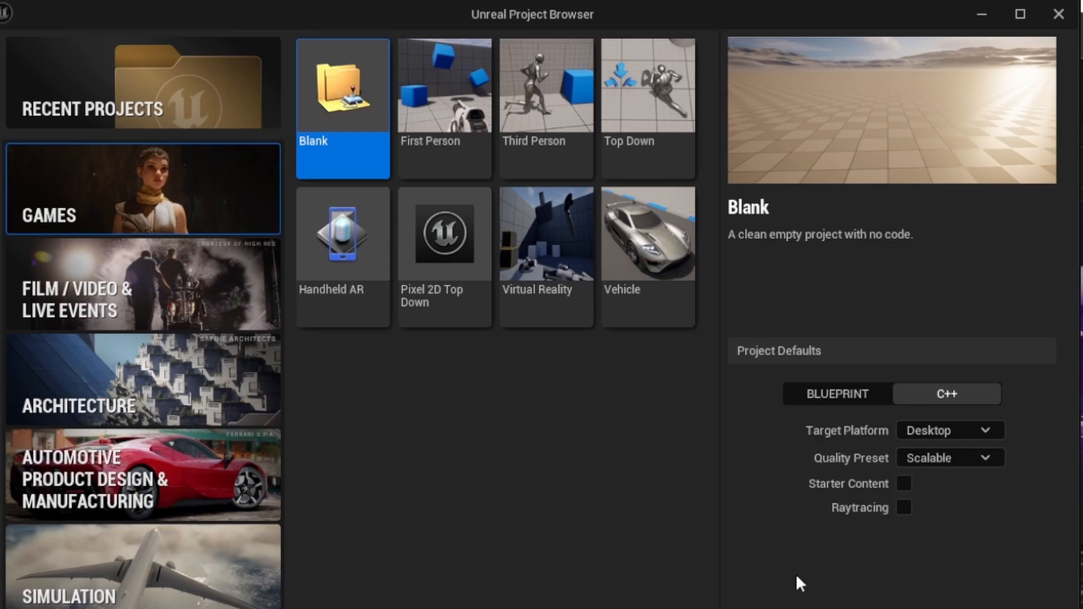
pyautogui.moveTo(833, 566)
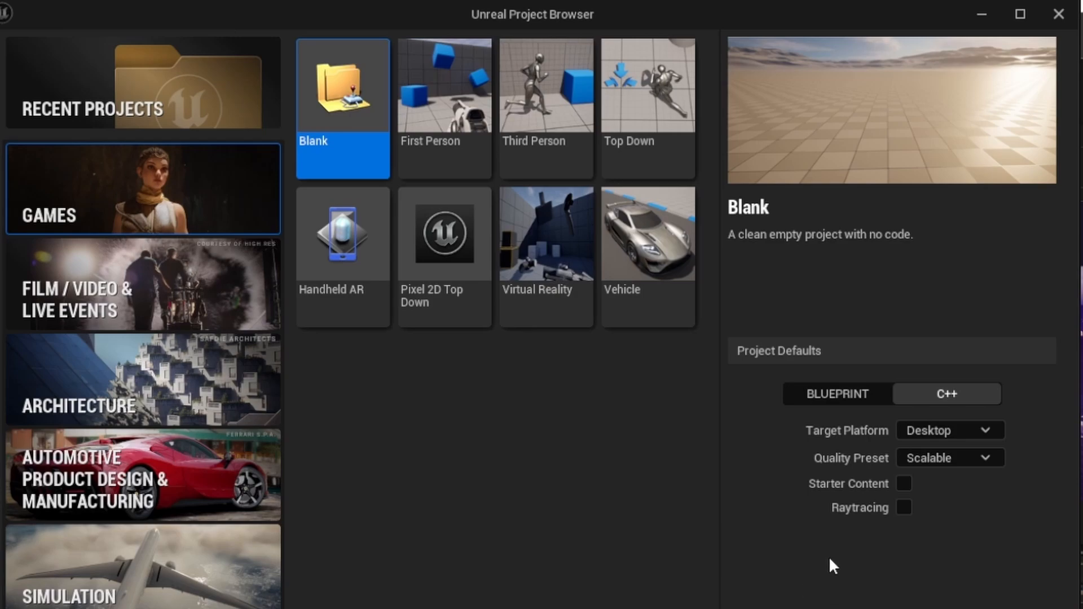
pyautogui.moveTo(541, 593)
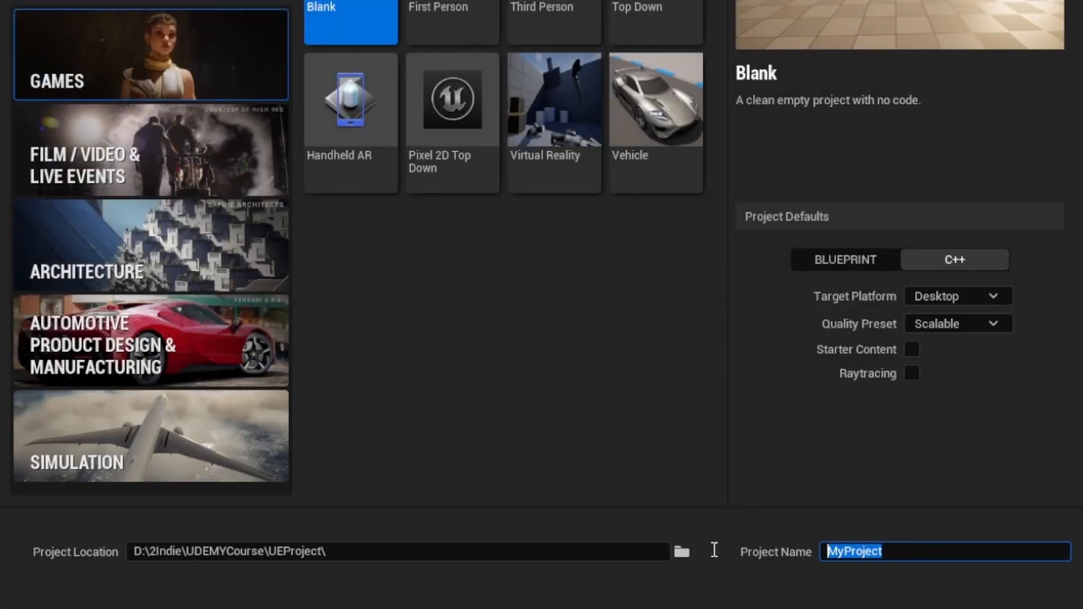
pyautogui.write('TopDownCourse')
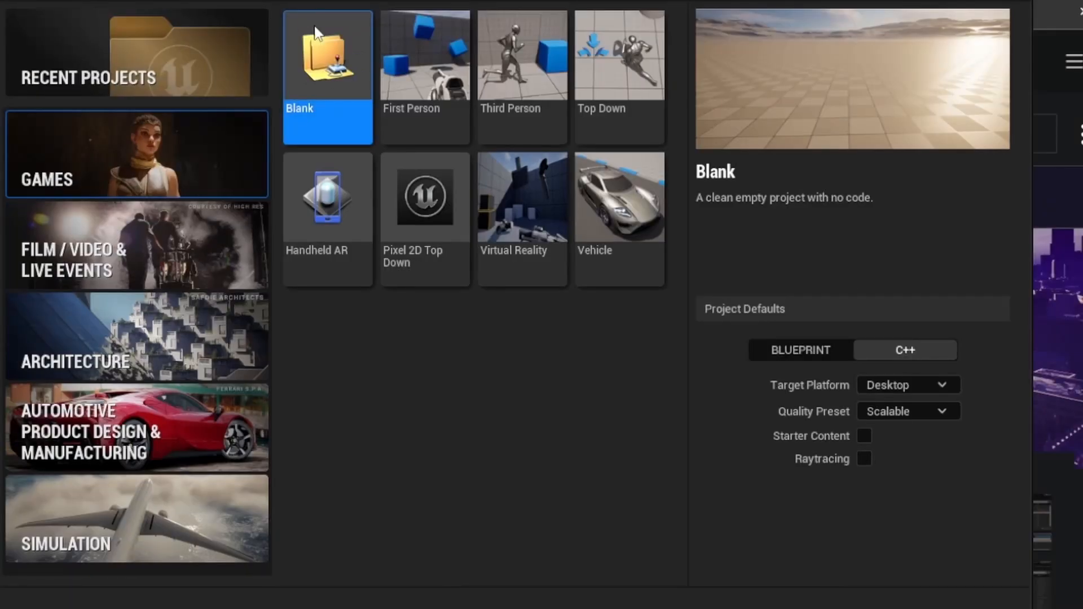
pyautogui.moveTo(781, 443)
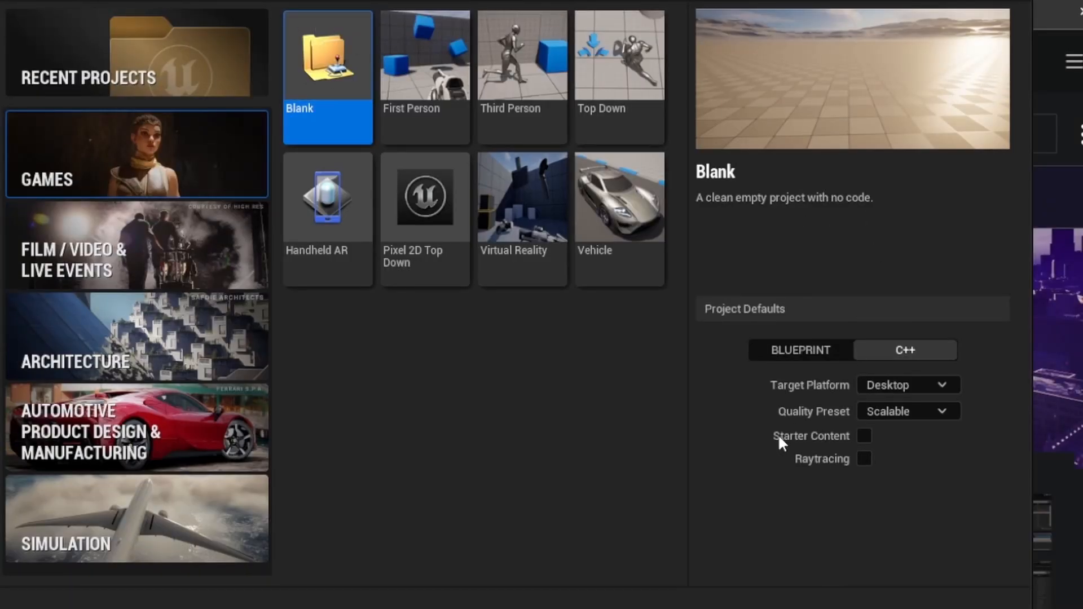
pyautogui.moveTo(792, 545)
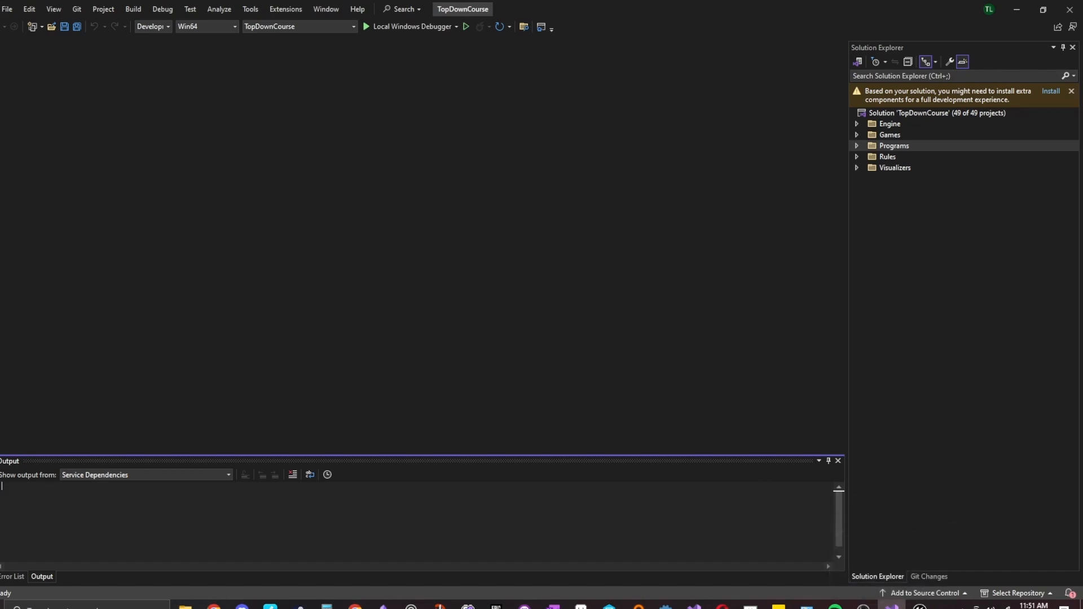
pyautogui.moveTo(688, 166)
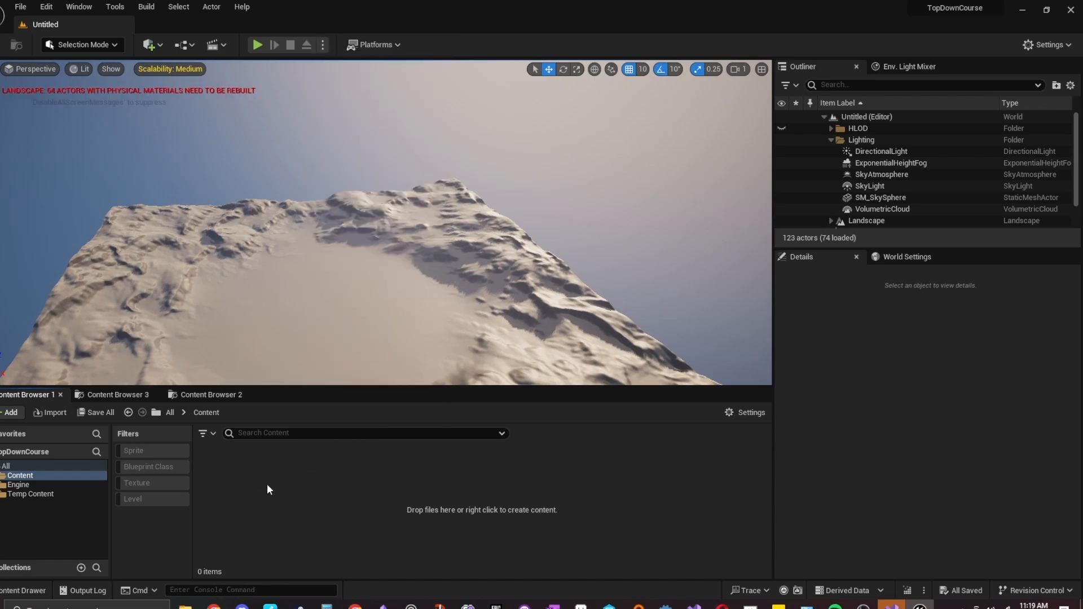
pyautogui.moveTo(338, 468)
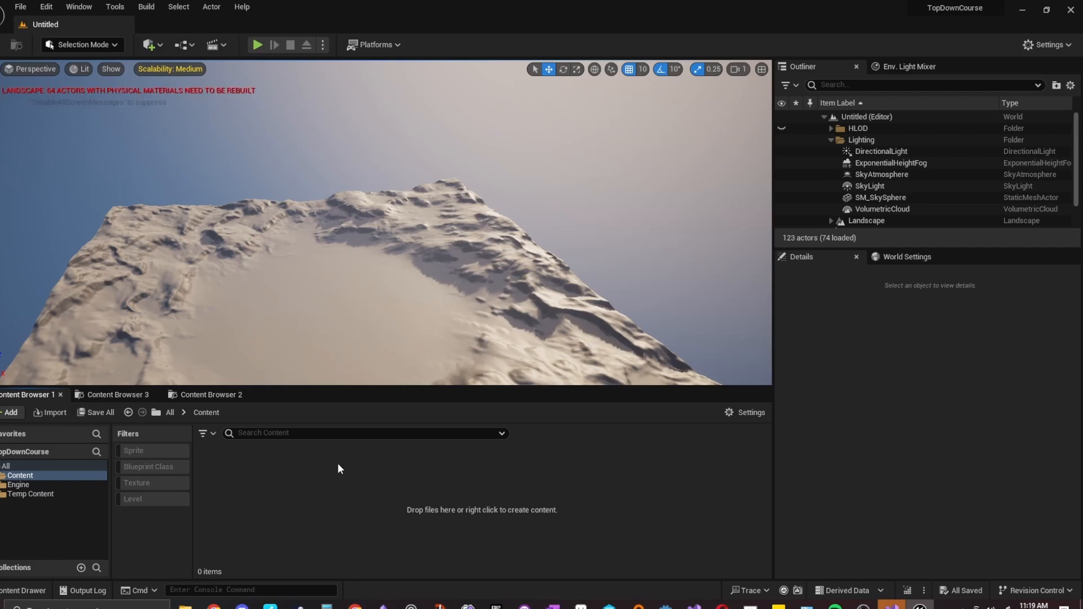
pyautogui.moveTo(327, 471)
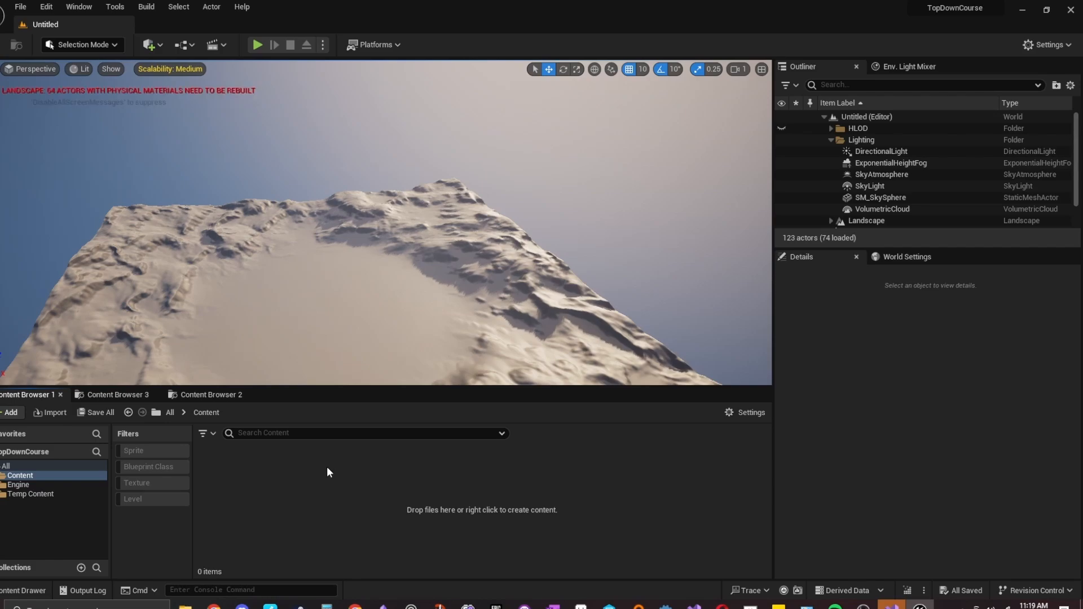
# - Create a new folder named Levels in the Content folder
pyautogui.rightClick(328, 472)
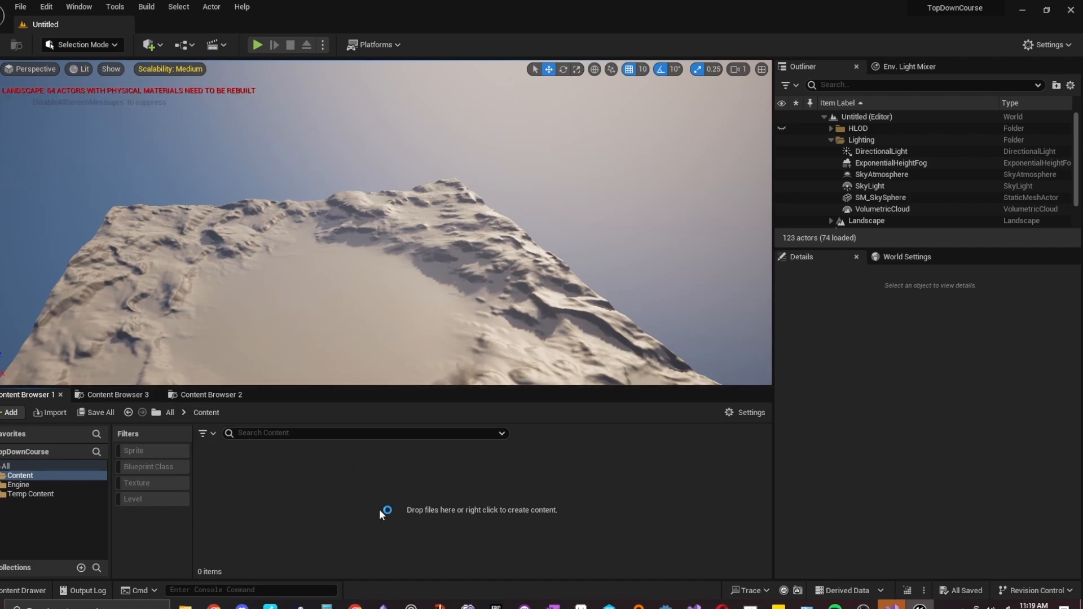
pyautogui.moveTo(385, 533)
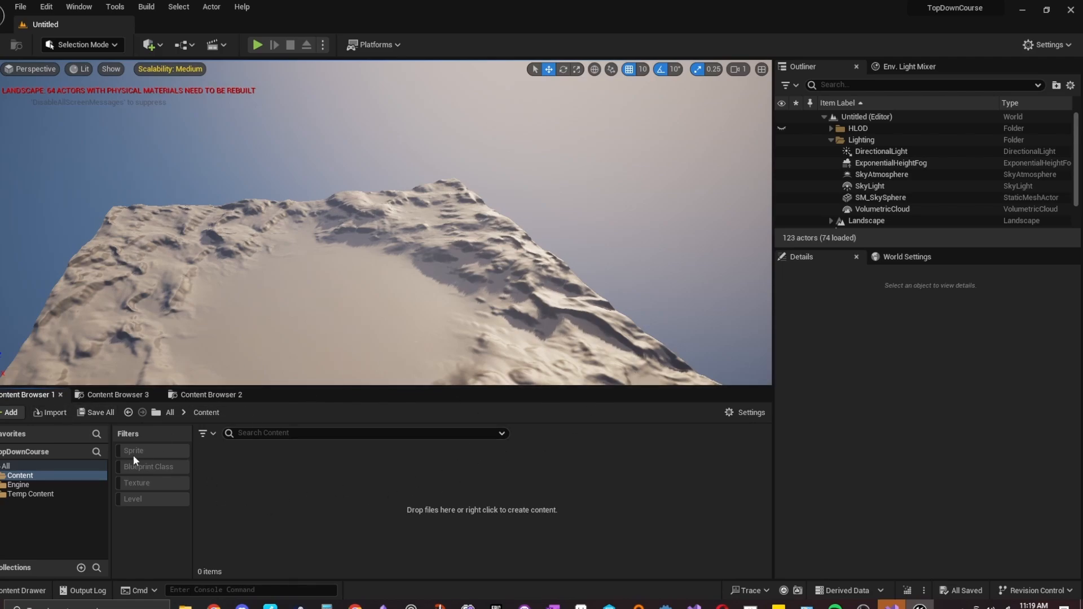
pyautogui.click(19, 479)
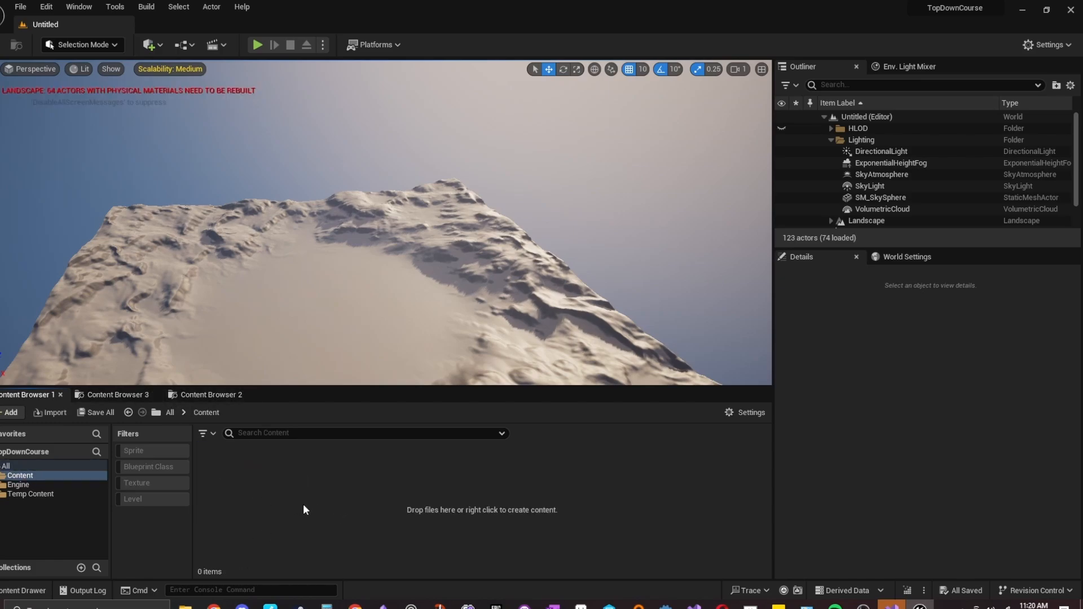
pyautogui.moveTo(326, 494)
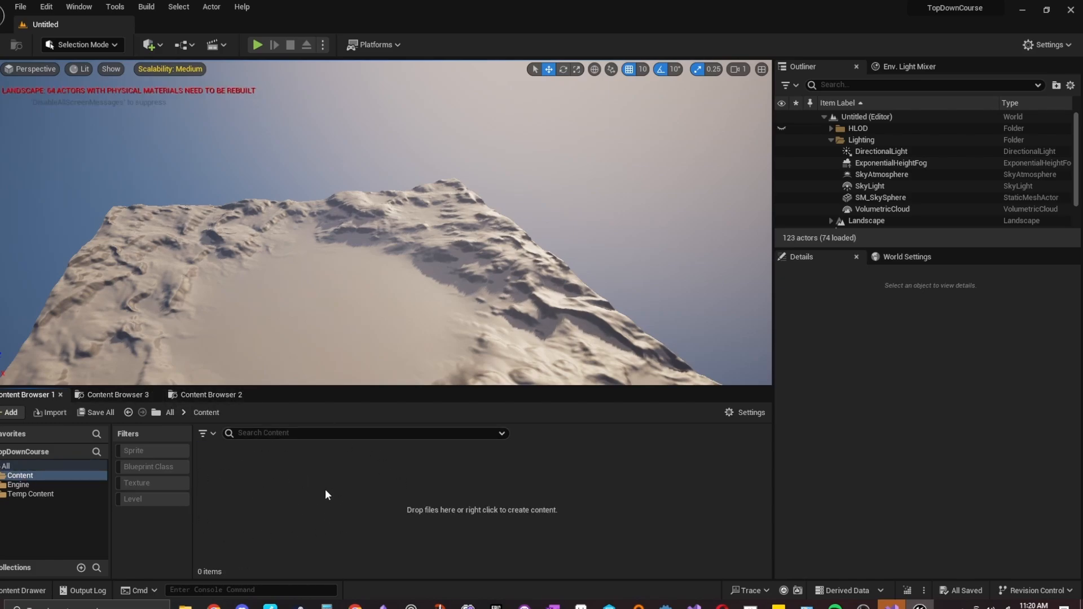
pyautogui.moveTo(300, 482)
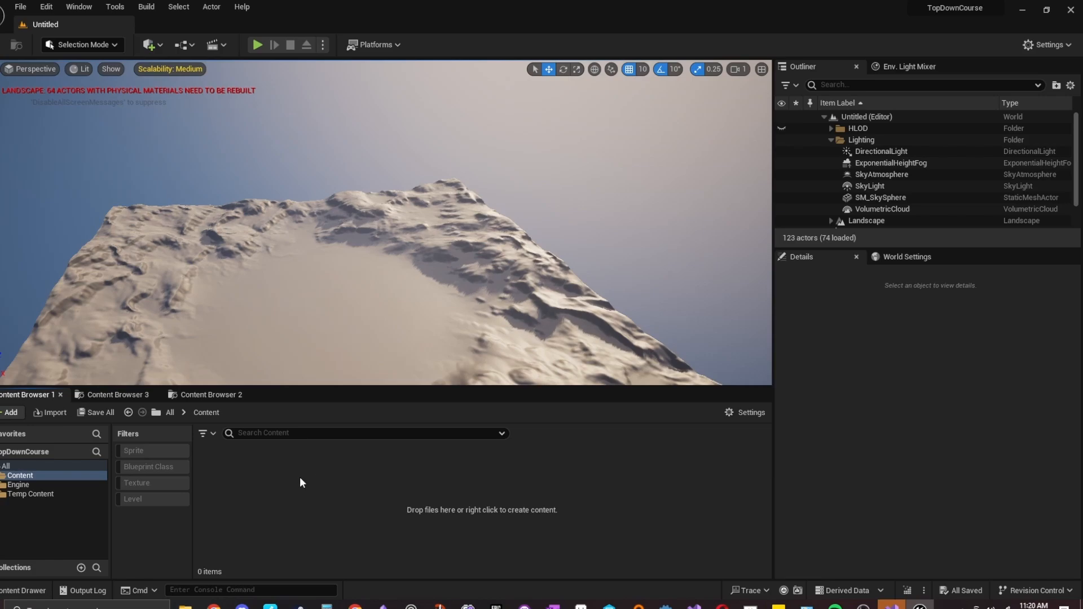
pyautogui.rightClick(300, 483)
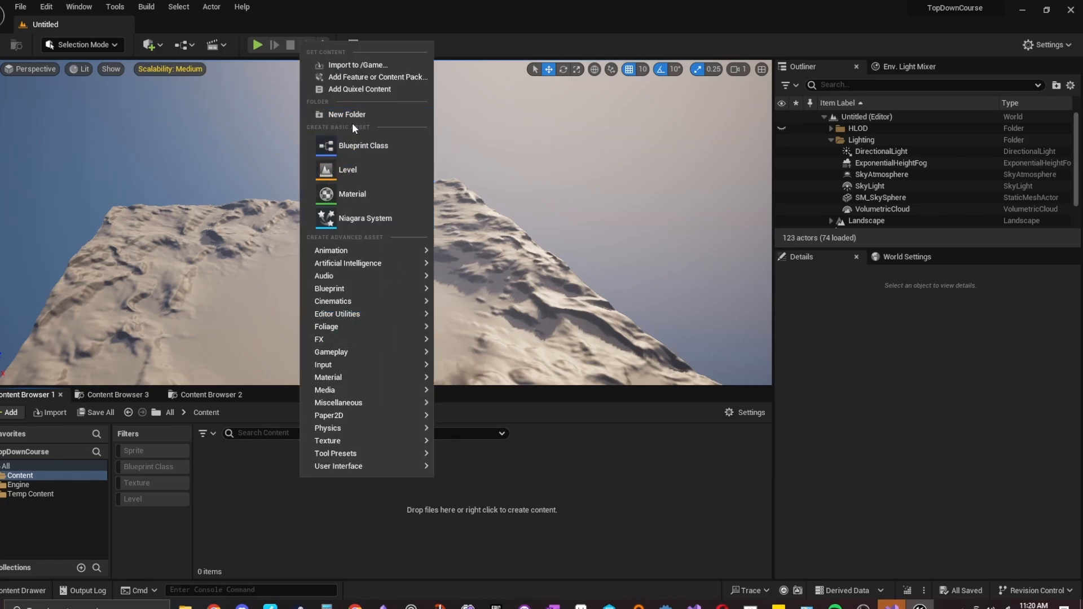
pyautogui.click(346, 114)
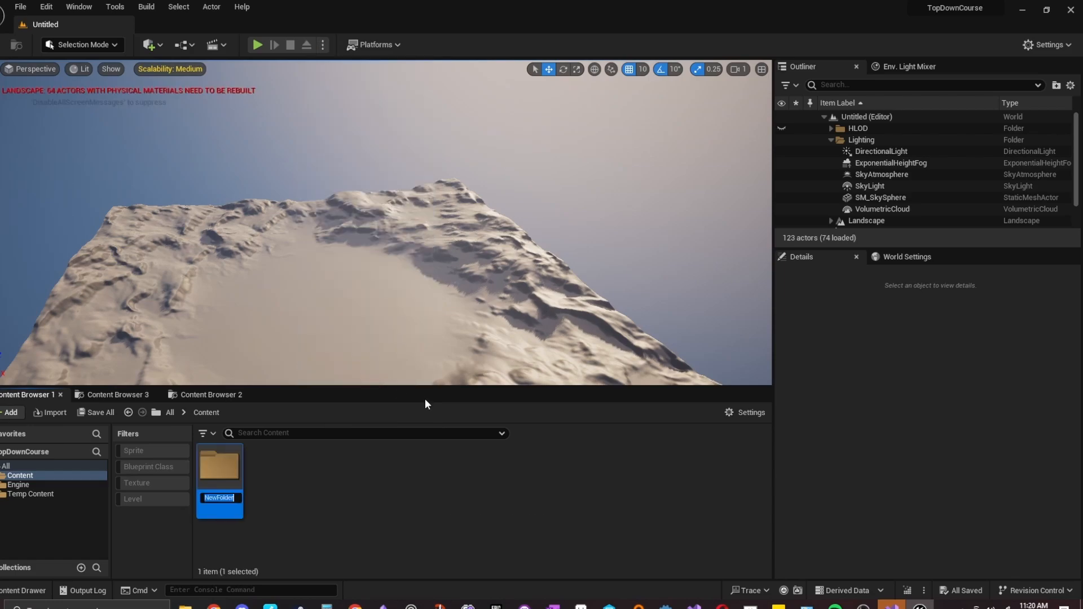
pyautogui.write('Levels')
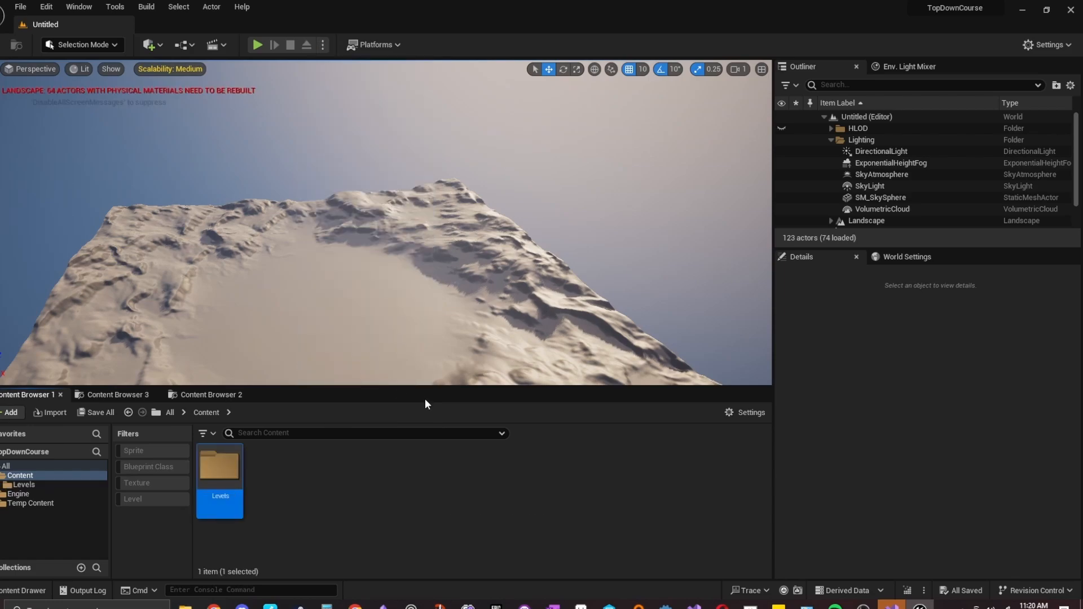
# - Colour the Levels folder yellow and open it
pyautogui.rightClick(220, 467)
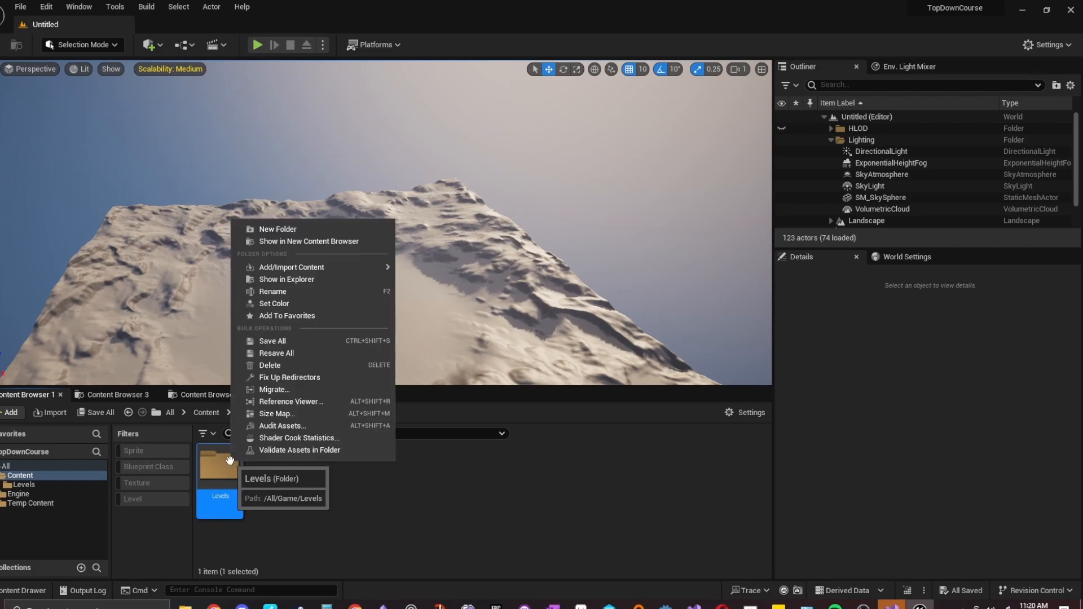
pyautogui.click(274, 303)
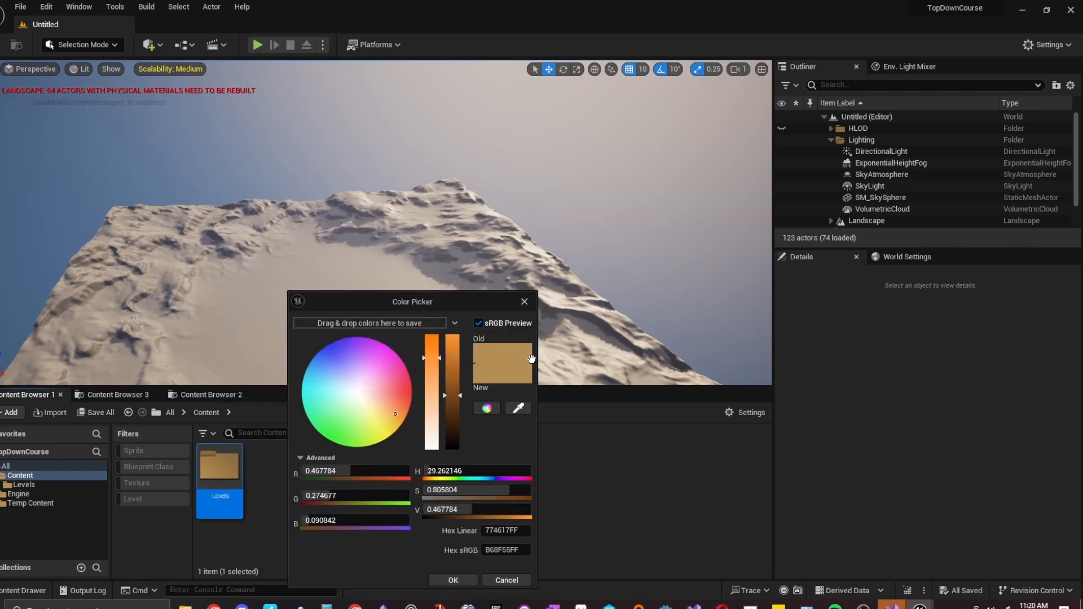
pyautogui.moveTo(395, 413); pyautogui.dragTo(391, 434)
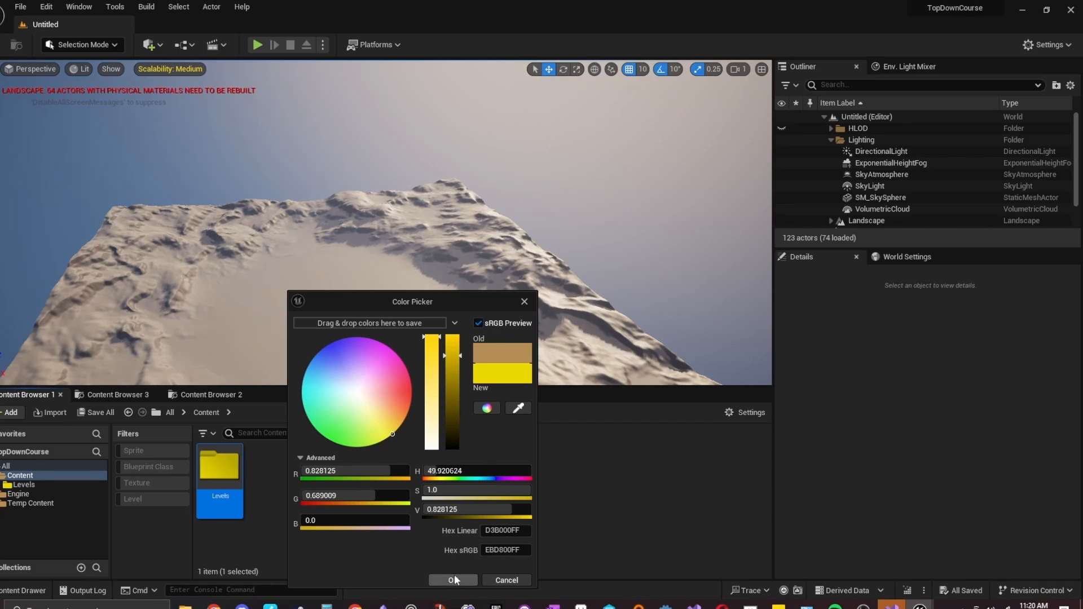
pyautogui.click(452, 583)
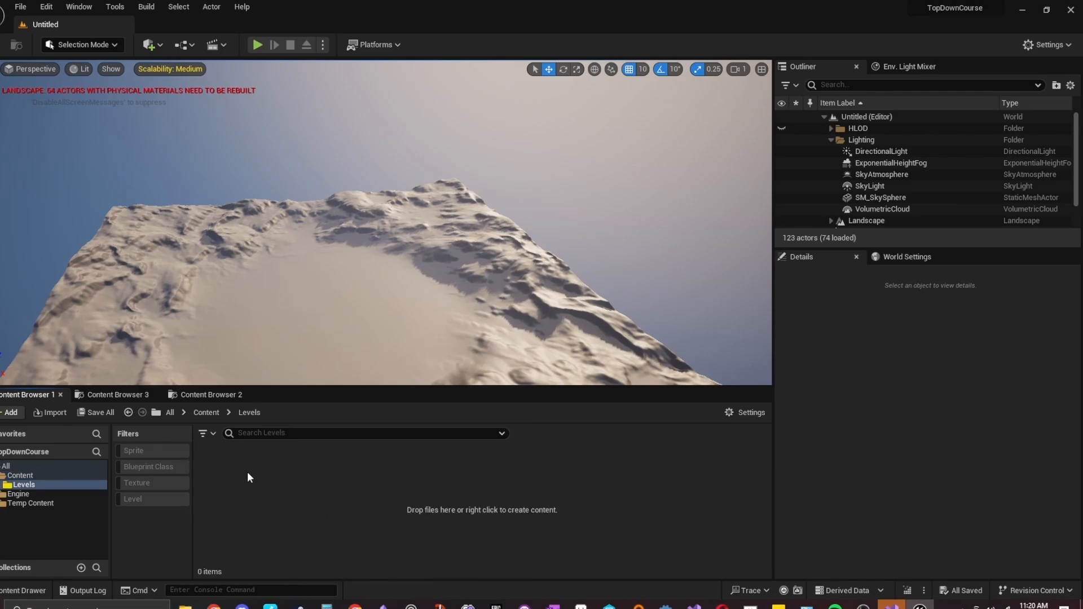
pyautogui.click(9, 413)
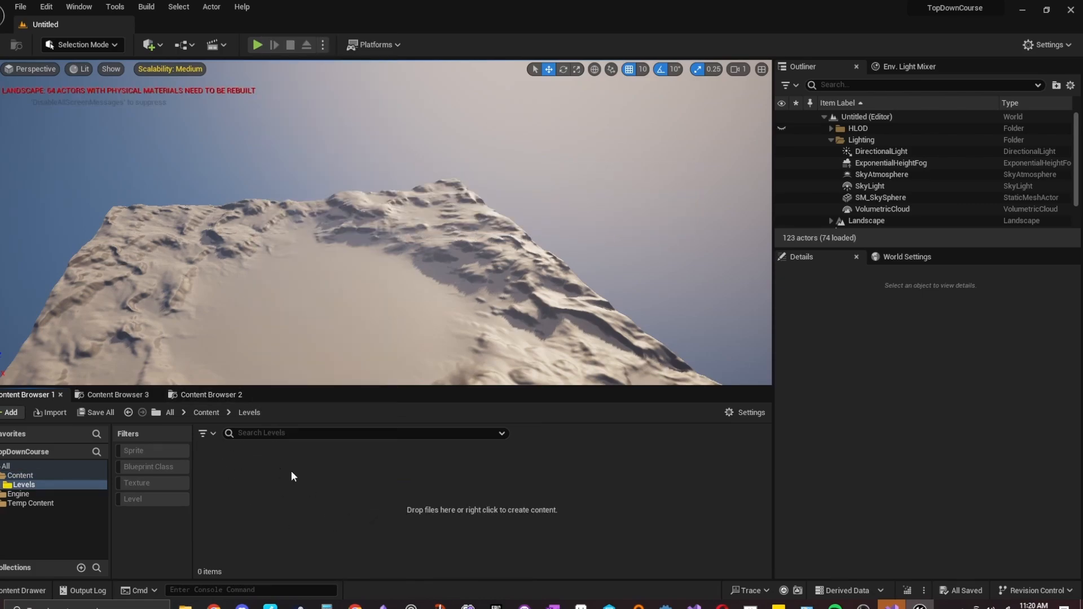
# - Create the L_TestingArea level inside Levels and open it in the editor
pyautogui.click(9, 413)
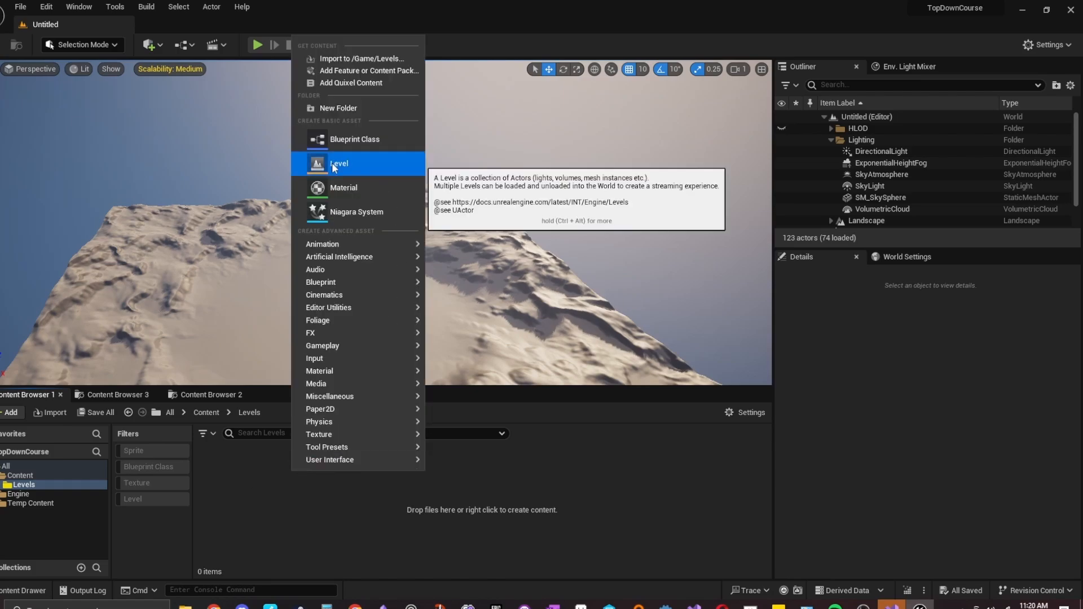
pyautogui.click(338, 164)
pyautogui.write('L_TestingArea')
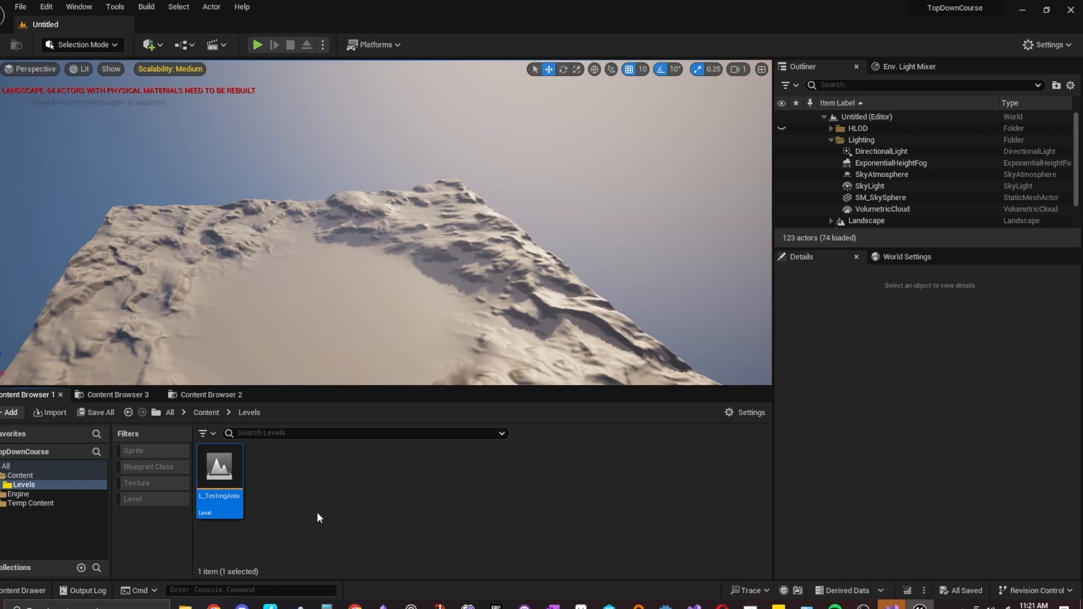
pyautogui.doubleClick(219, 467)
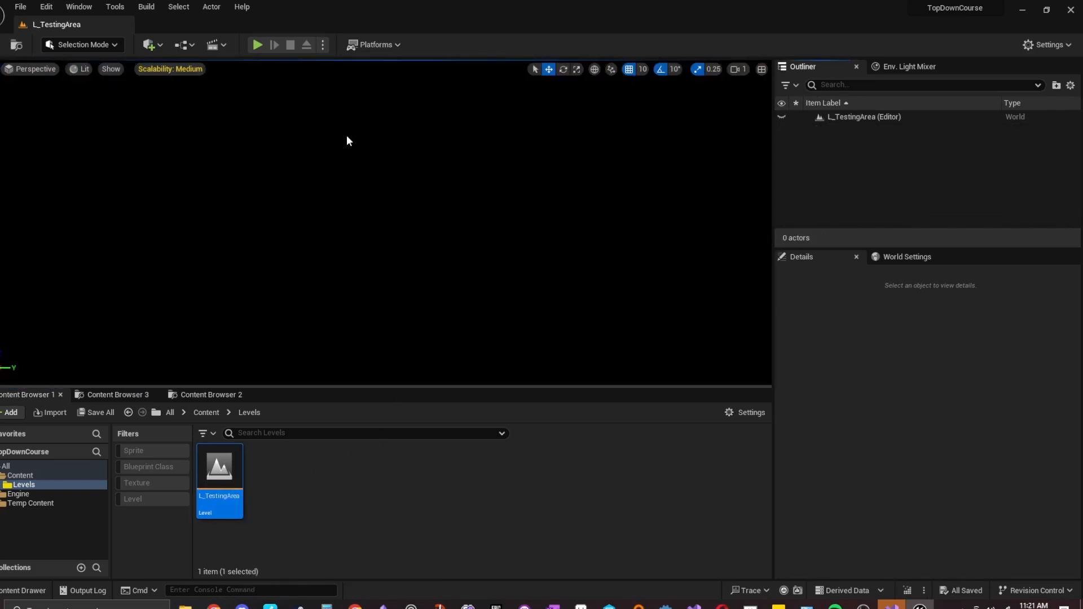
pyautogui.moveTo(486, 442)
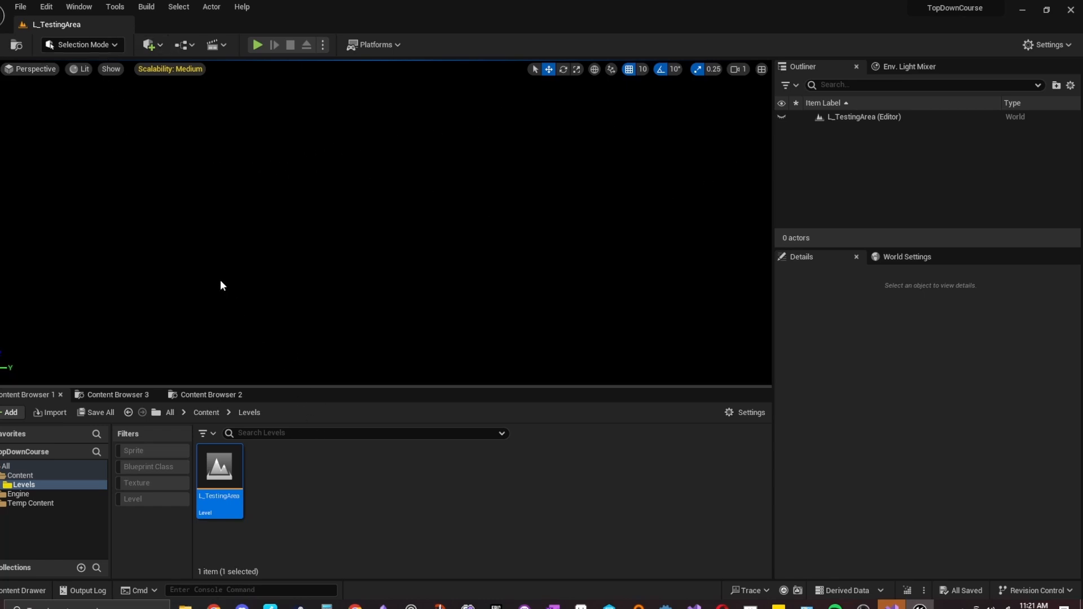
# - In Maps & Modes, set Editor Startup Map and Game Default Map to L_TestingArea
pyautogui.click(45, 6)
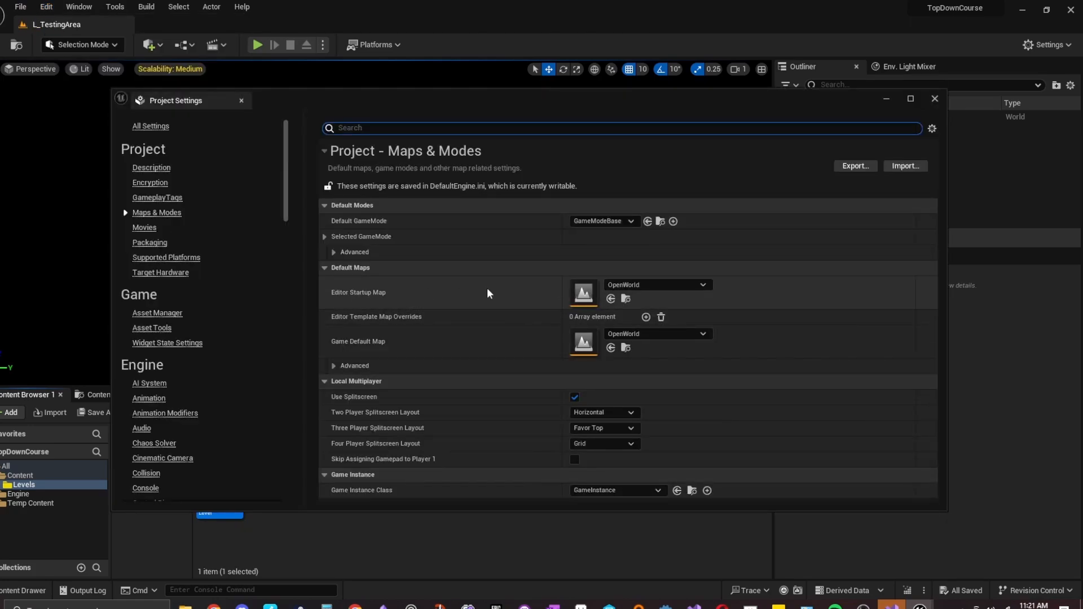
pyautogui.click(655, 284)
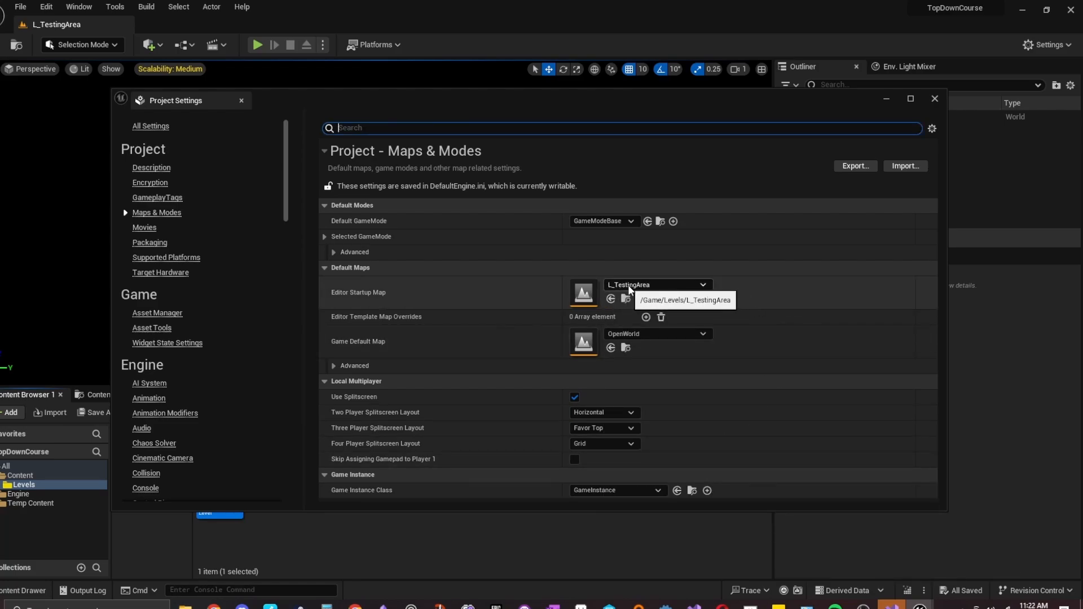
pyautogui.moveTo(360, 293)
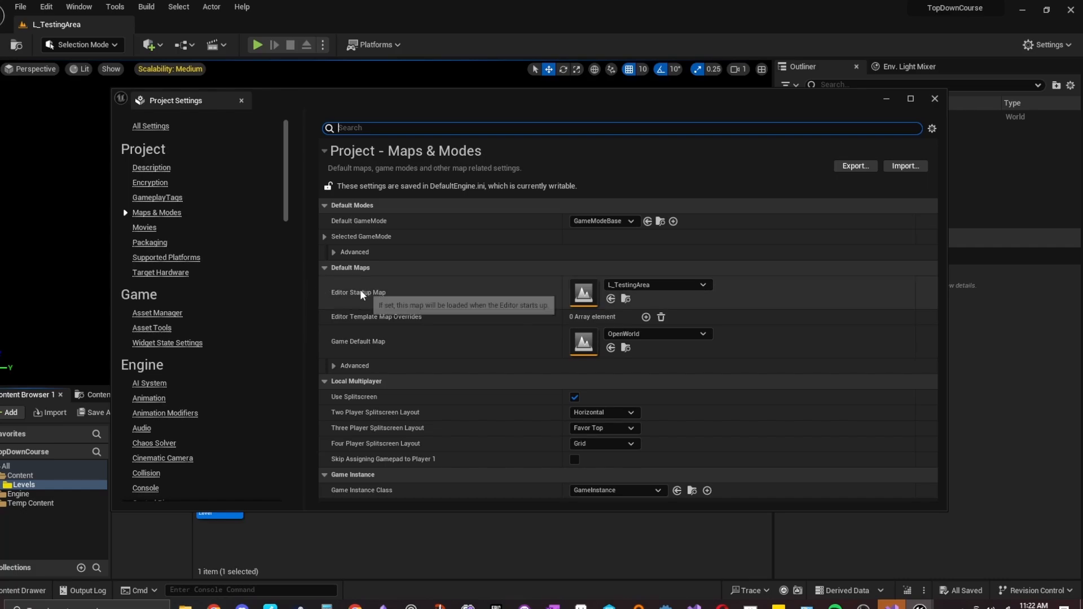
pyautogui.moveTo(639, 293)
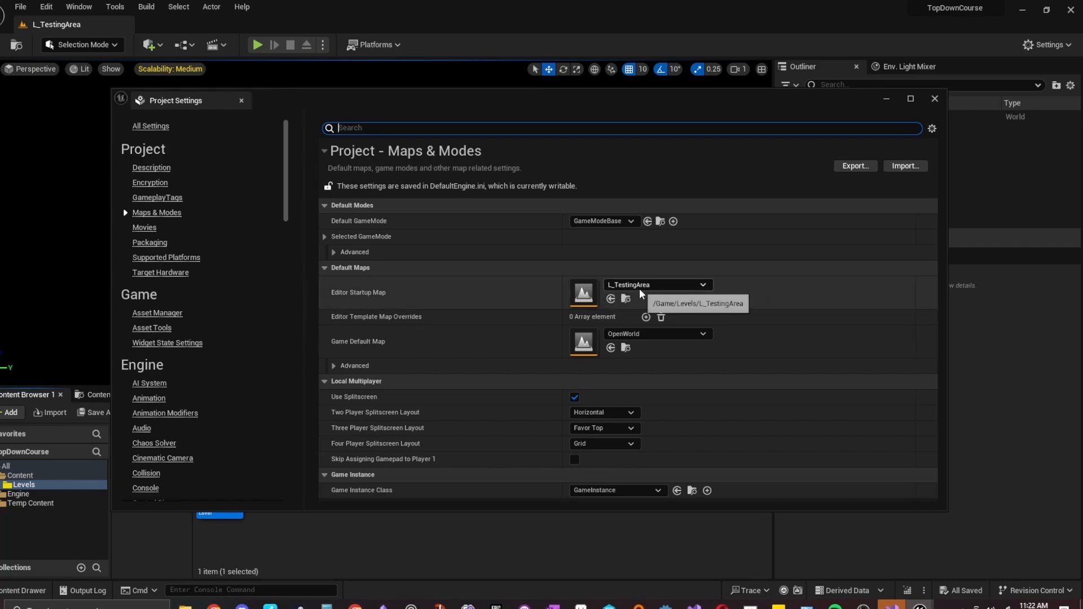
pyautogui.click(702, 333)
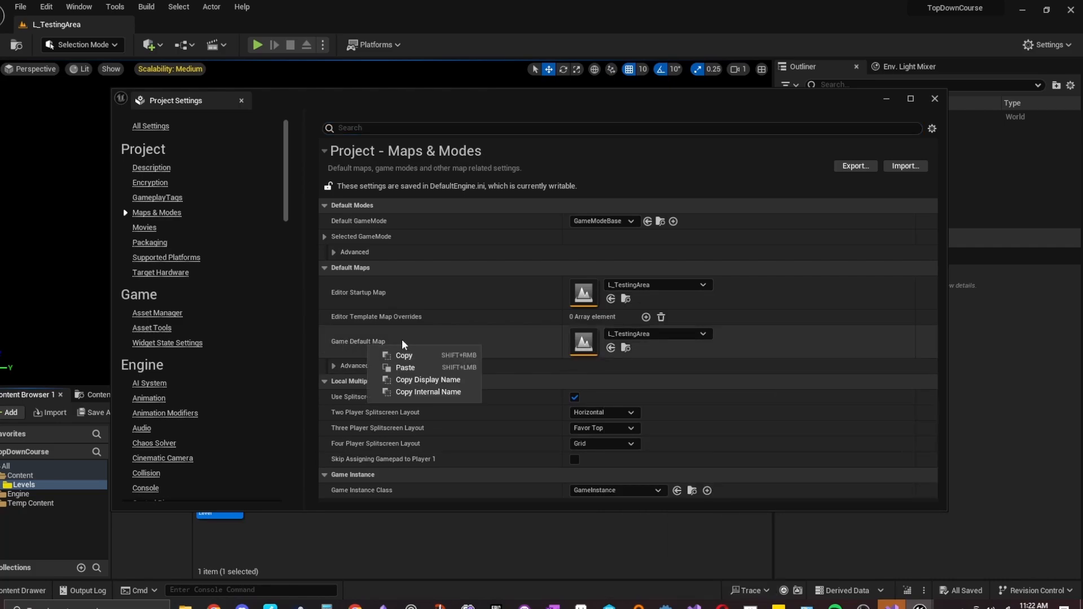
pyautogui.click(464, 359)
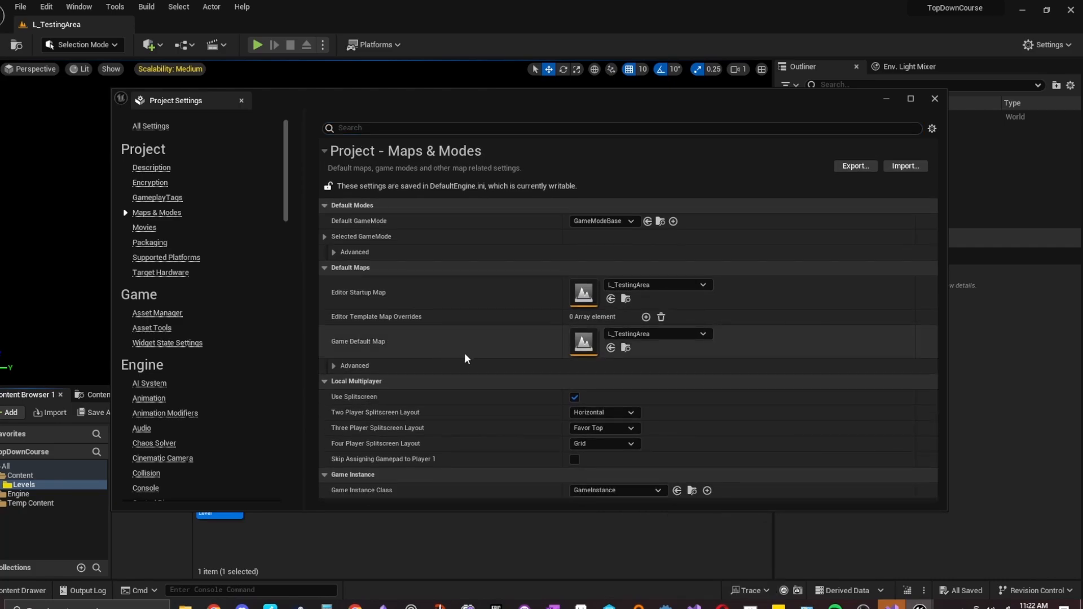
pyautogui.moveTo(546, 359)
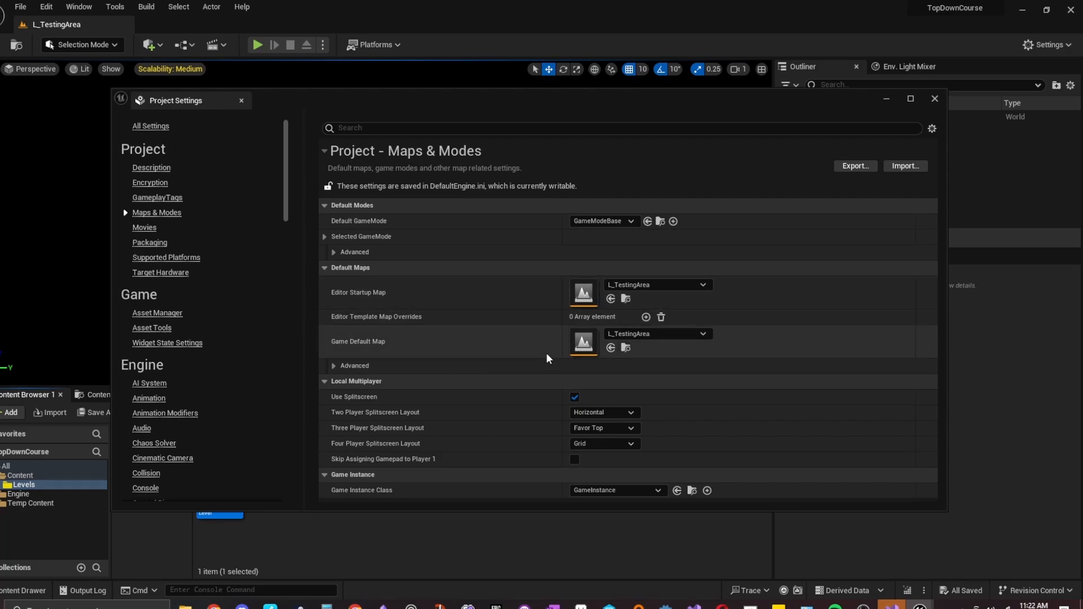
pyautogui.moveTo(850, 325)
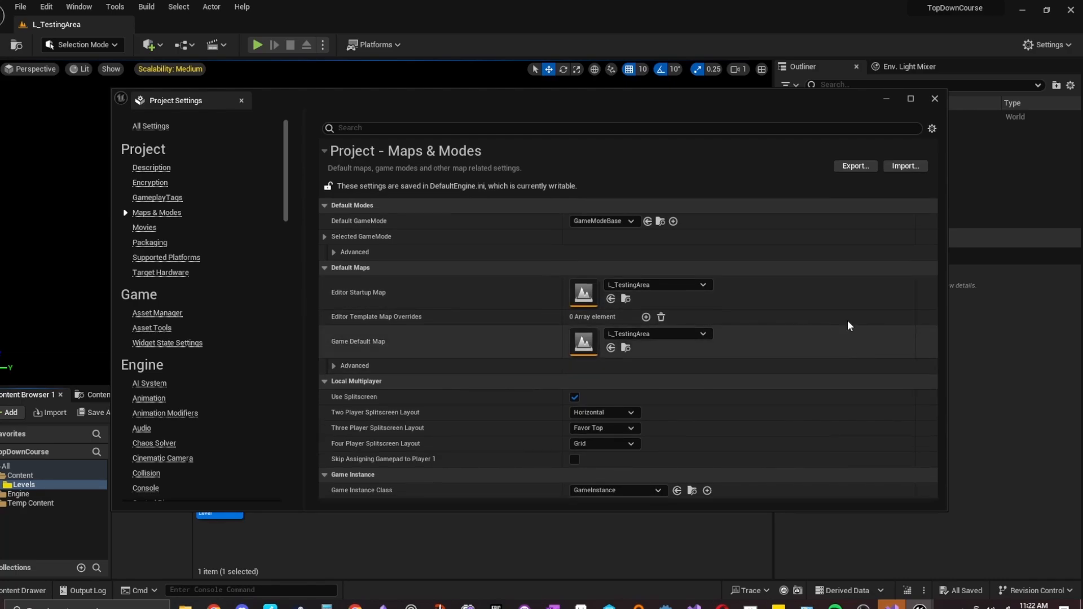
pyautogui.moveTo(862, 143)
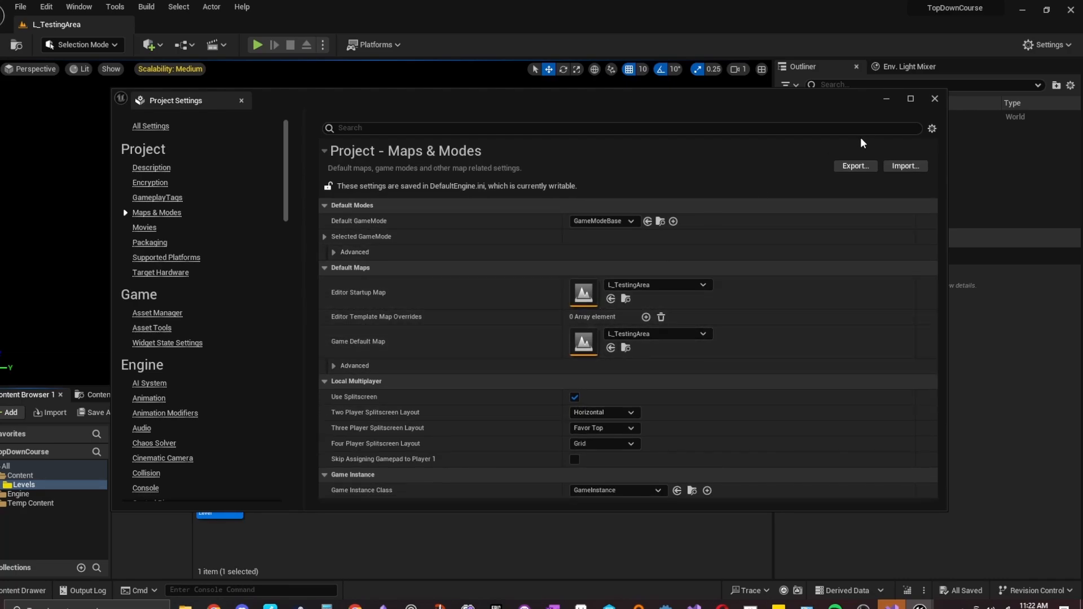
# - Close Project Settings and search the Plugins list for 'paper'
pyautogui.click(935, 99)
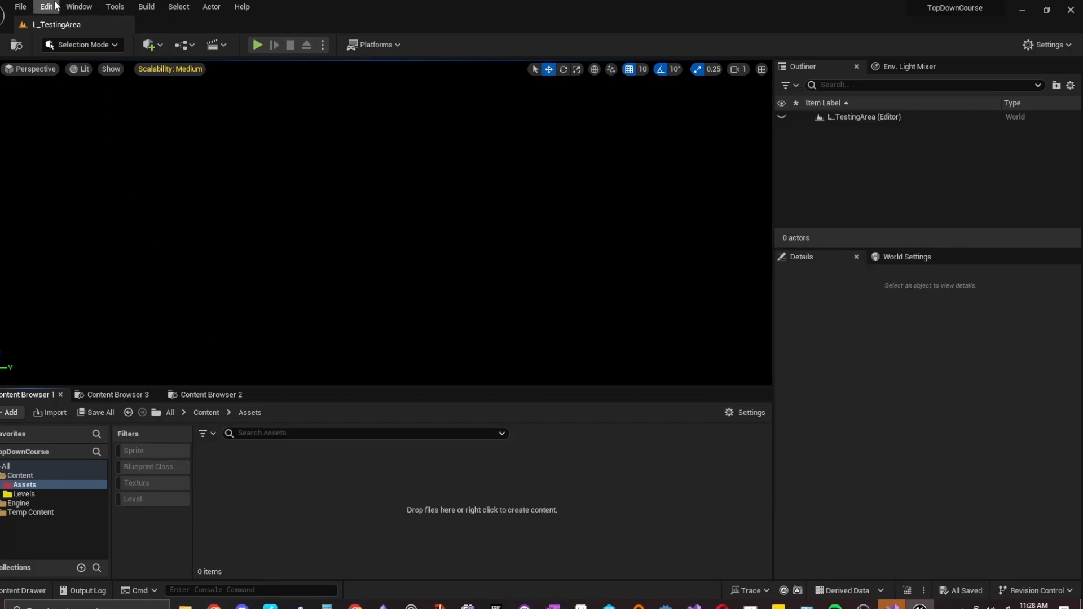
pyautogui.click(46, 6)
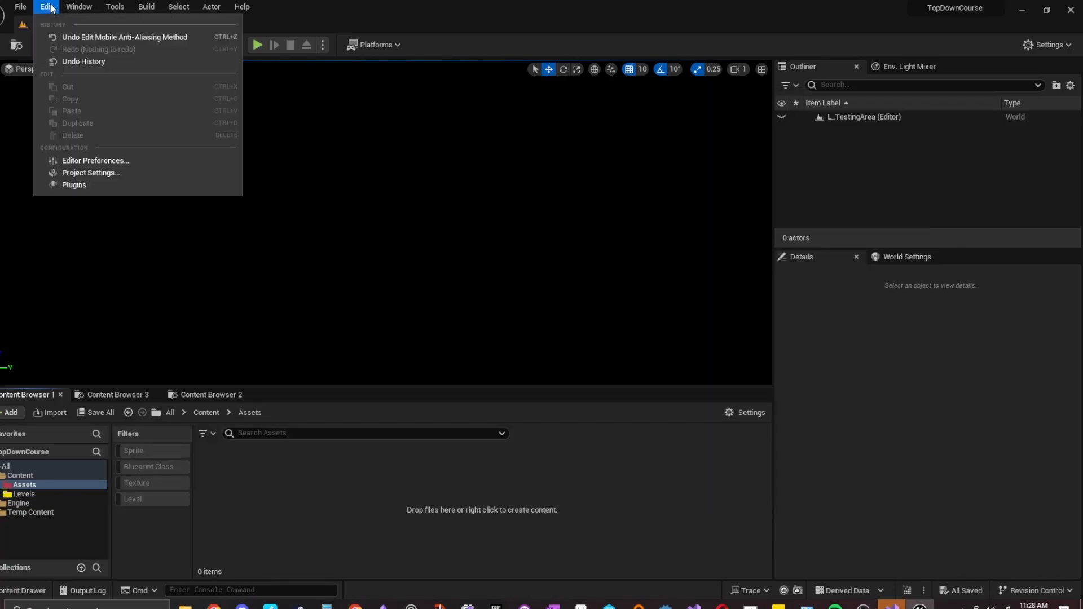
pyautogui.click(74, 185)
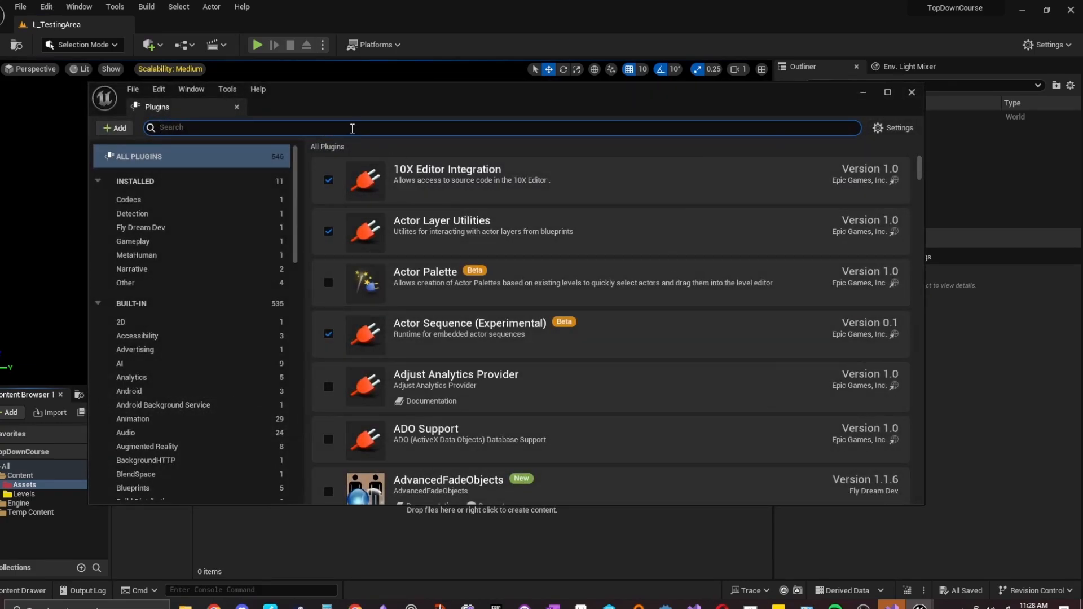
pyautogui.write('paper')
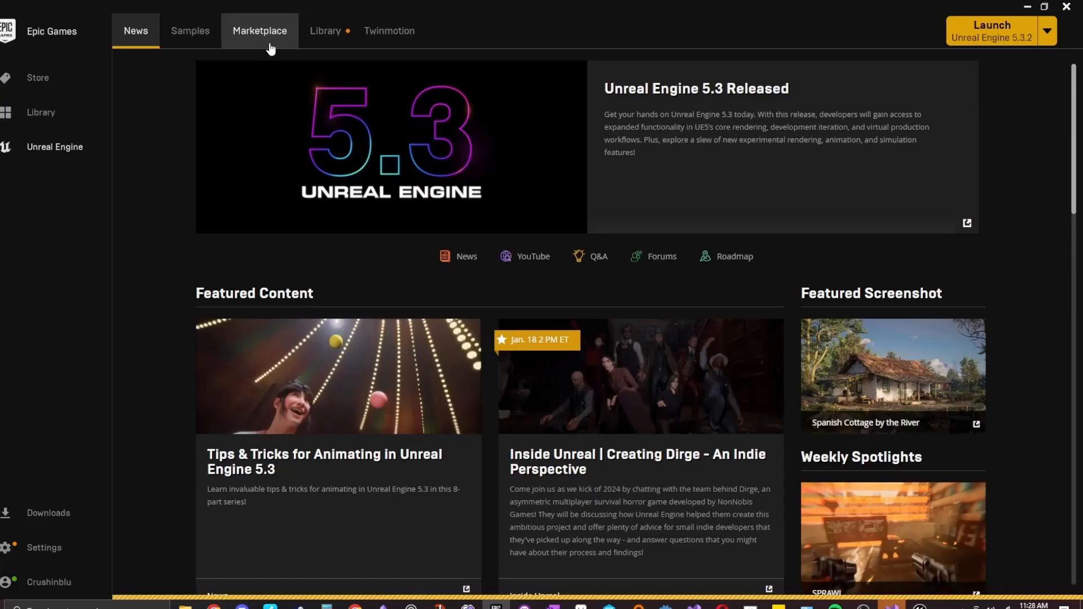
# - Open the Epic Games Launcher Marketplace and scroll through the PaperZD listing page
pyautogui.click(260, 30)
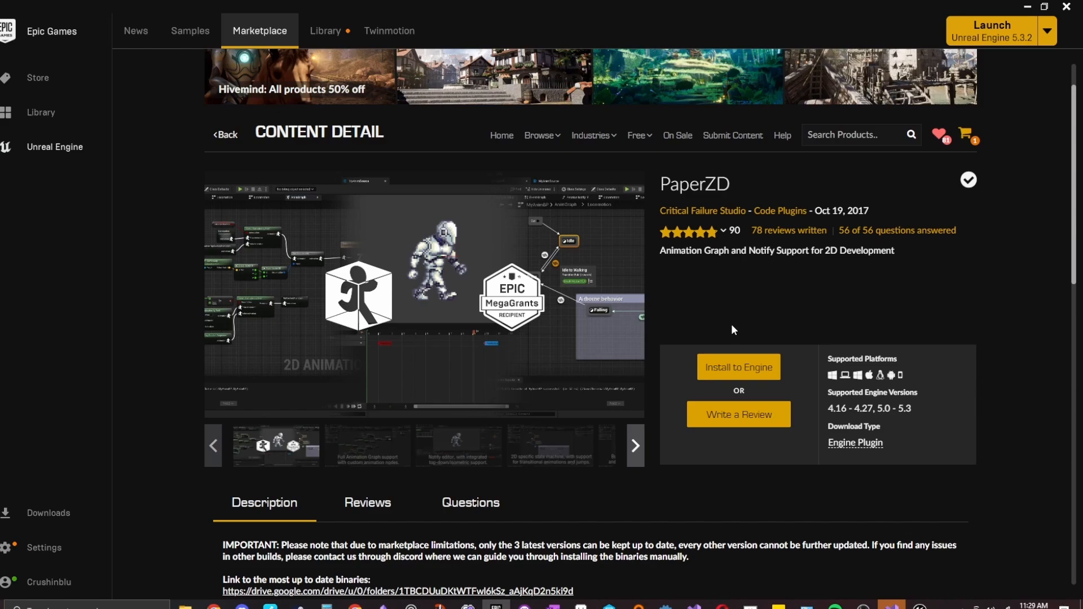
pyautogui.scroll(-3)
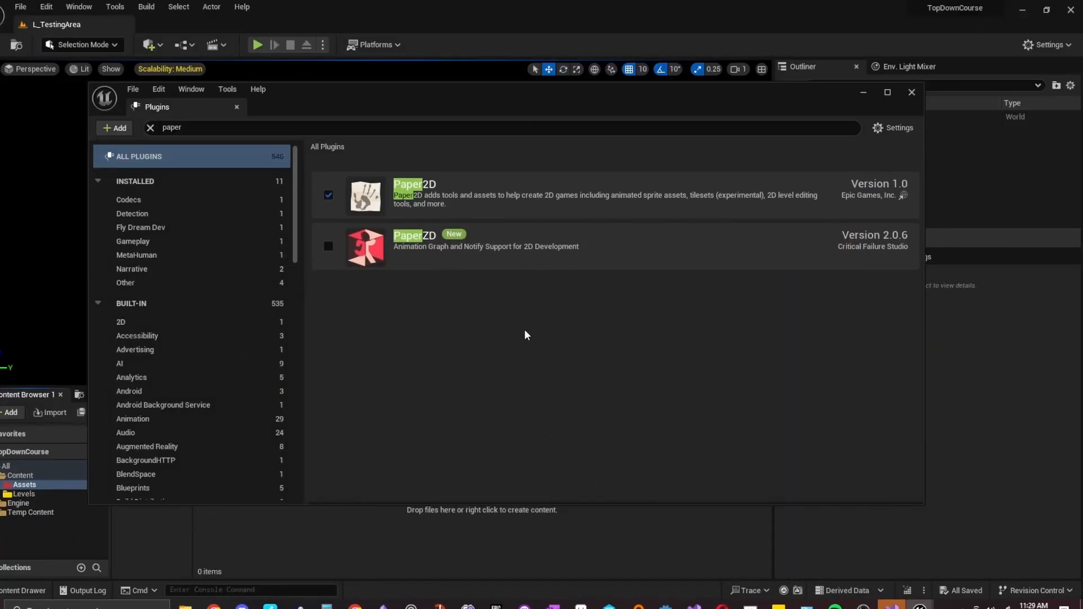
# - Close the Plugins window and open the Edit menu again
pyautogui.click(329, 246)
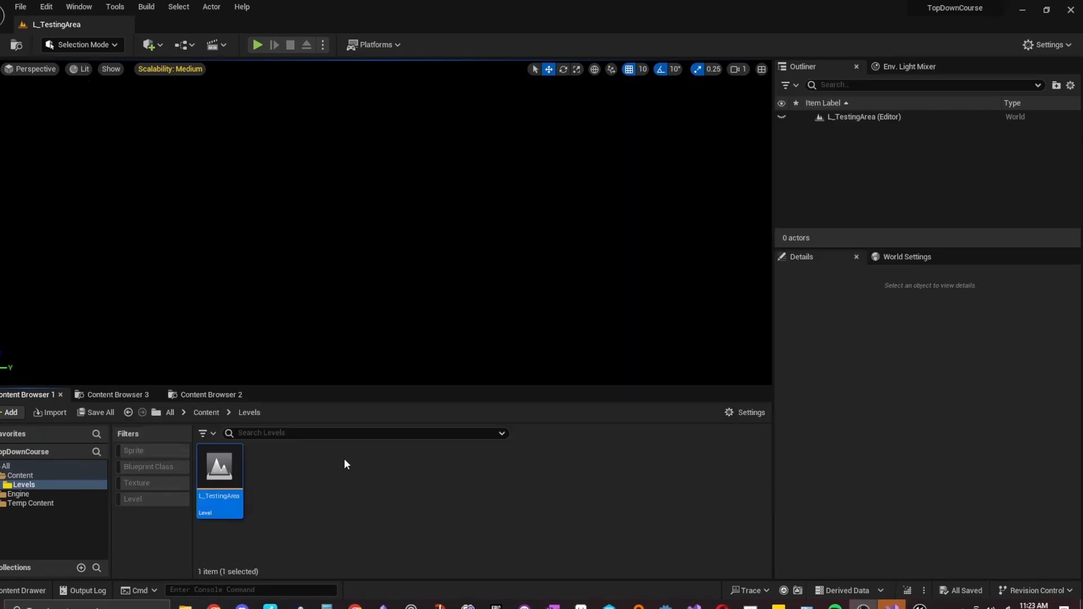
pyautogui.click(46, 6)
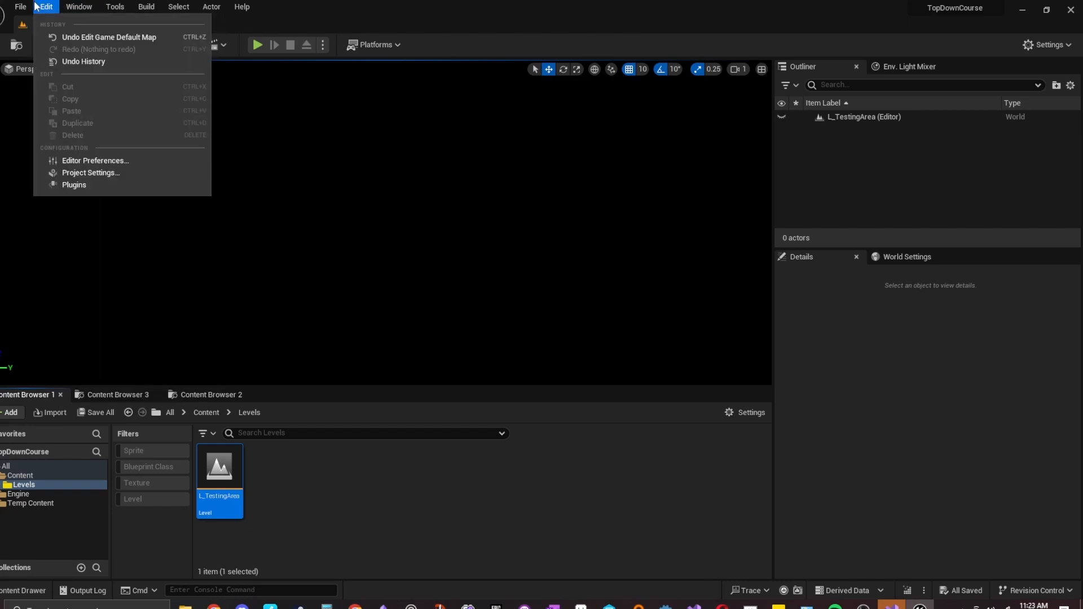
# - Set the Mobile Anti-Aliasing Method and Anti-Aliasing Method in Project Settings to None
pyautogui.click(91, 172)
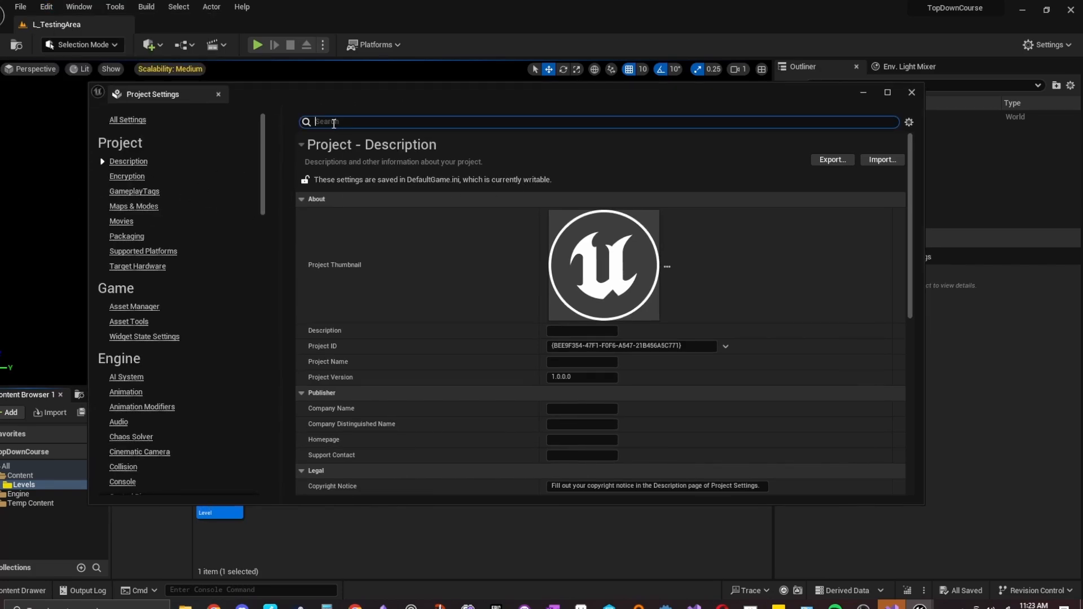
pyautogui.write('anti')
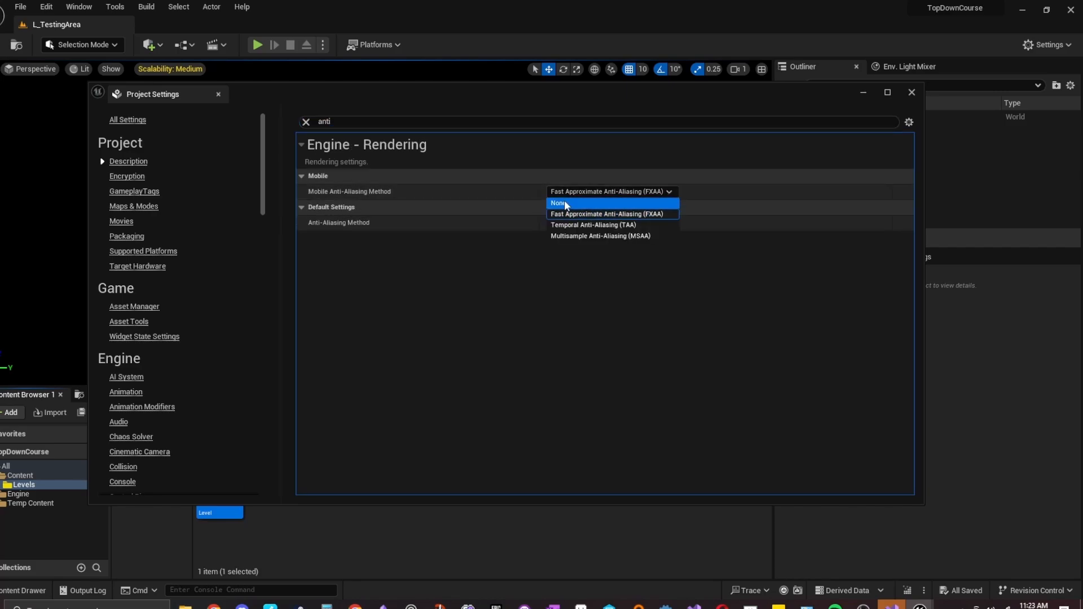
pyautogui.click(557, 203)
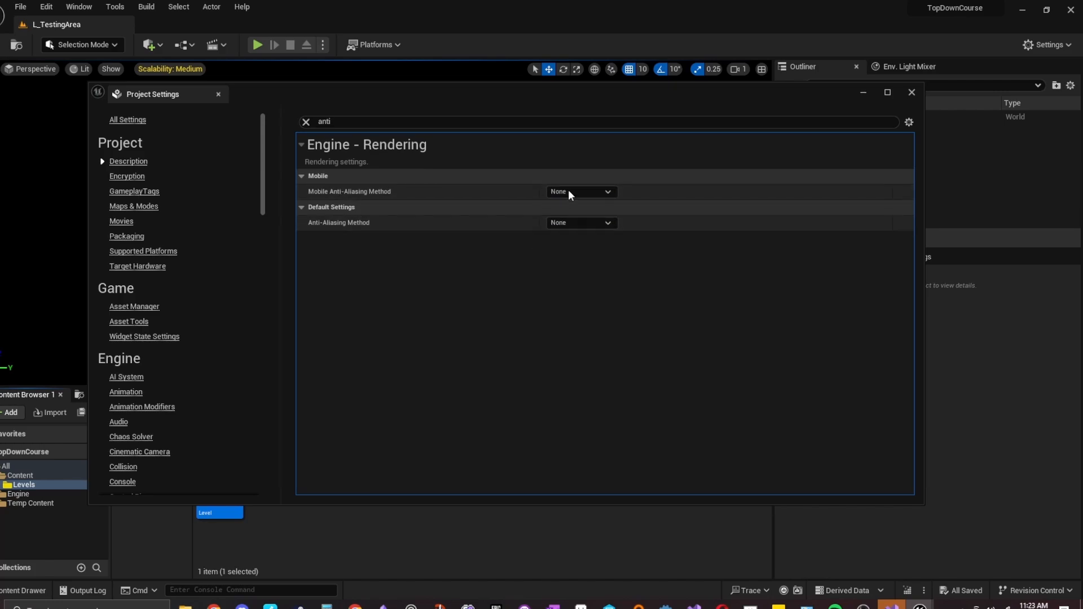
pyautogui.click(581, 192)
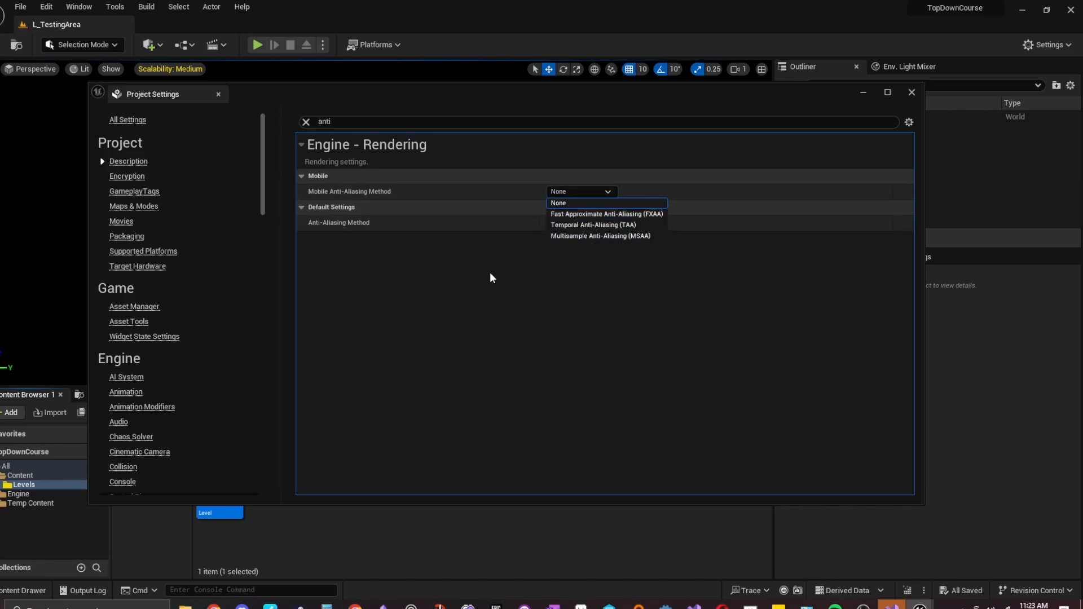
pyautogui.click(558, 202)
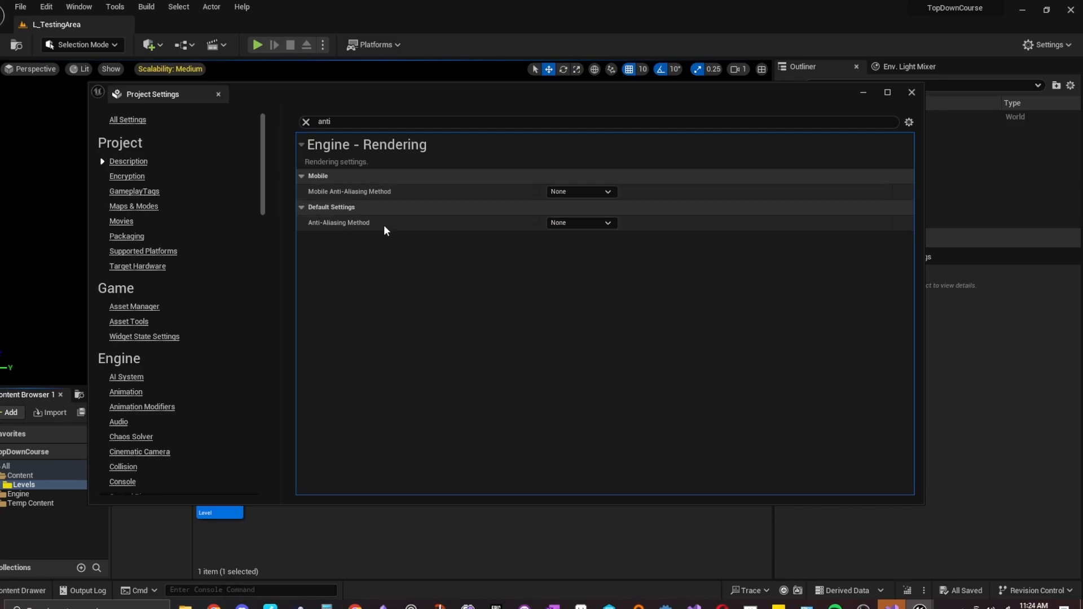
pyautogui.moveTo(570, 271)
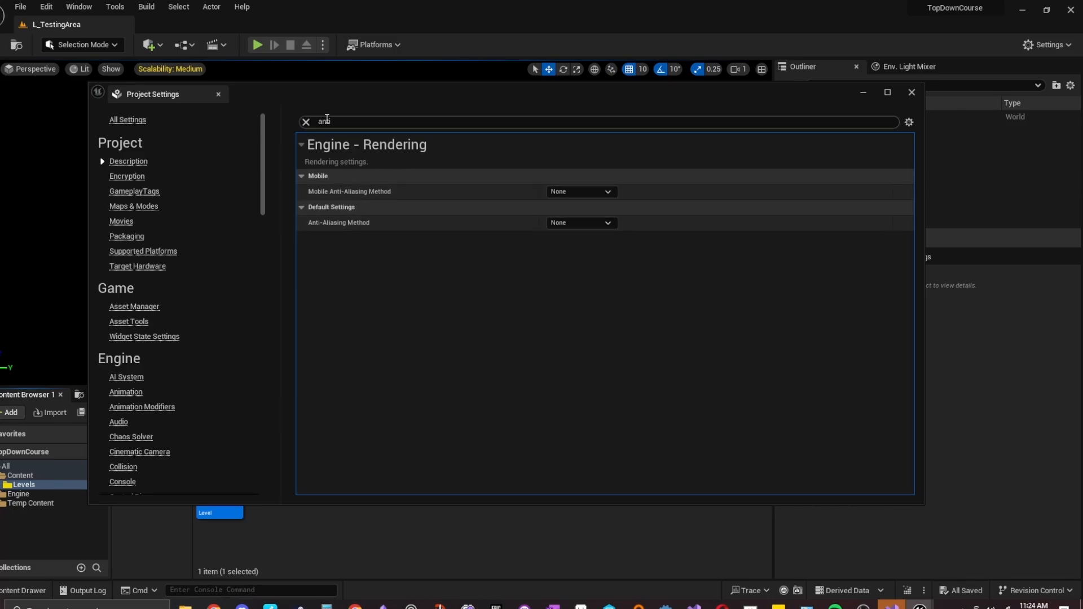
# - Untick Motion Blur and Auto Exposure in Project Settings, then close the window
pyautogui.write('moti')
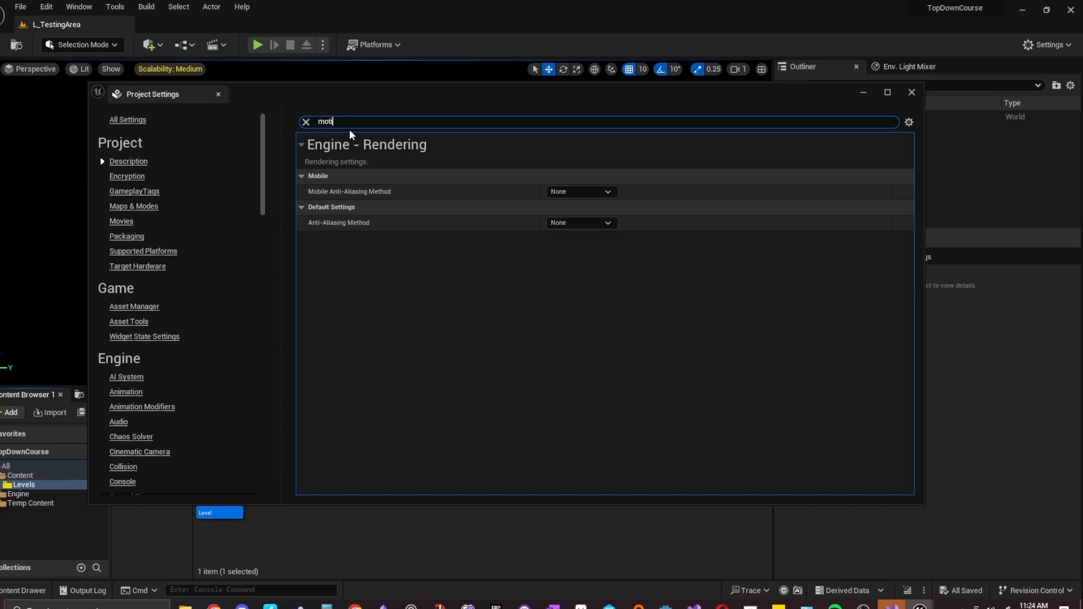
pyautogui.write('on')
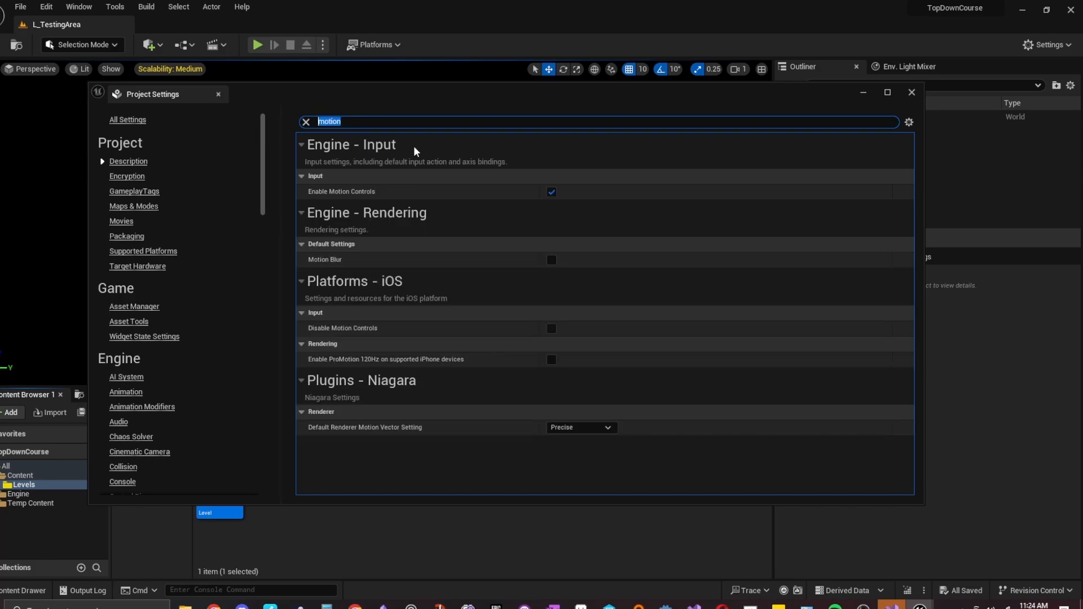
pyautogui.write('exposure')
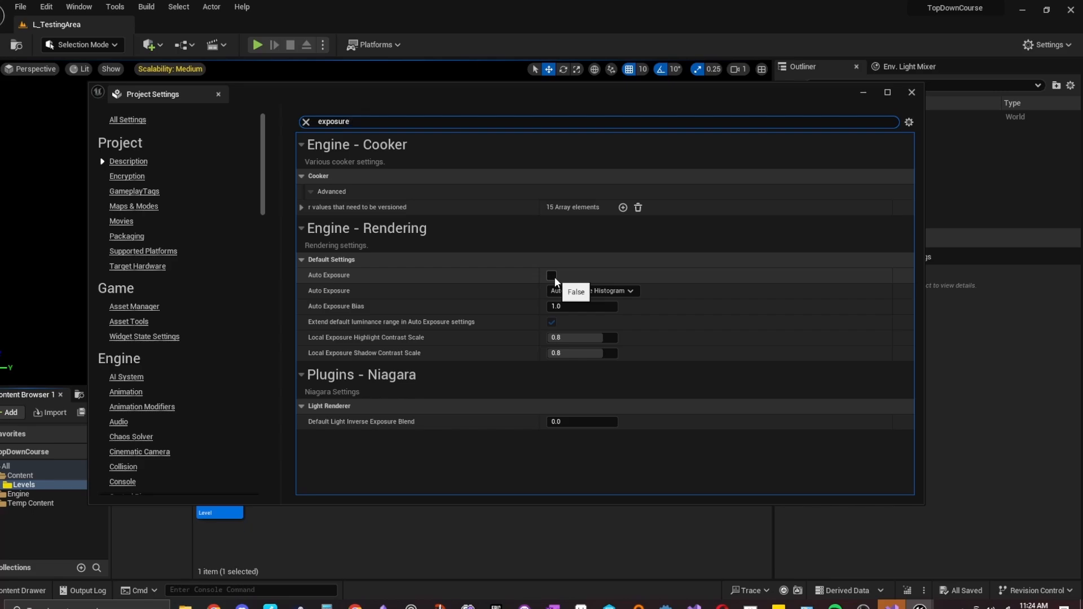
pyautogui.moveTo(595, 270)
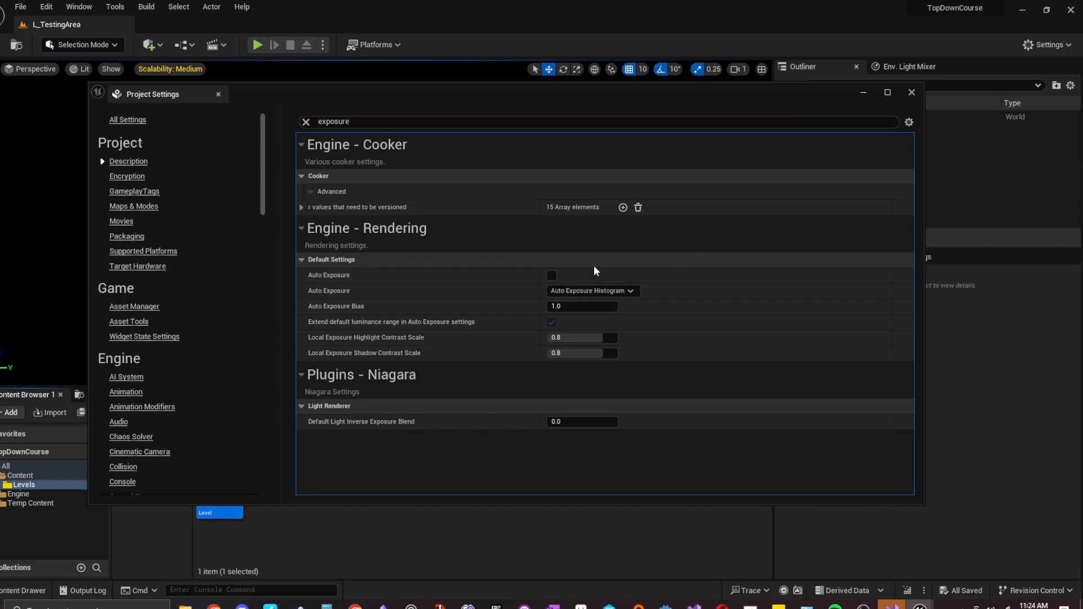
pyautogui.click(301, 228)
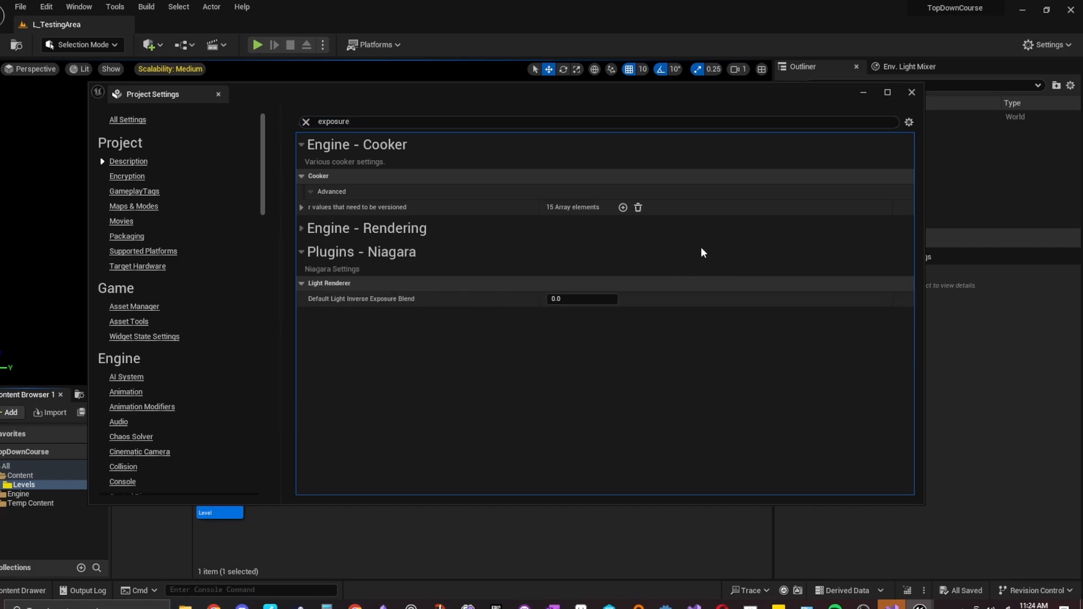
pyautogui.click(911, 92)
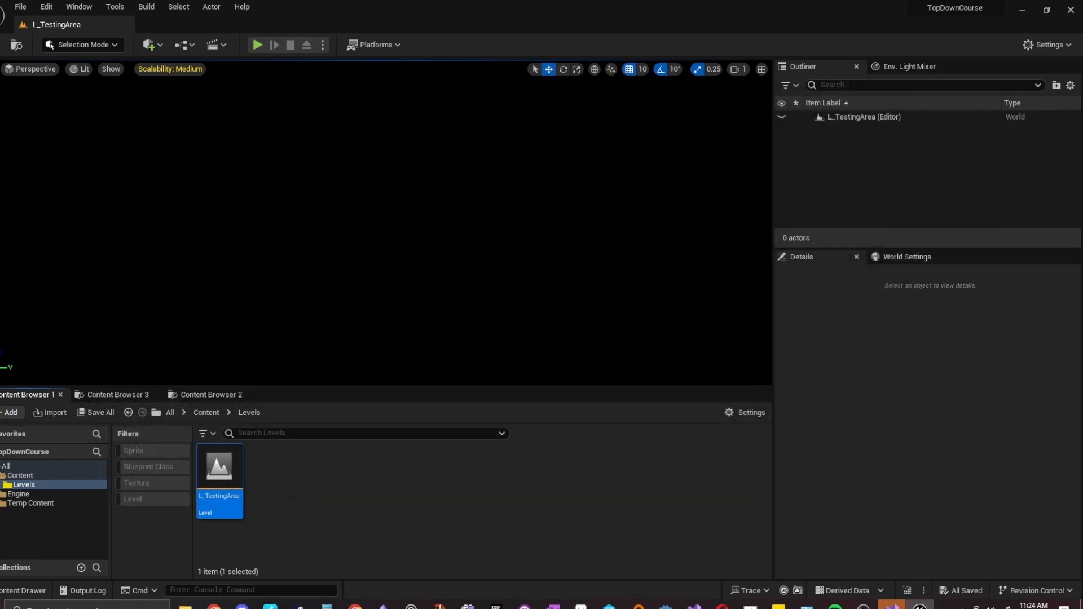
# - Make a red Assets folder in Content beside Levels and open it
pyautogui.click(206, 412)
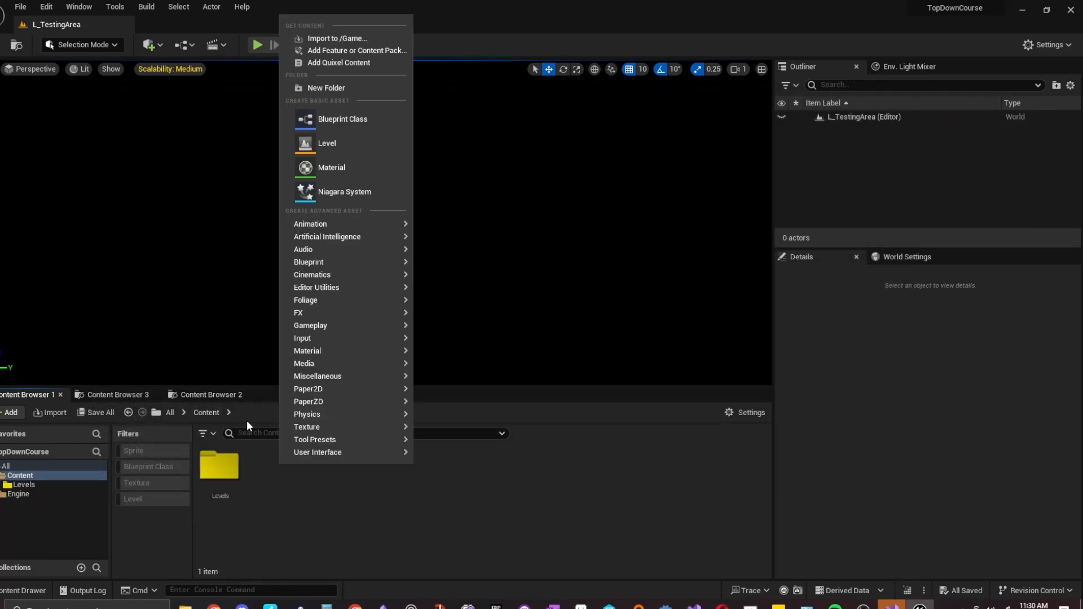
pyautogui.click(326, 88)
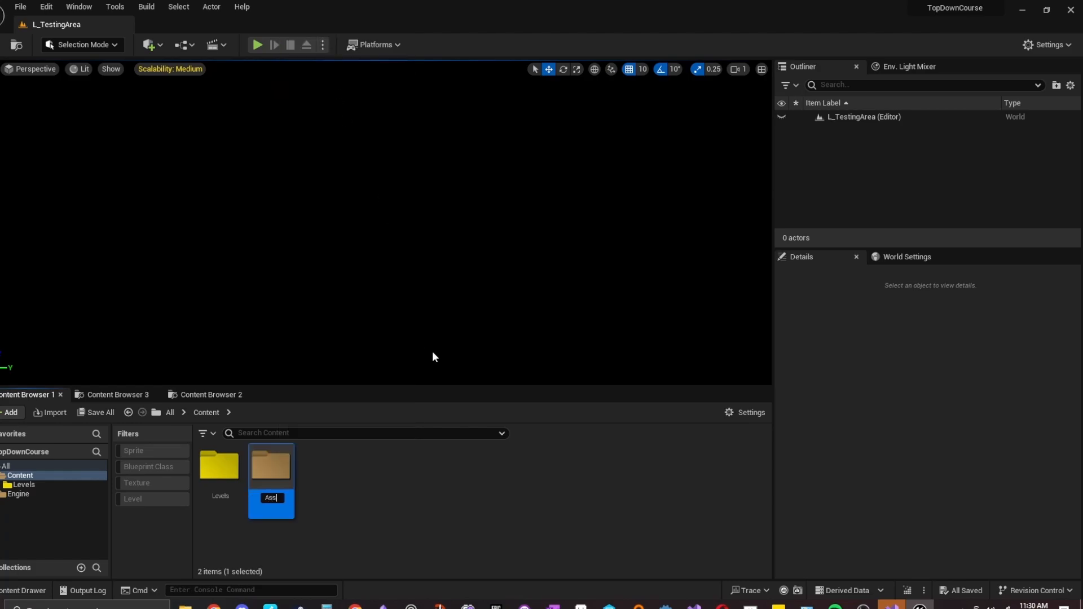
pyautogui.rightClick(271, 476)
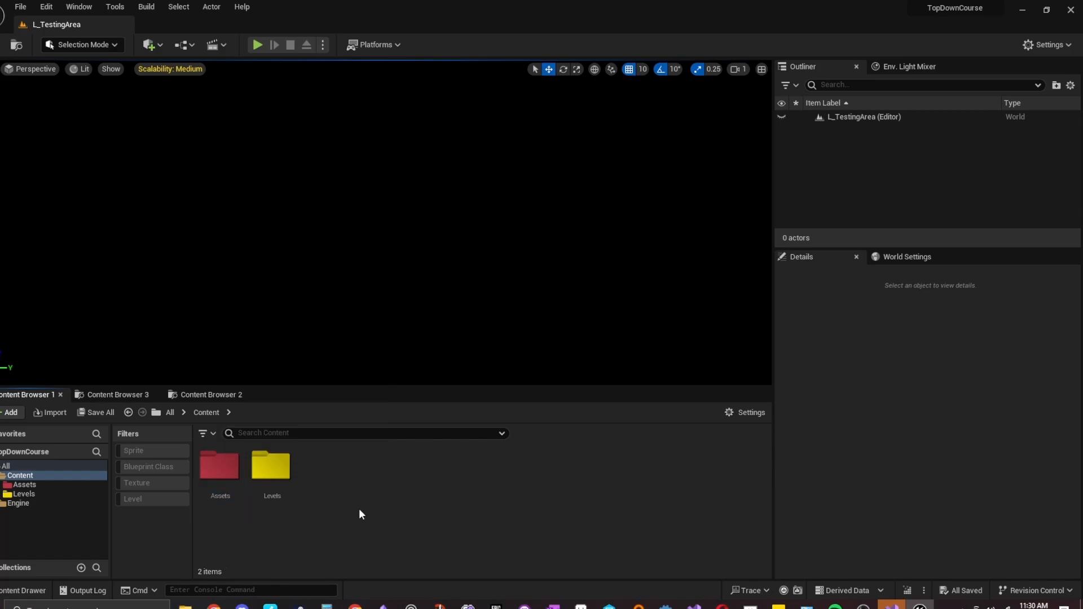
pyautogui.doubleClick(220, 465)
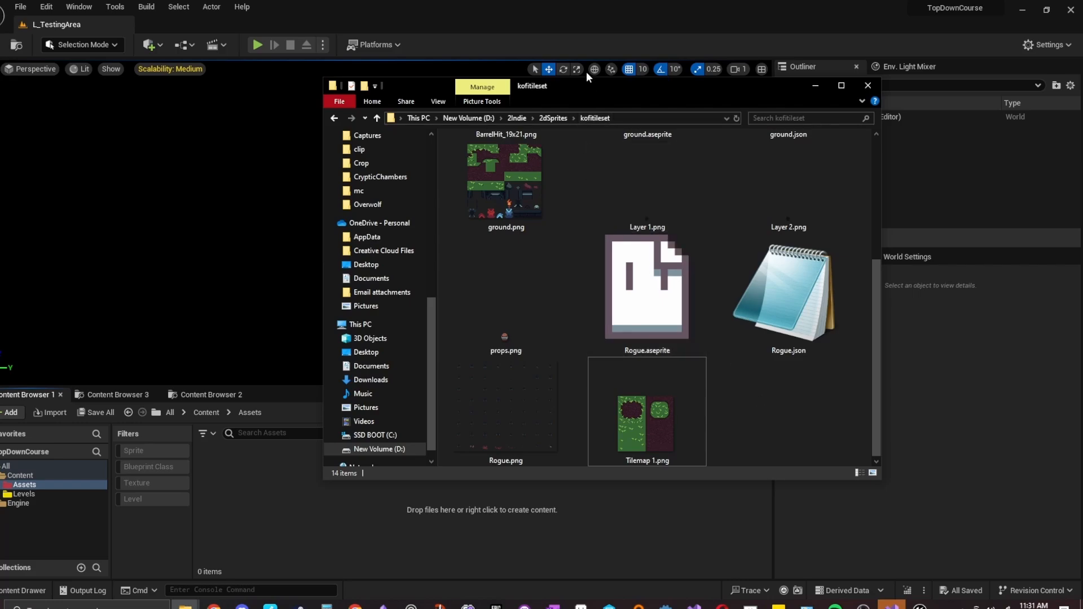
pyautogui.moveTo(756, 442)
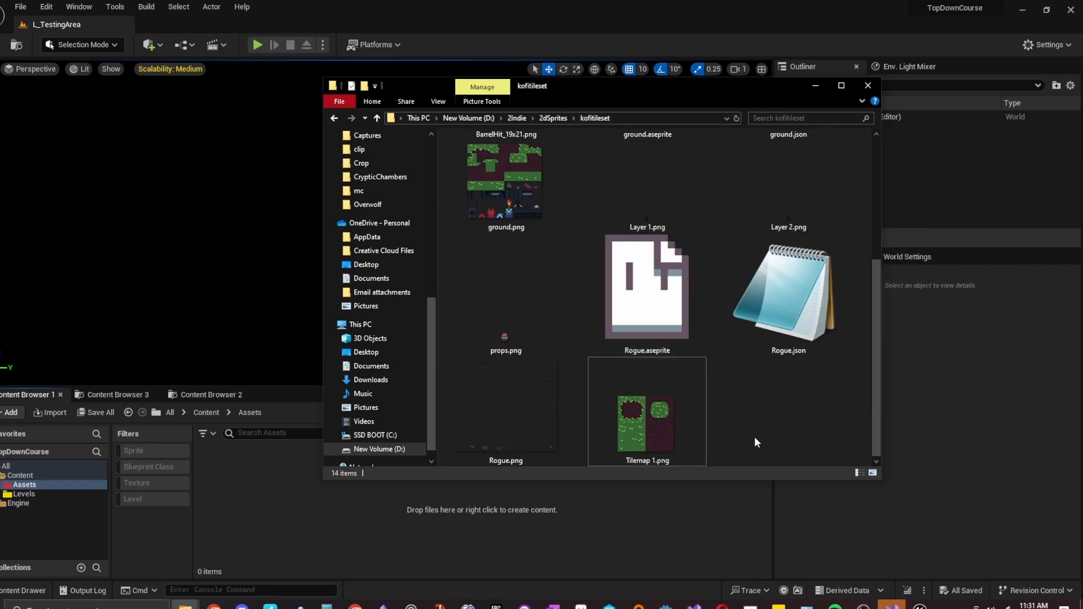
pyautogui.moveTo(574, 95)
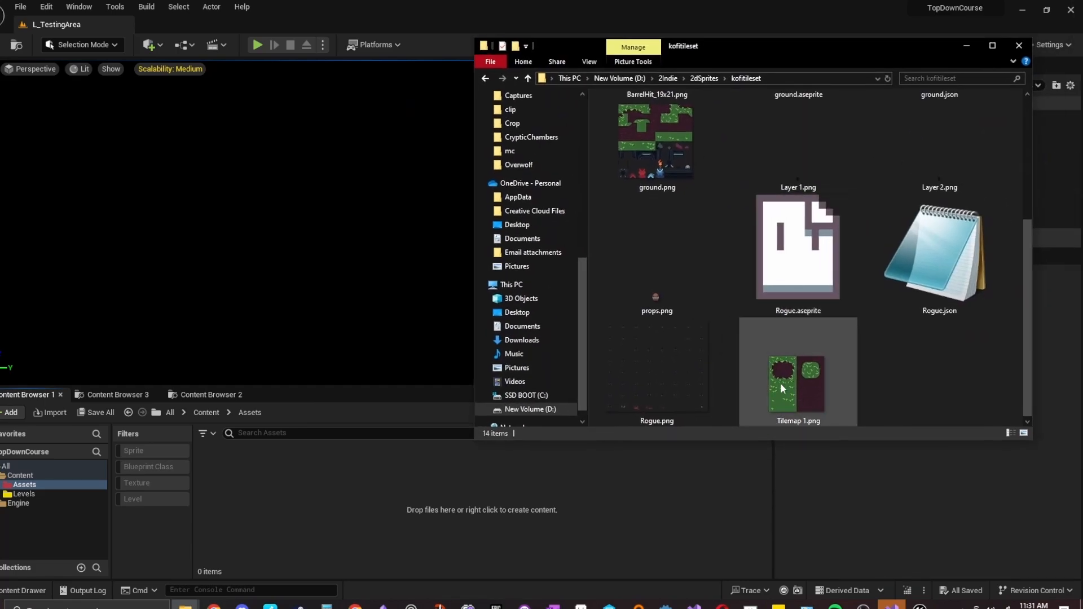
pyautogui.moveTo(795, 387)
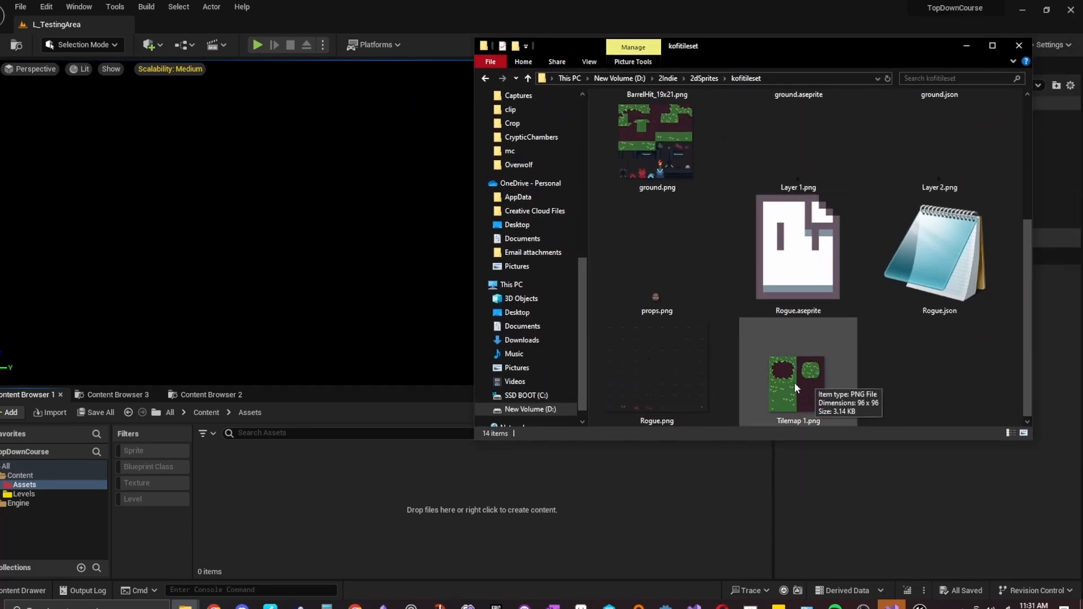
# - Select Tilemap 1.png in the D:\2Indie\2dSprites\kofitileset folder
pyautogui.click(798, 385)
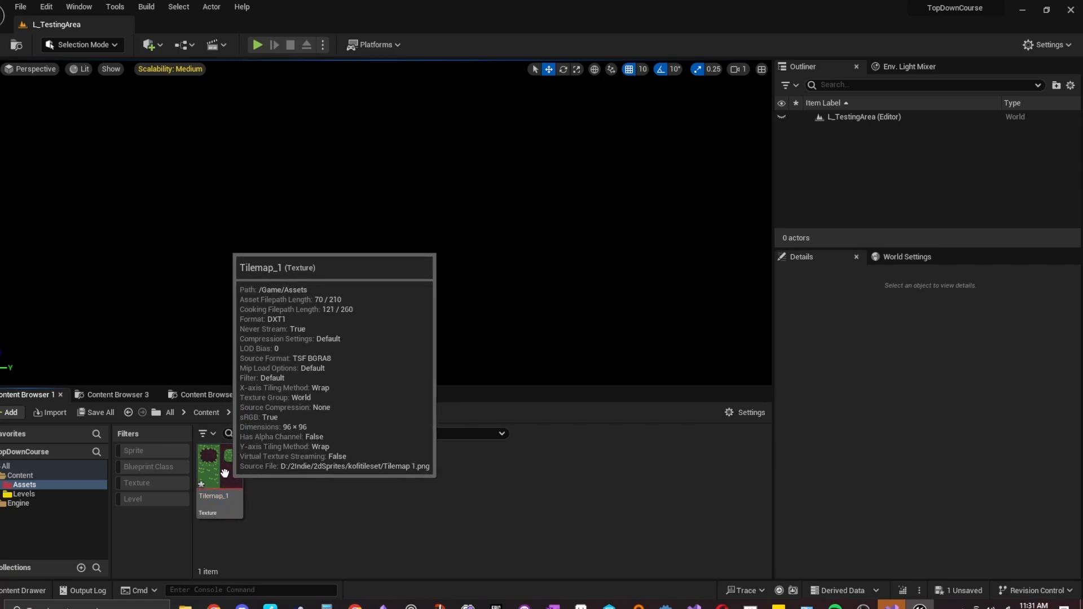
# - Apply Paper2D texture settings to Tilemap_1 and view it in the texture editor
pyautogui.rightClick(218, 464)
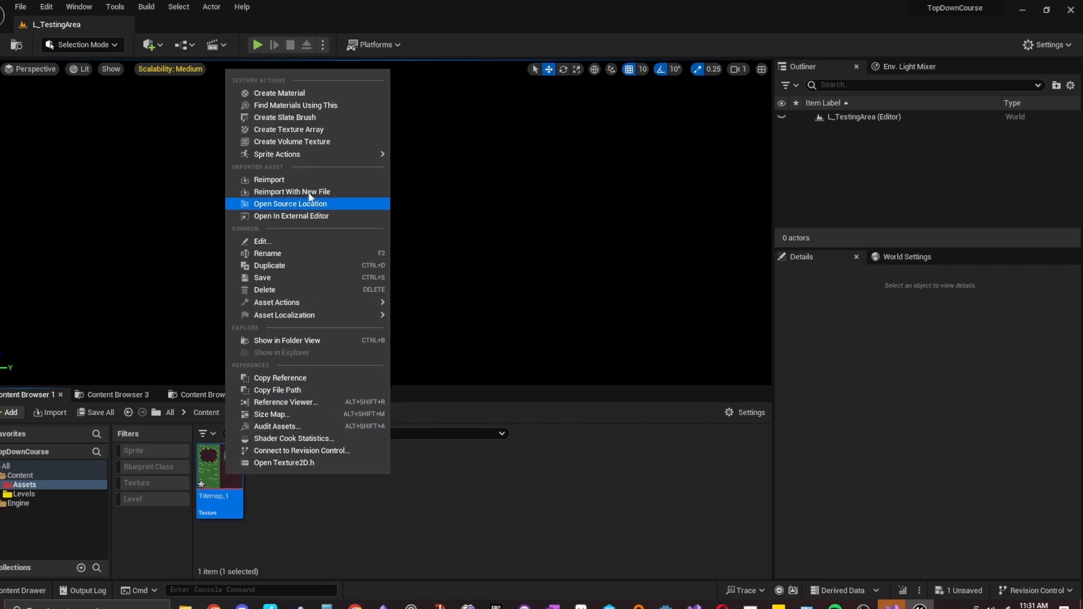
pyautogui.moveTo(277, 154)
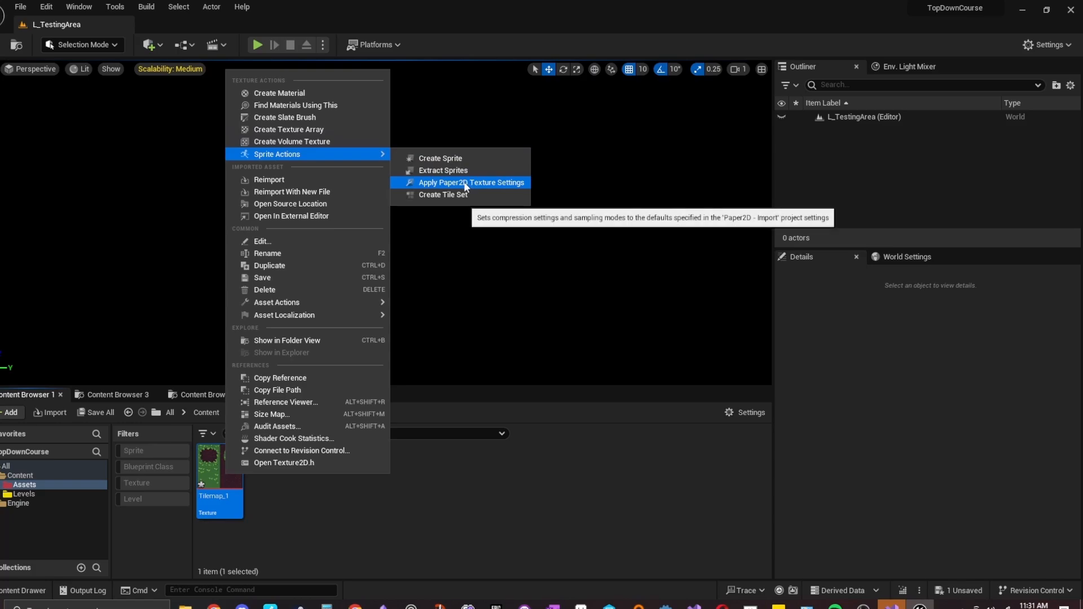
pyautogui.click(471, 182)
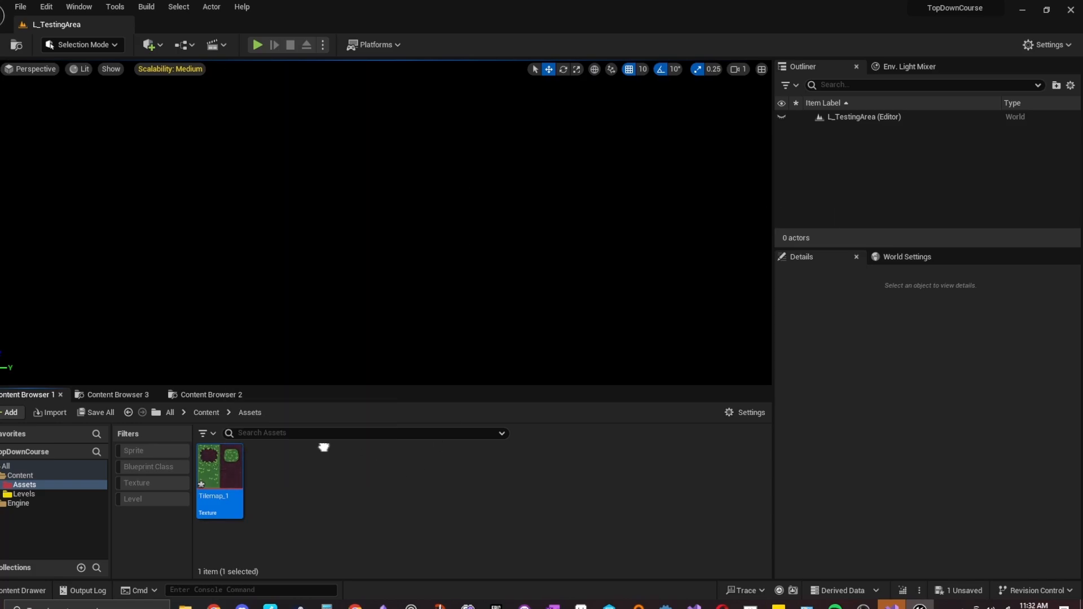
pyautogui.doubleClick(220, 463)
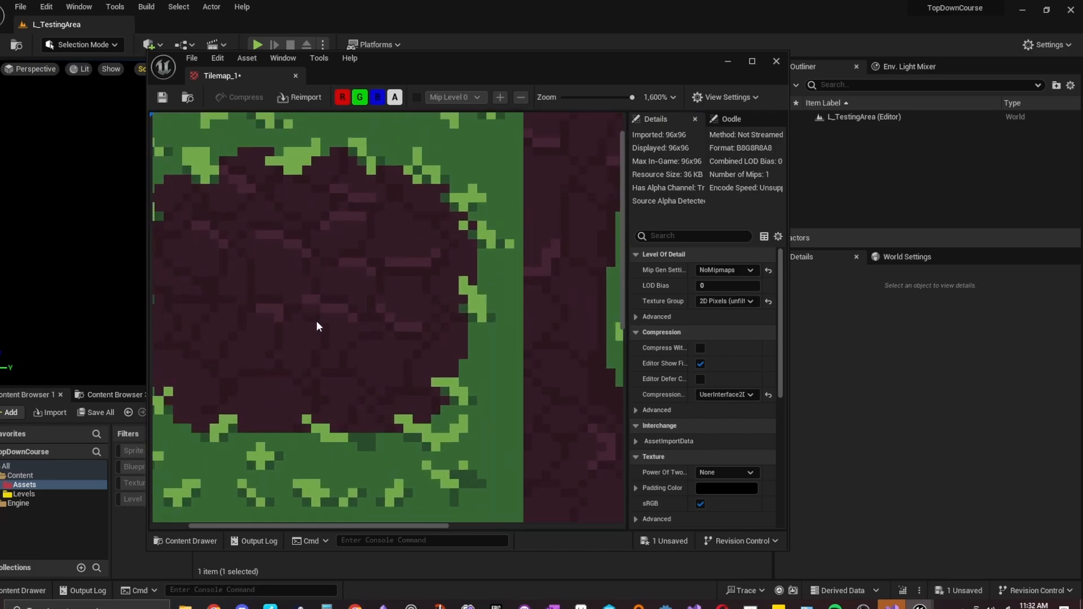
pyautogui.scroll(-3)
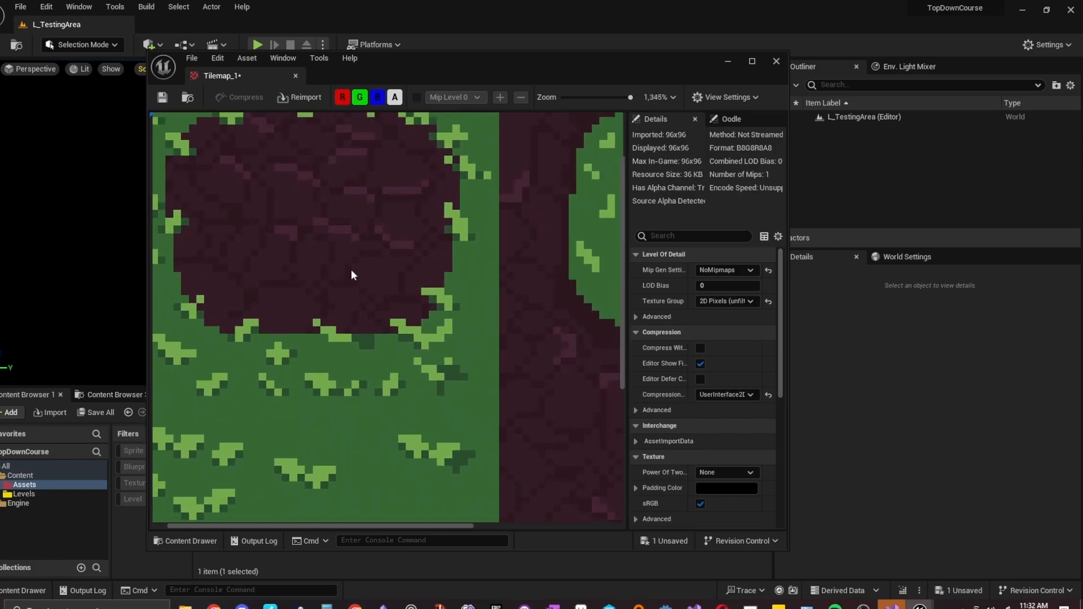
pyautogui.scroll(-3)
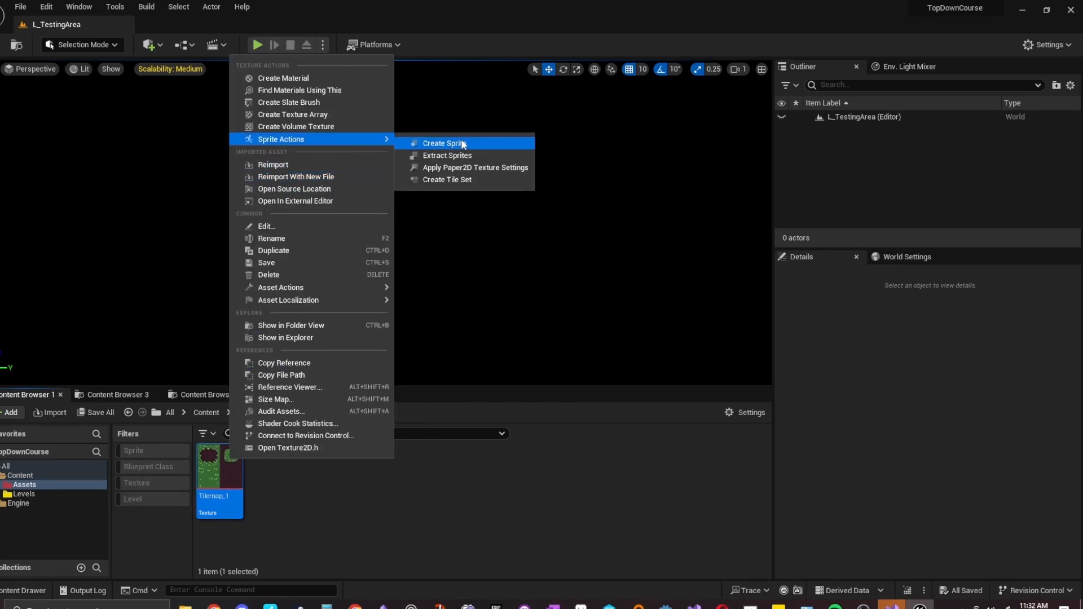
pyautogui.moveTo(447, 179)
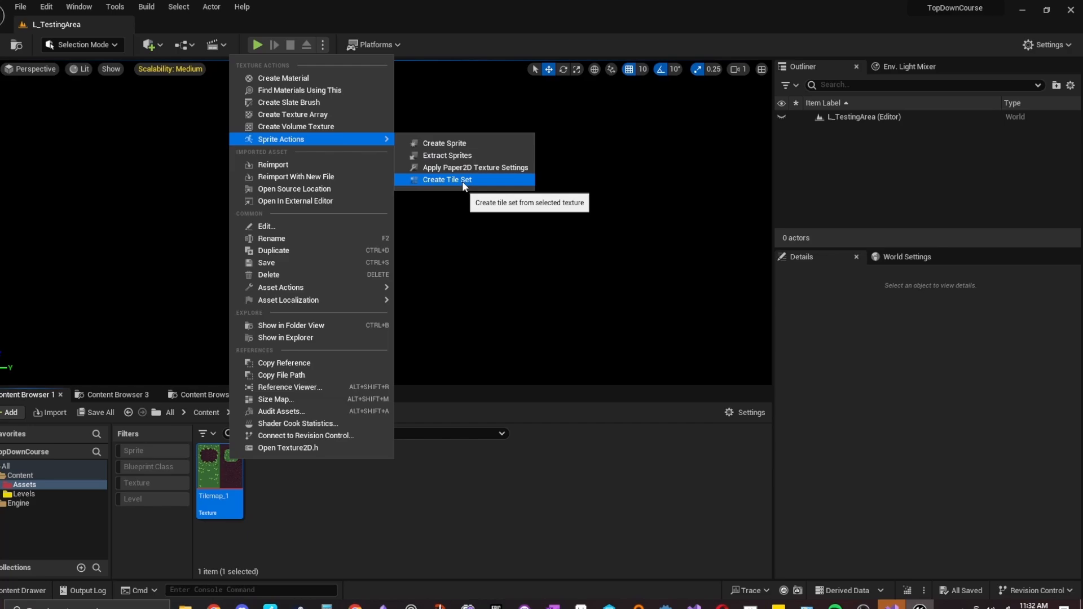
# - Create Tilemap_1_TileSet from Tilemap_1 and condition it into a padded Tilemap_1Padded texture
pyautogui.click(447, 180)
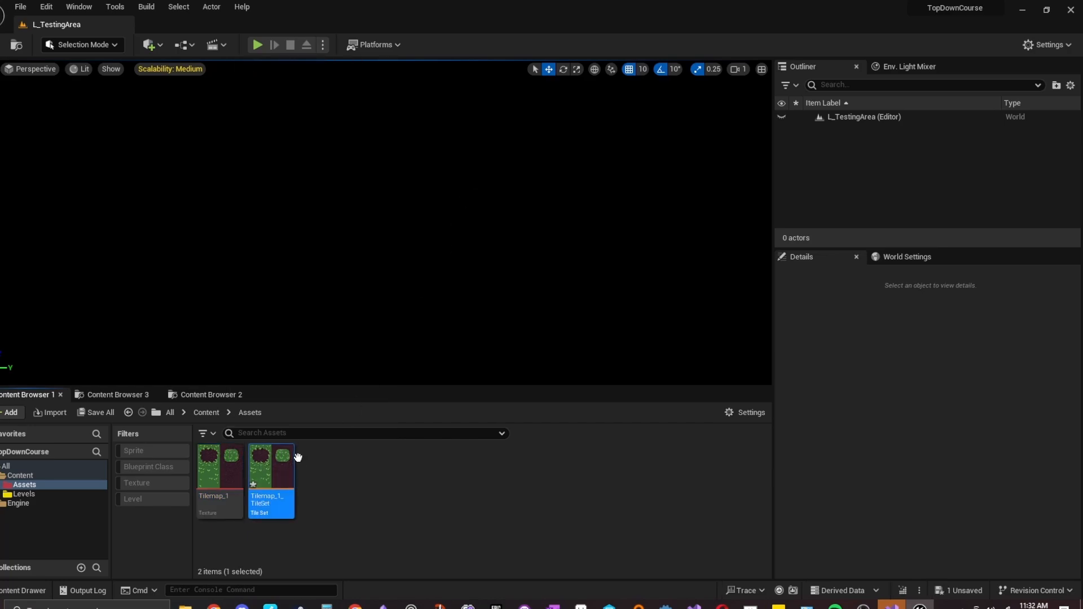
pyautogui.moveTo(282, 470)
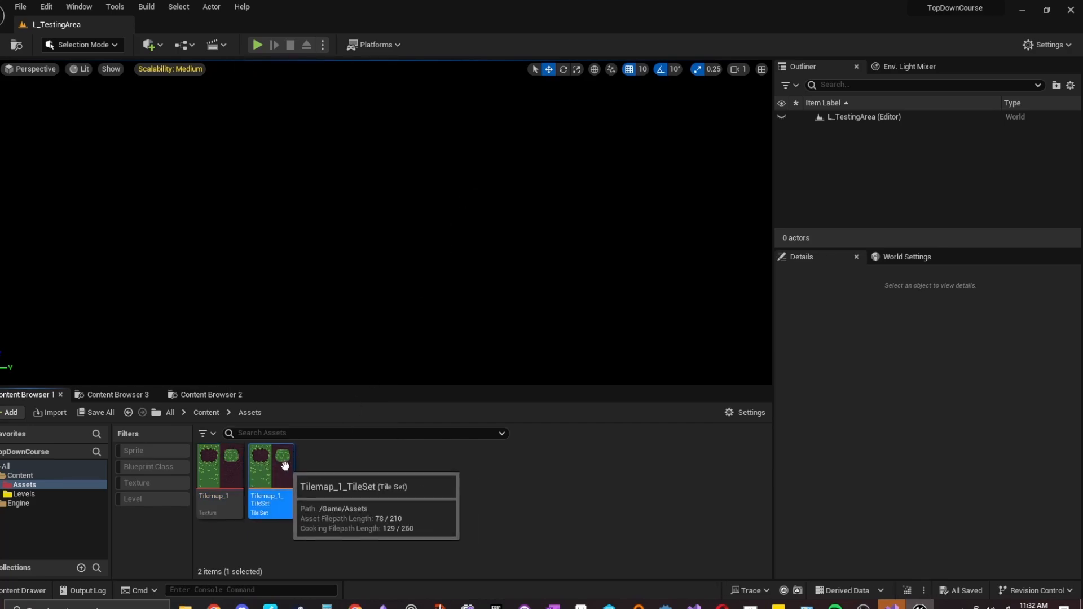
pyautogui.rightClick(270, 480)
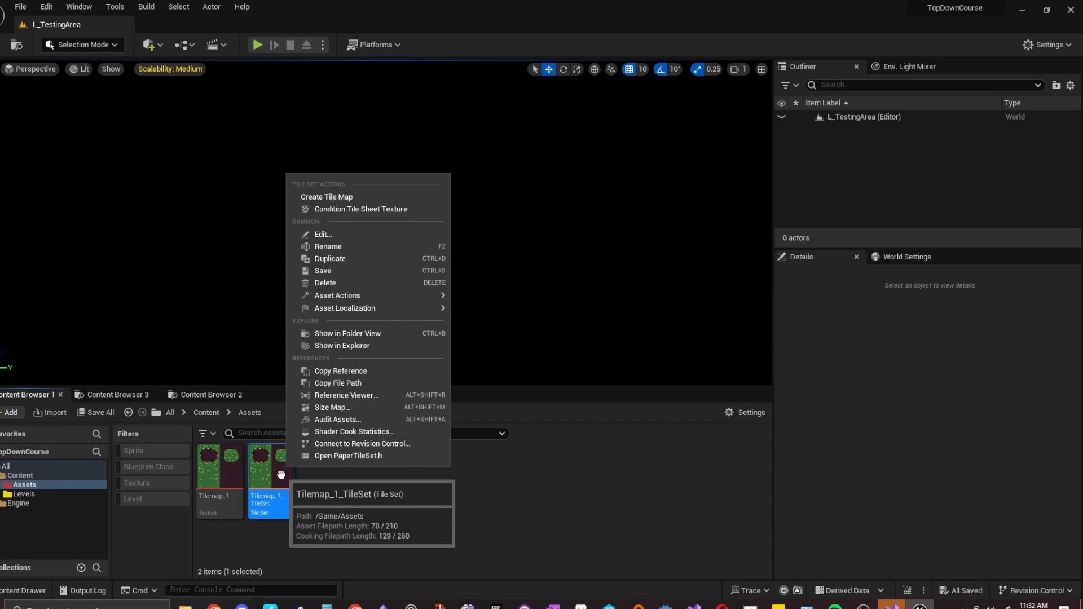
pyautogui.moveTo(344, 308)
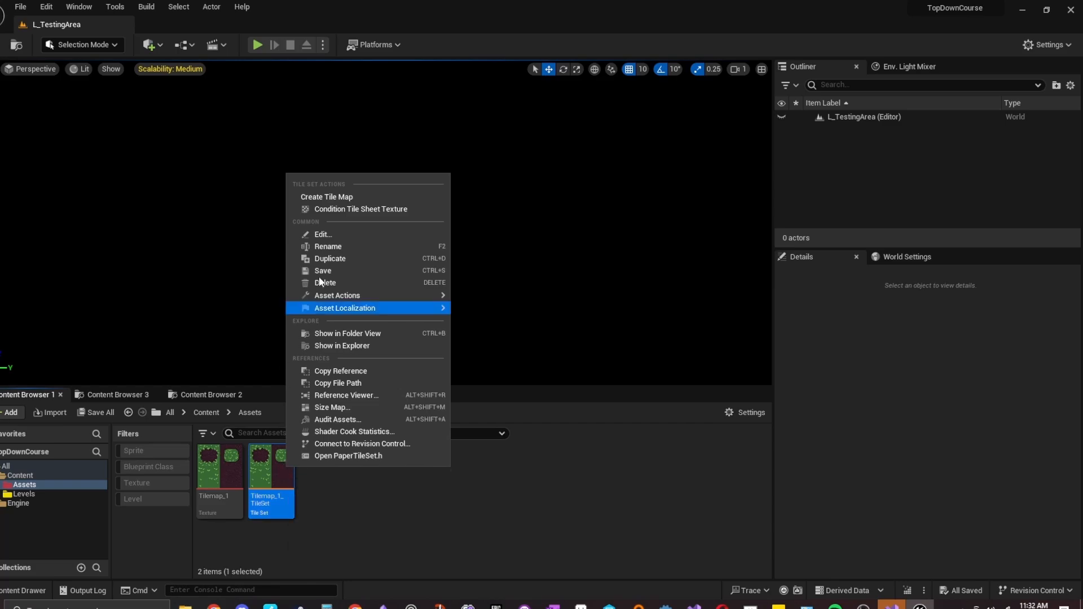
pyautogui.moveTo(360, 212)
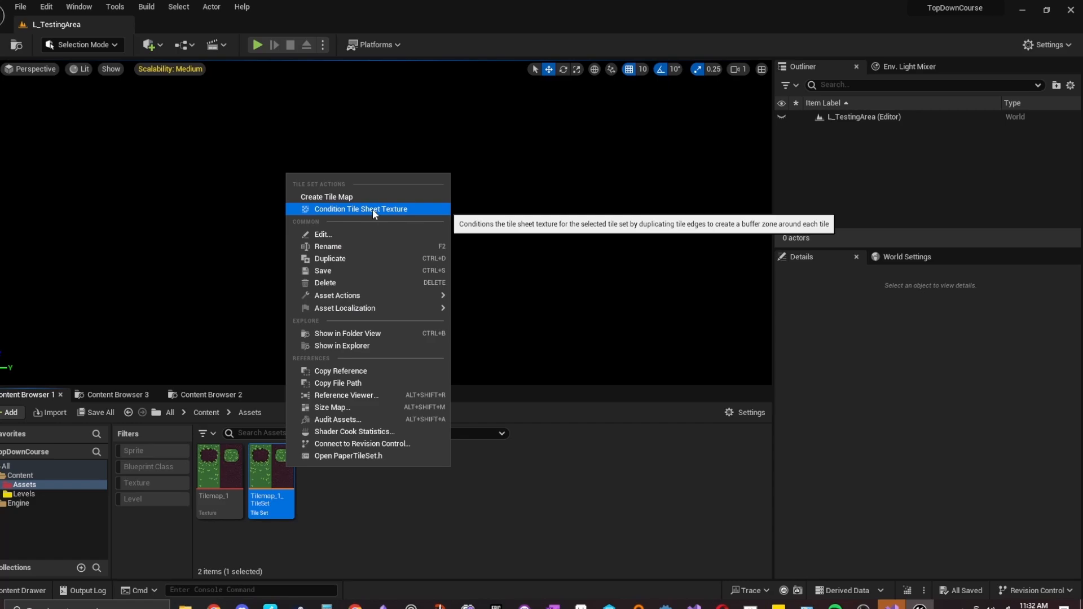
pyautogui.click(360, 209)
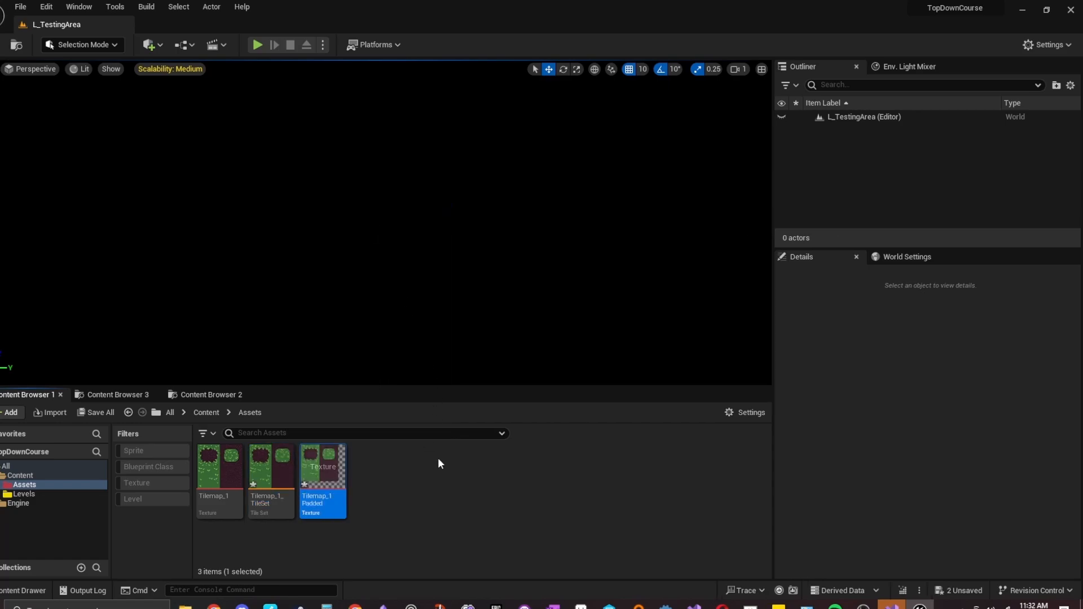
pyautogui.moveTo(321, 477)
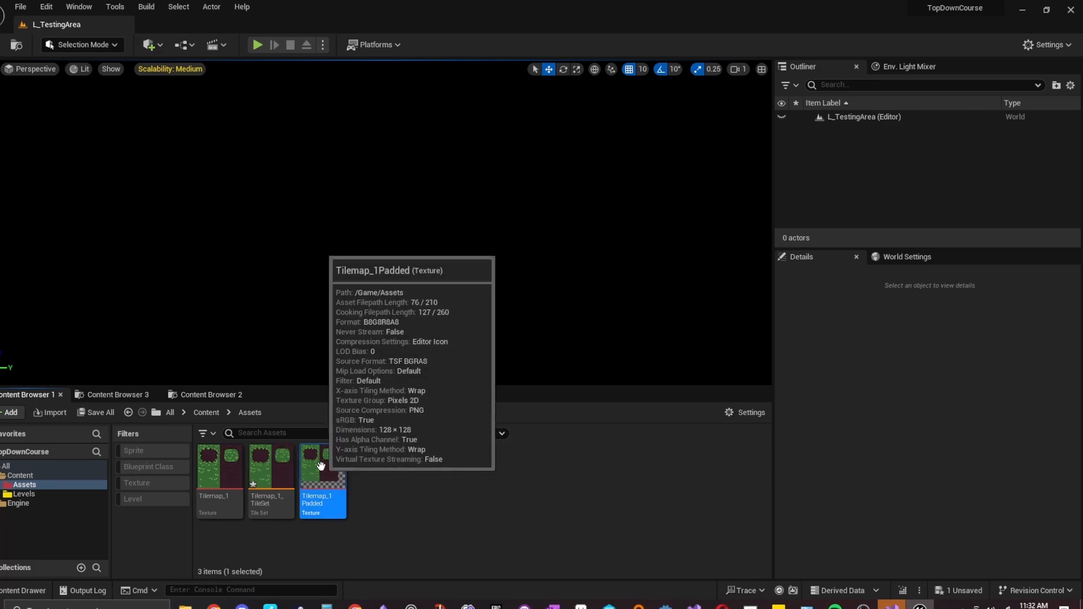
pyautogui.click(270, 480)
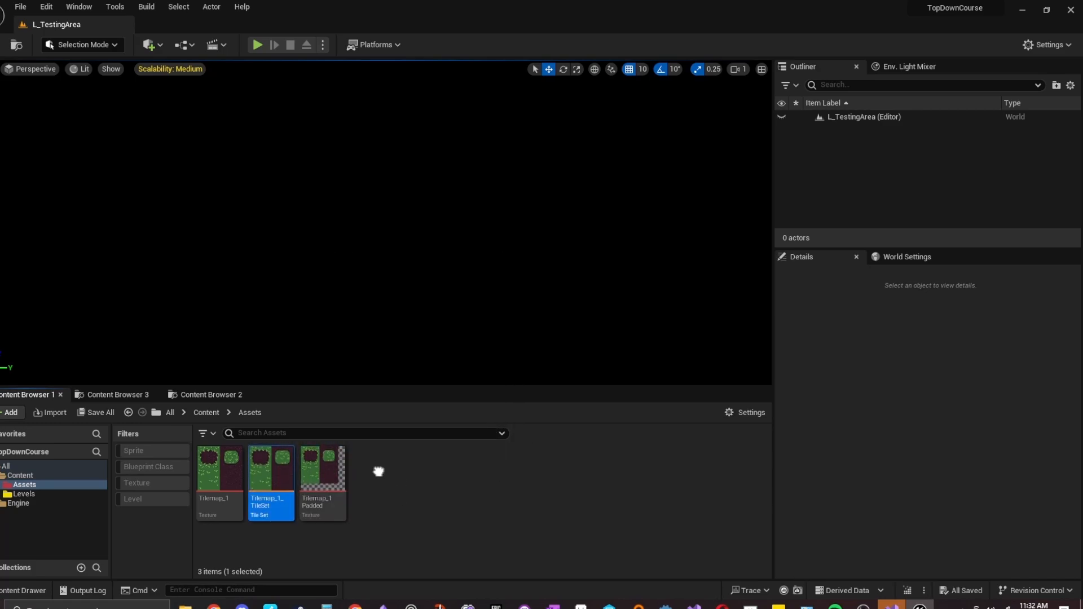
pyautogui.moveTo(271, 461)
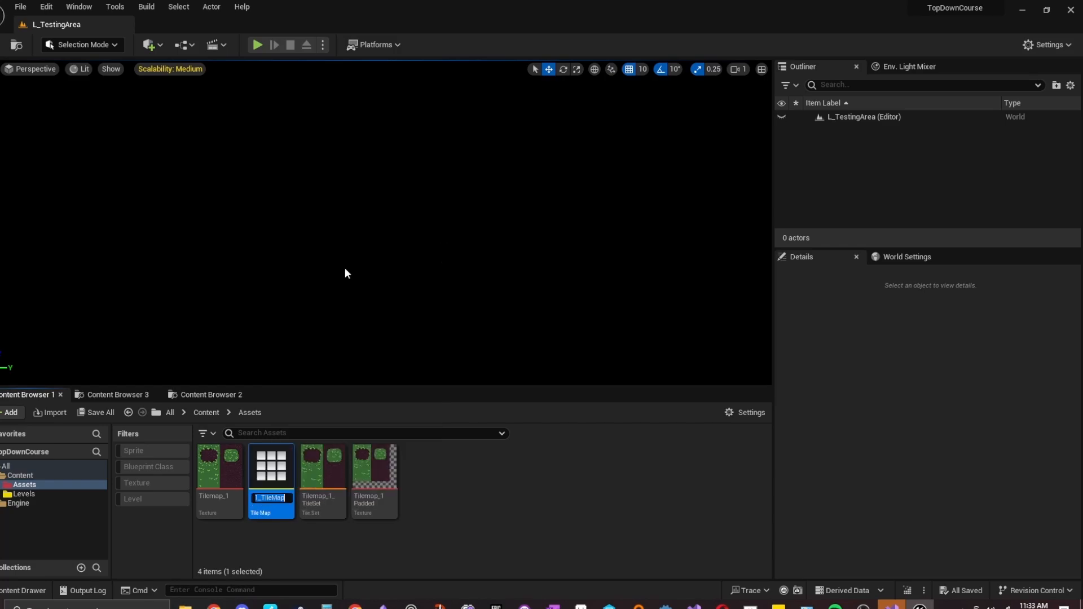
pyautogui.moveTo(447, 512)
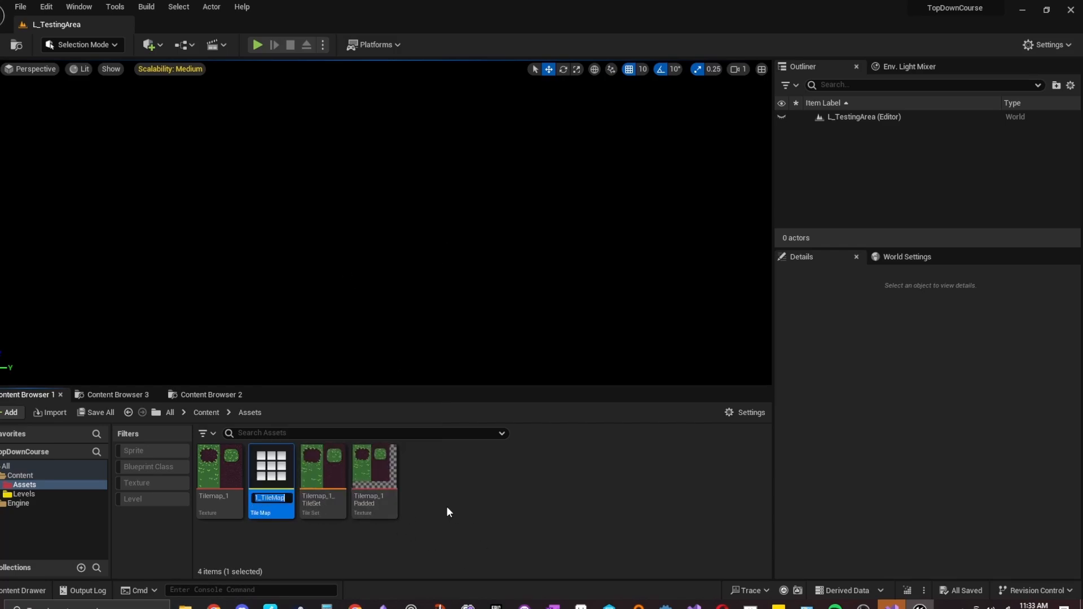
# - Name the new tile map TM_MainTestingArea and place it at 0,0,0 with X rotation 270
pyautogui.write('TM_MainTestingArea')
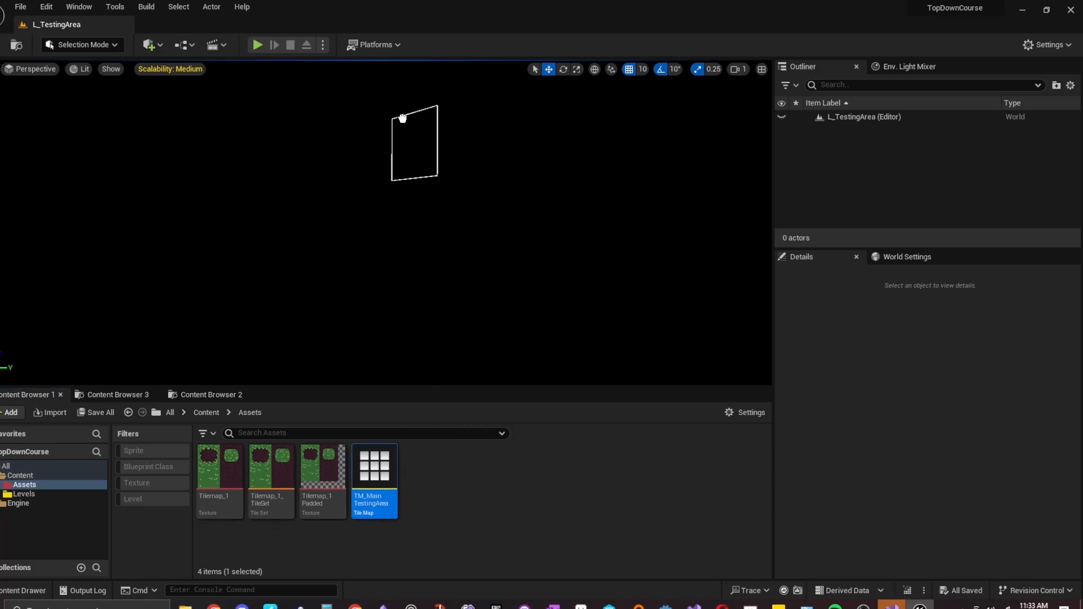
pyautogui.moveTo(403, 117); pyautogui.dragTo(396, 226)
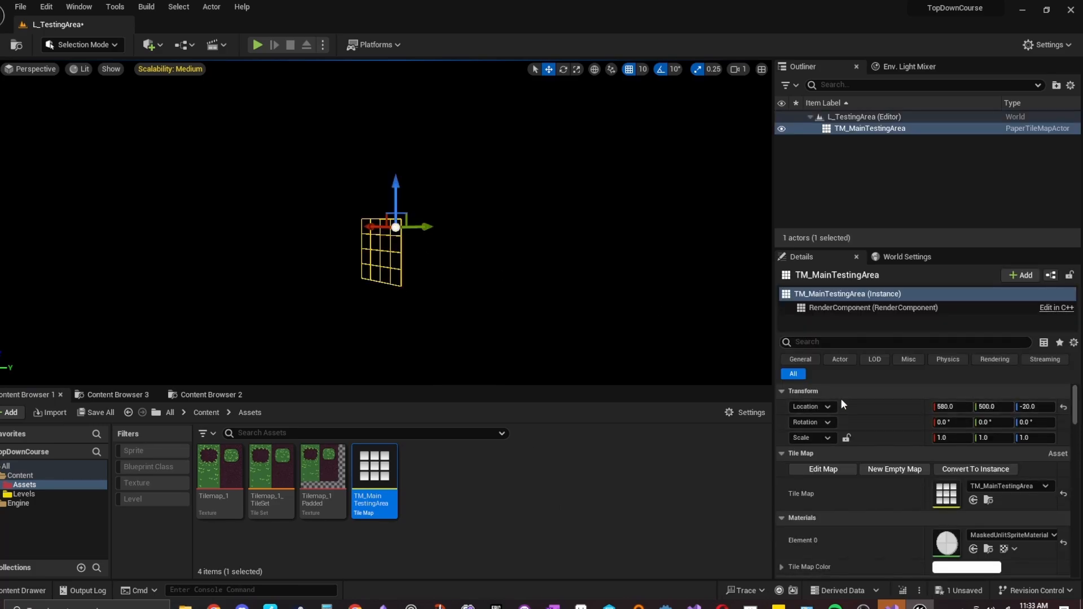
pyautogui.moveTo(815, 401)
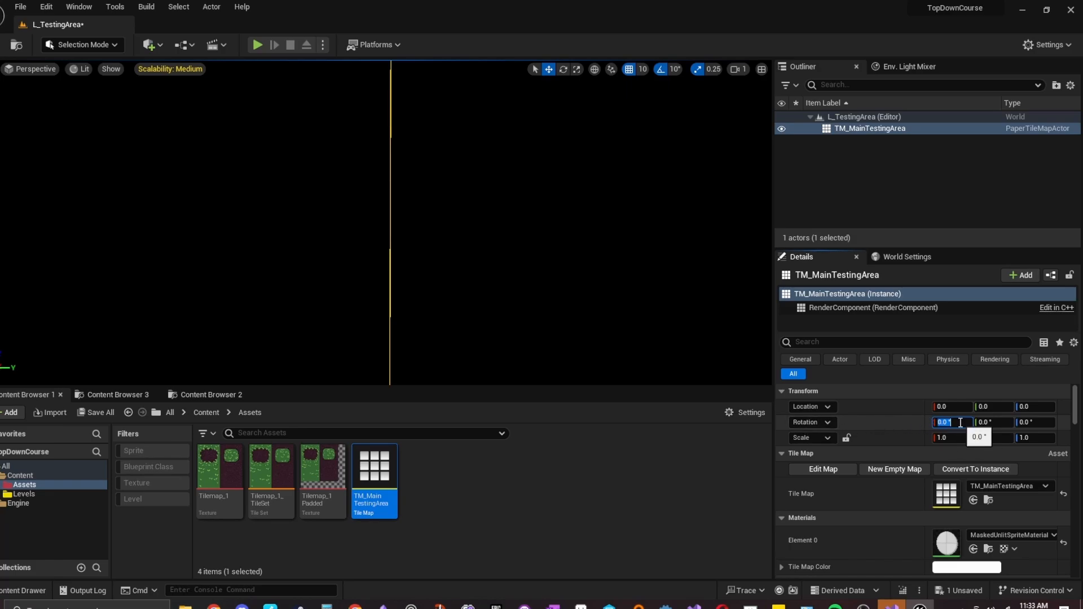
pyautogui.write('270.0')
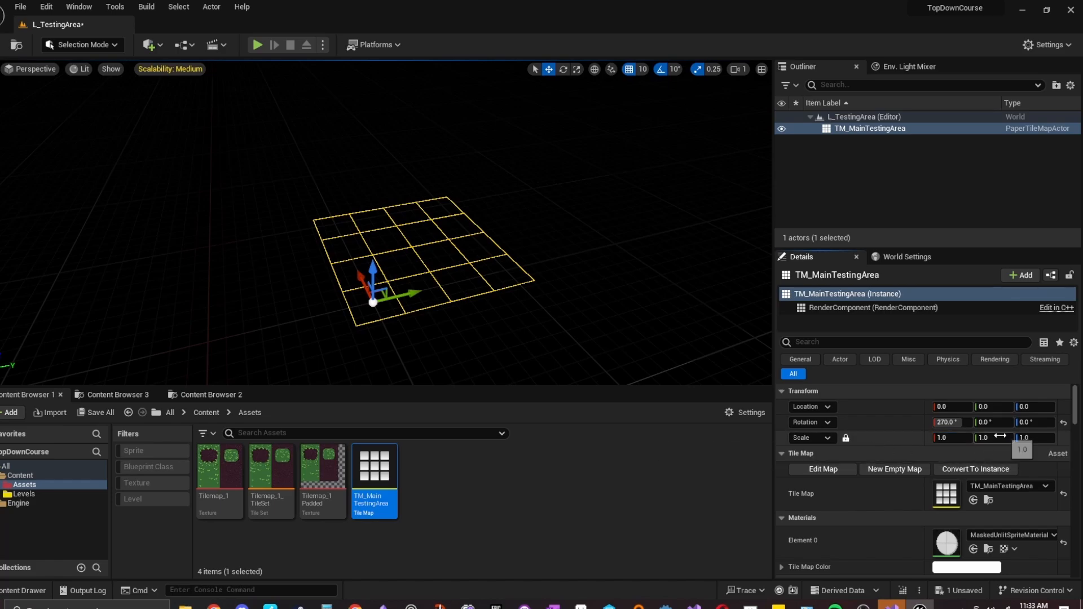
pyautogui.click(952, 438)
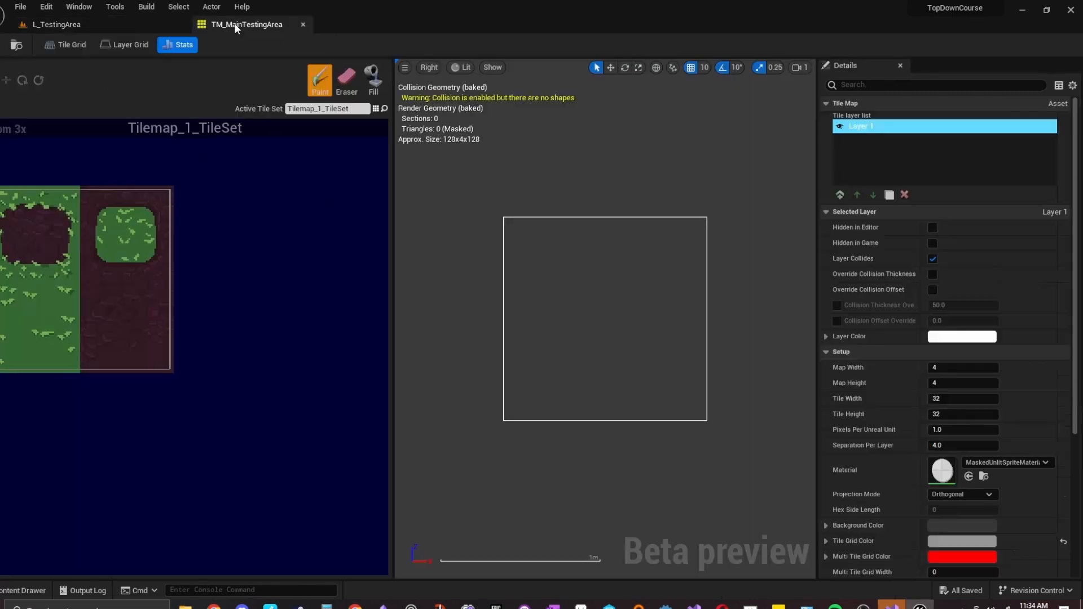
# - Pick a grass tile and open Tilemap_1_TileSet in the tile set editor
pyautogui.click(244, 24)
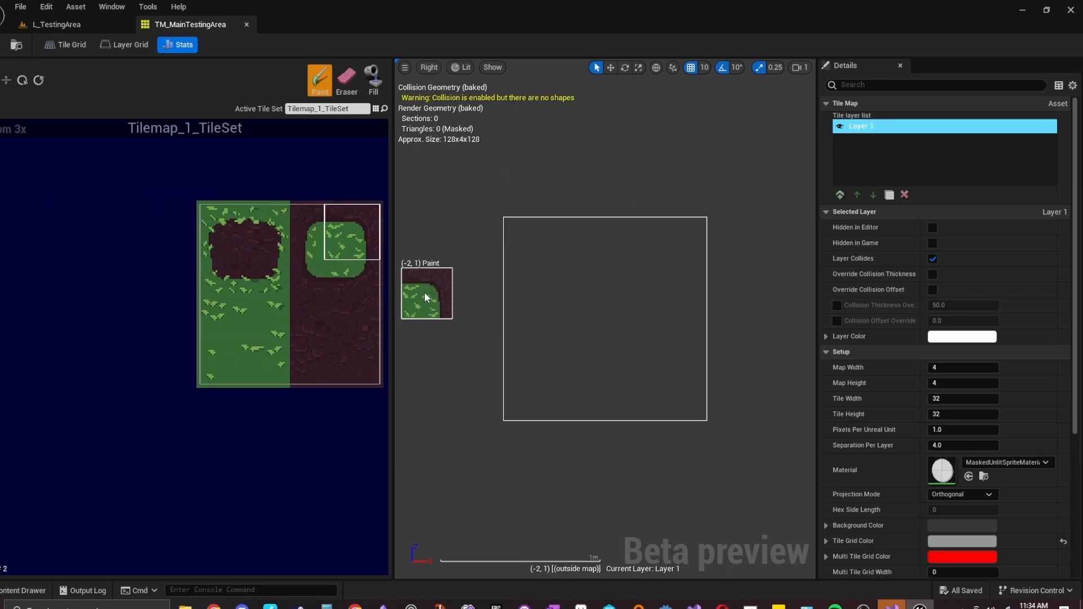
pyautogui.click(308, 25)
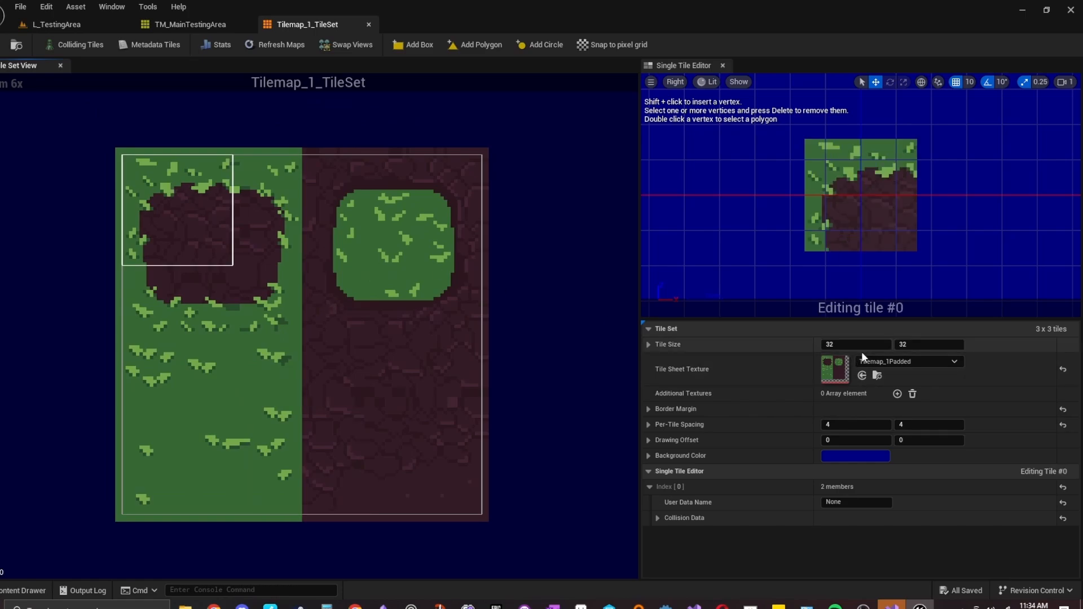
# - Set Tile Size to 16,16 and Per-Tile Spacing to 2,2
pyautogui.write('16')
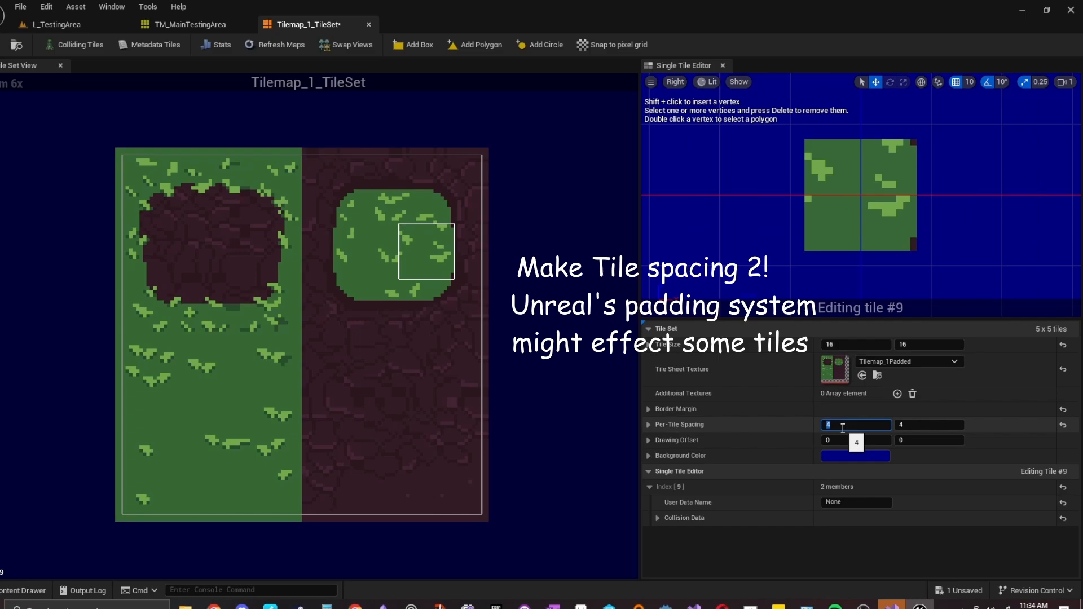
pyautogui.write('2')
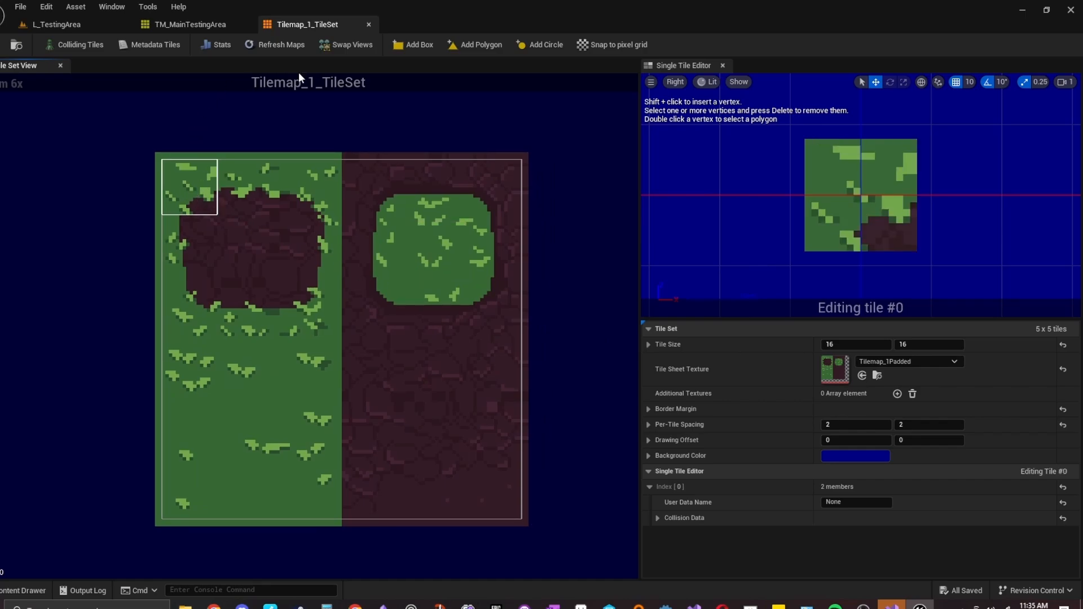
# - Add box collision to tiles #0 and #21, save, and check further tiles including #5
pyautogui.click(419, 44)
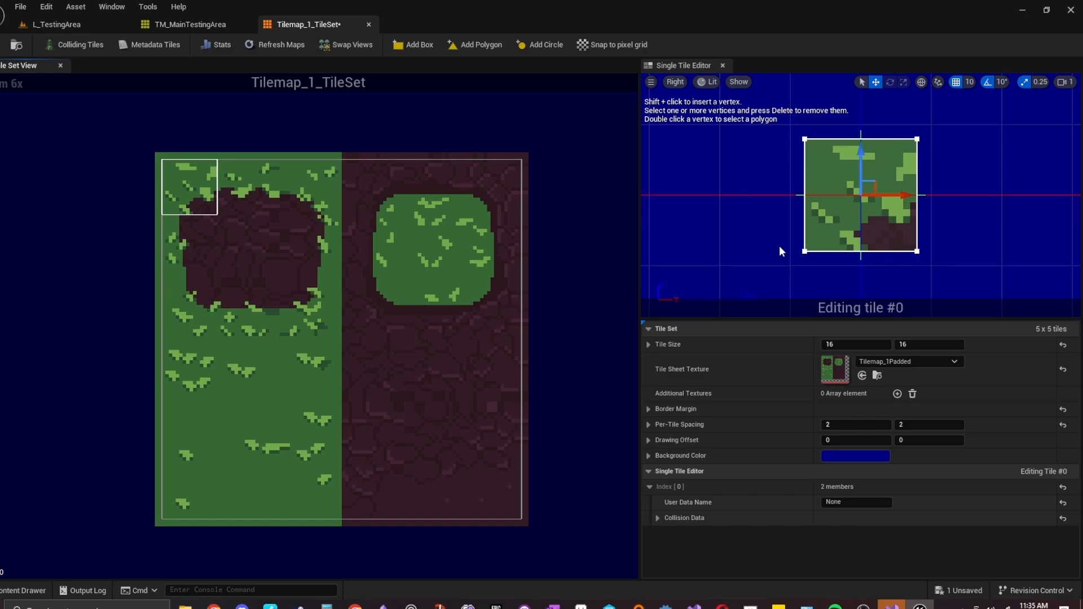
pyautogui.moveTo(880, 194)
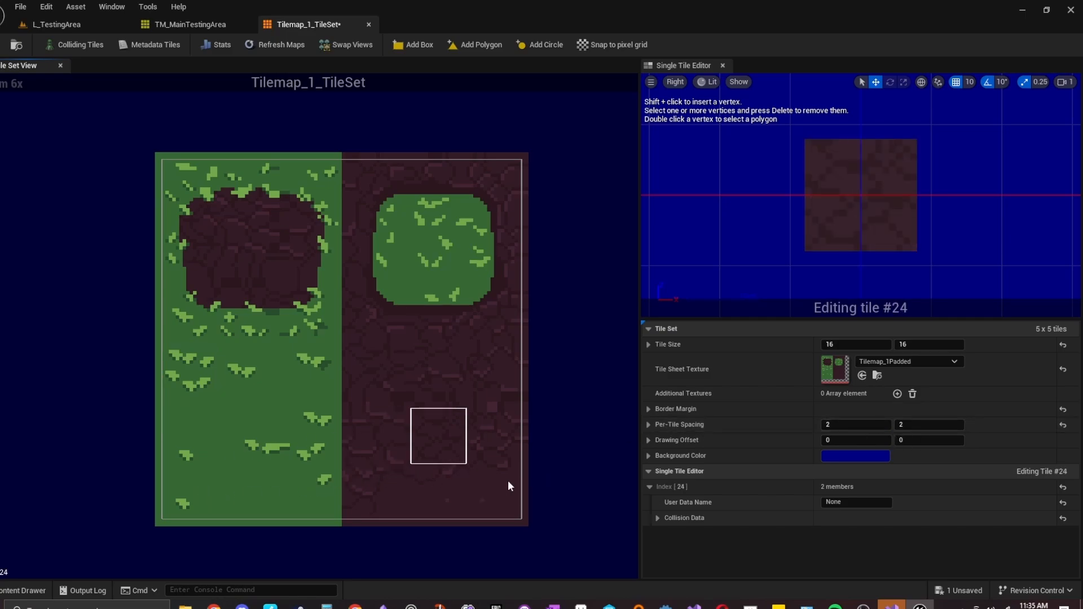
pyautogui.moveTo(331, 419)
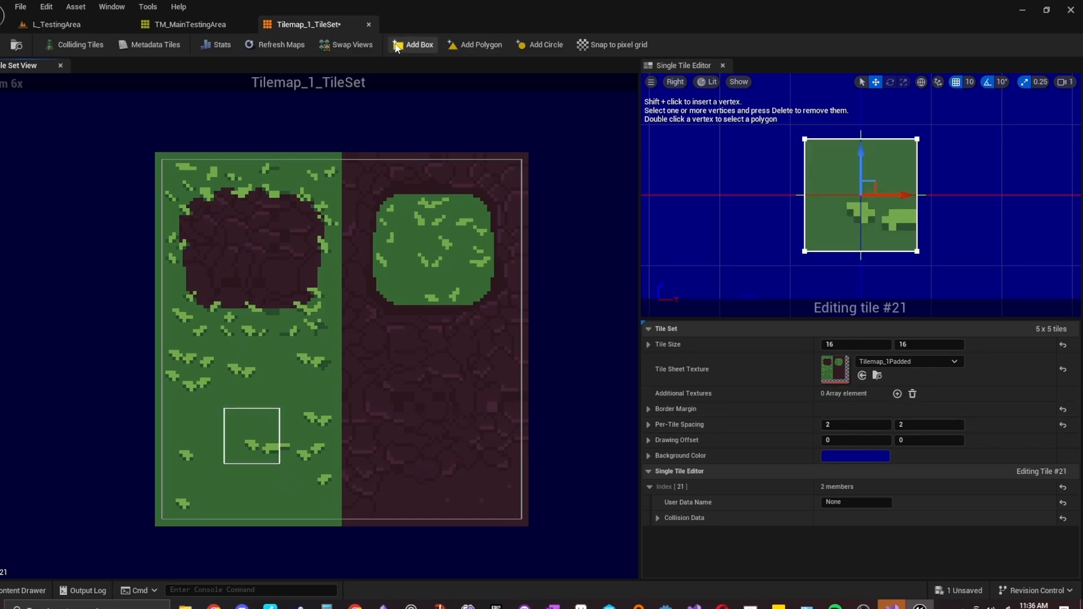
pyautogui.click(313, 435)
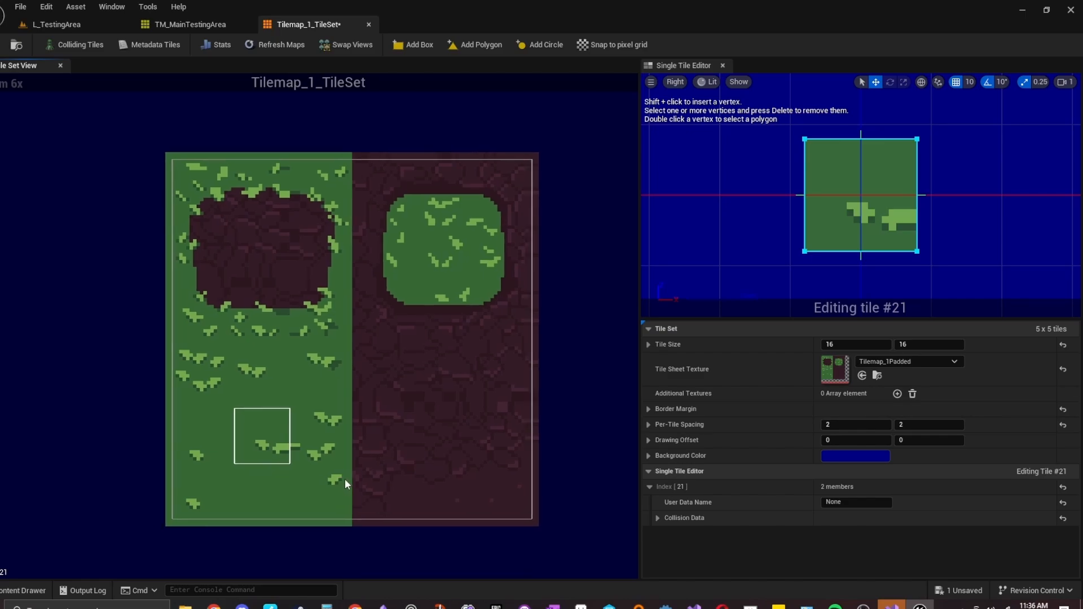
pyautogui.press('ctrl+s')
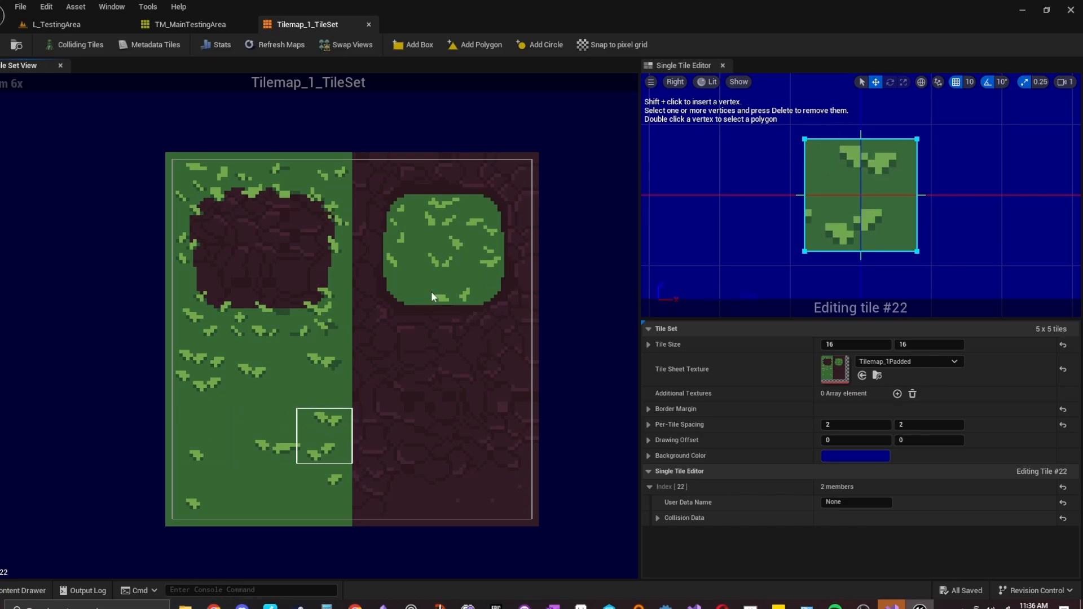
pyautogui.click(262, 311)
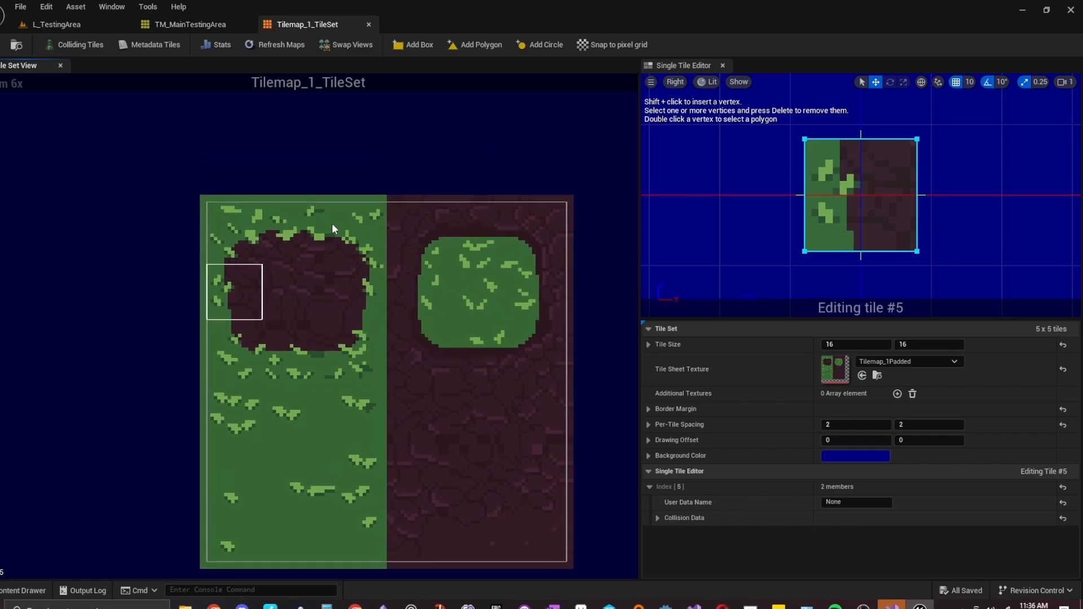
pyautogui.click(193, 24)
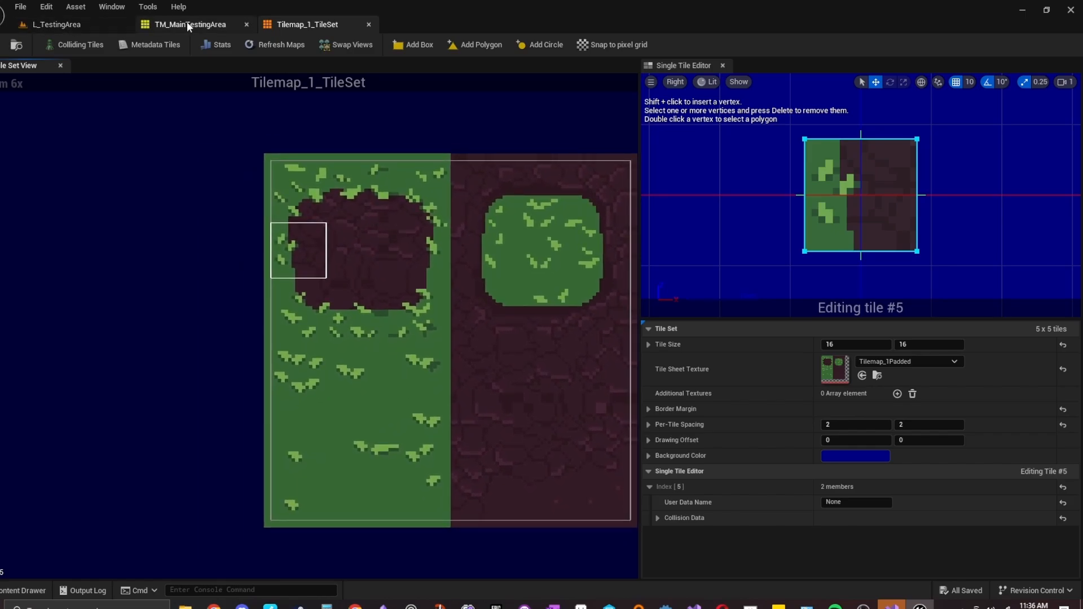
# - Fill the 30×30 TM_MainTestingArea layer with the plain grass tile using the Fill tool
pyautogui.click(187, 24)
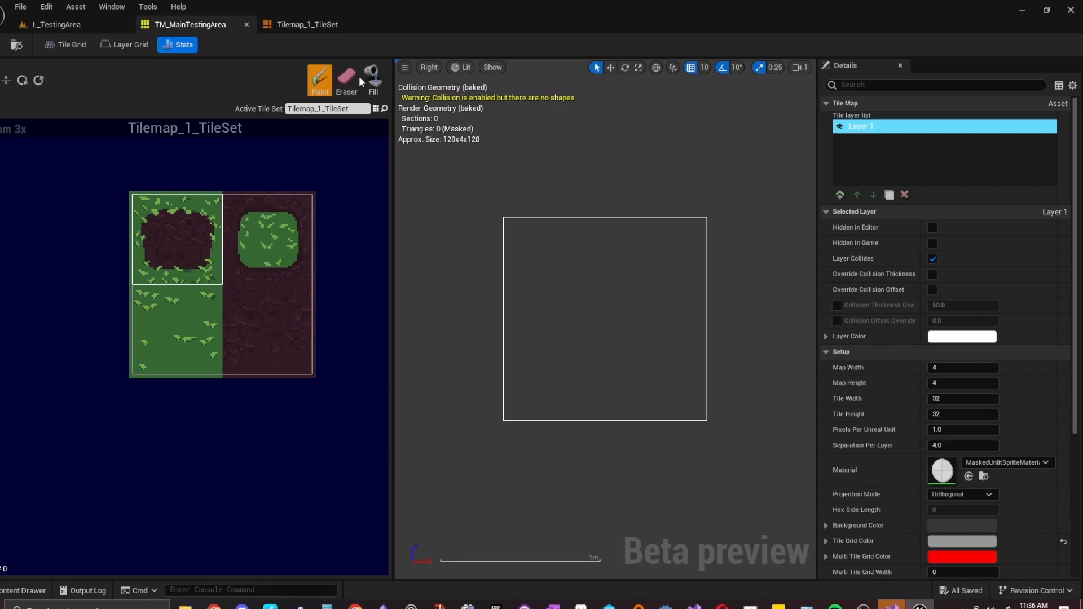
pyautogui.click(373, 79)
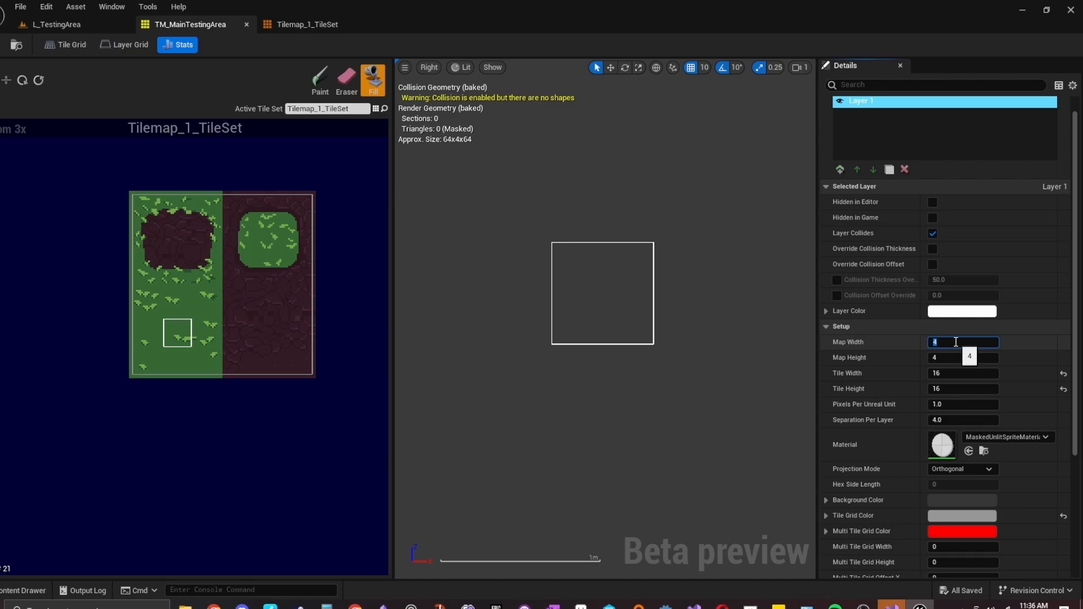
pyautogui.write('30')
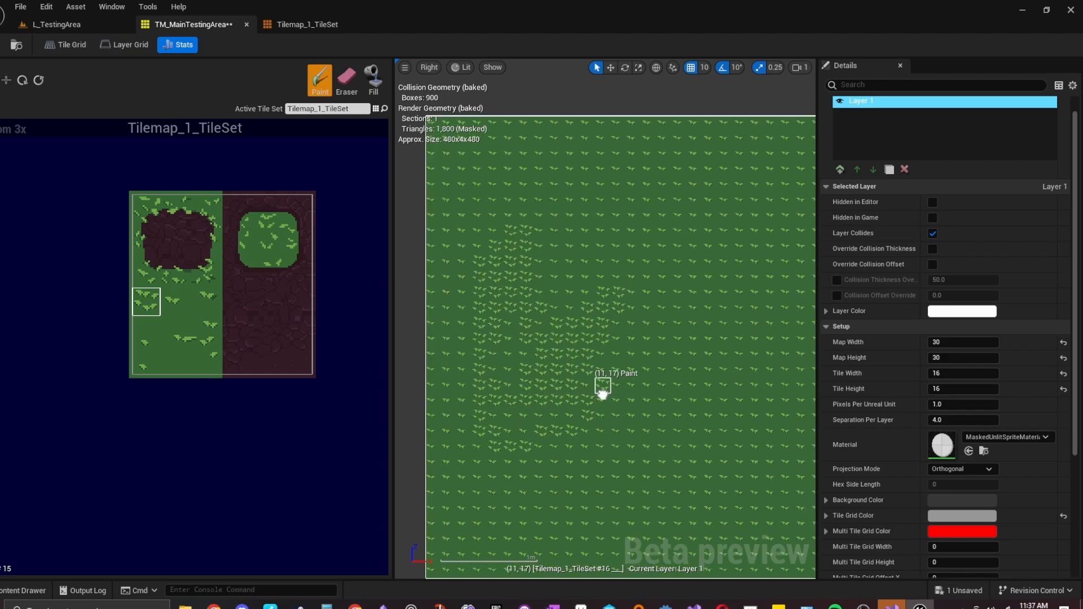
pyautogui.click(373, 80)
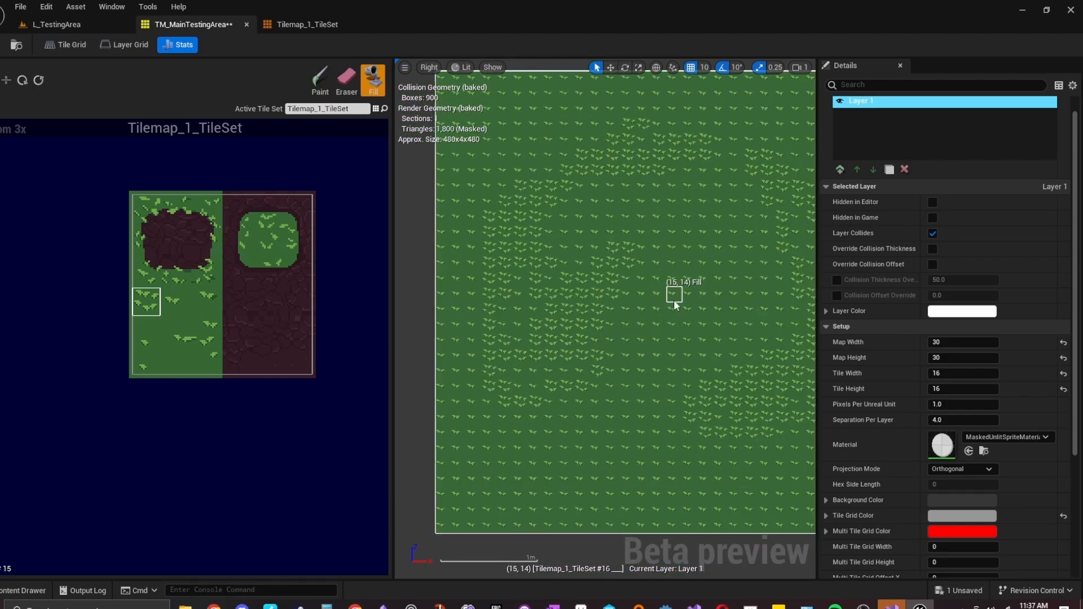
pyautogui.click(320, 80)
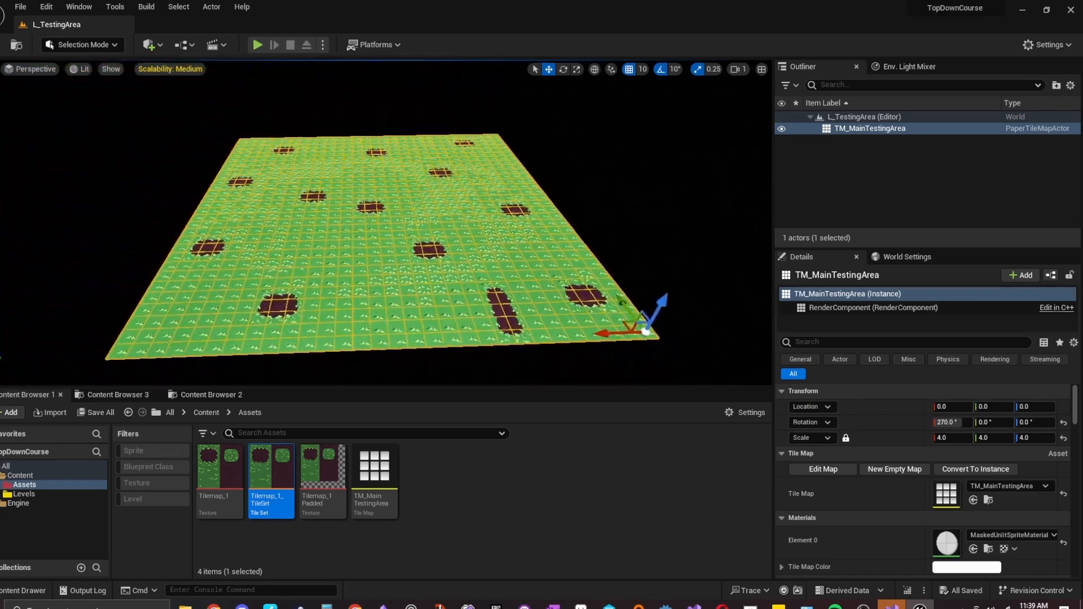
# - Create a 'Blueprints' folder under Content and open its new Core subfolder
pyautogui.click(658, 198)
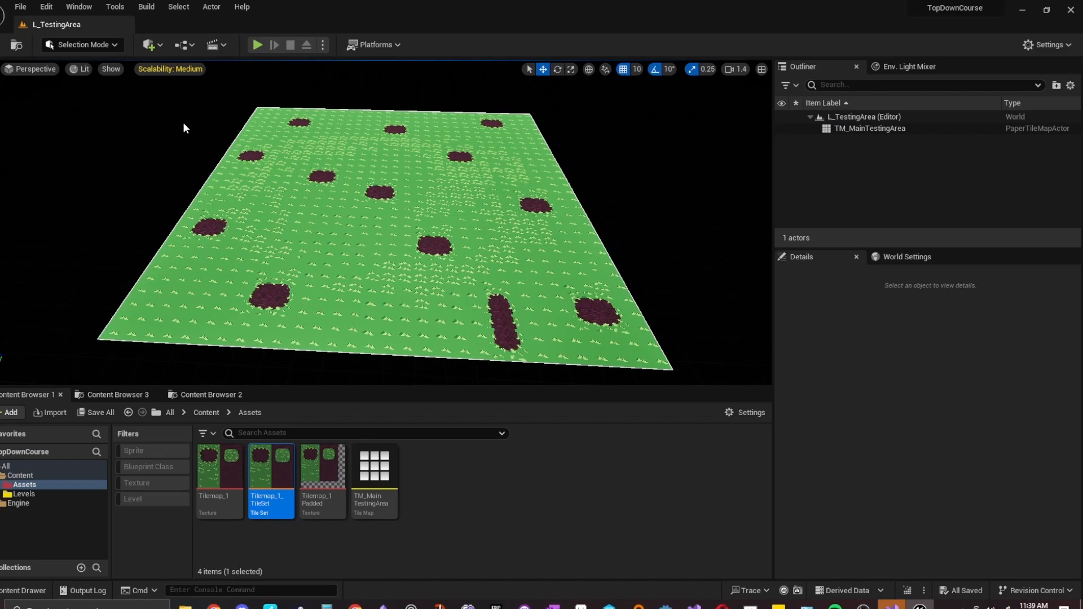
pyautogui.click(205, 413)
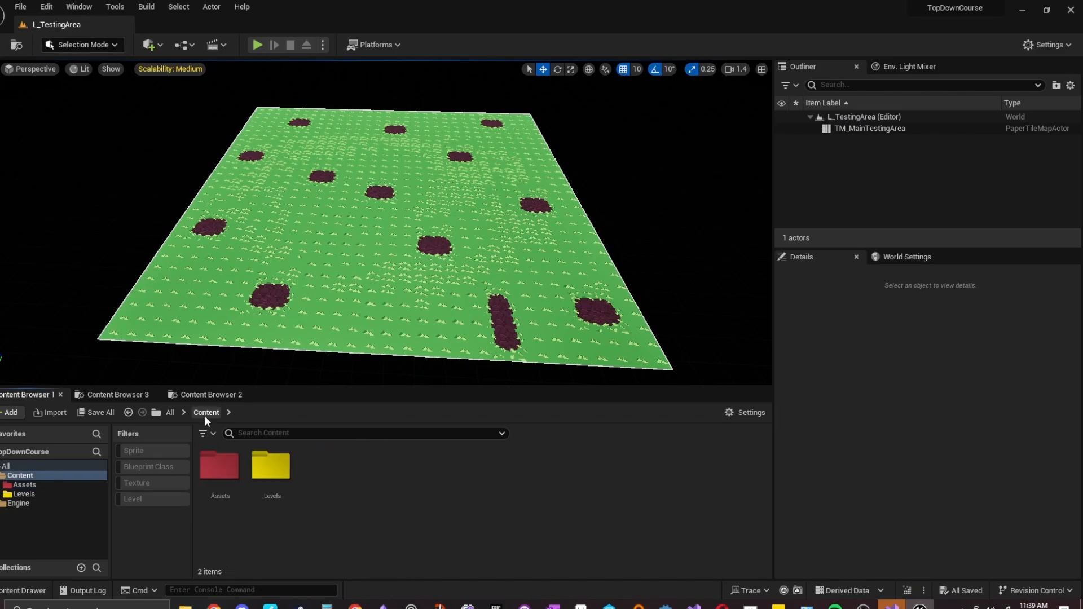
pyautogui.click(9, 412)
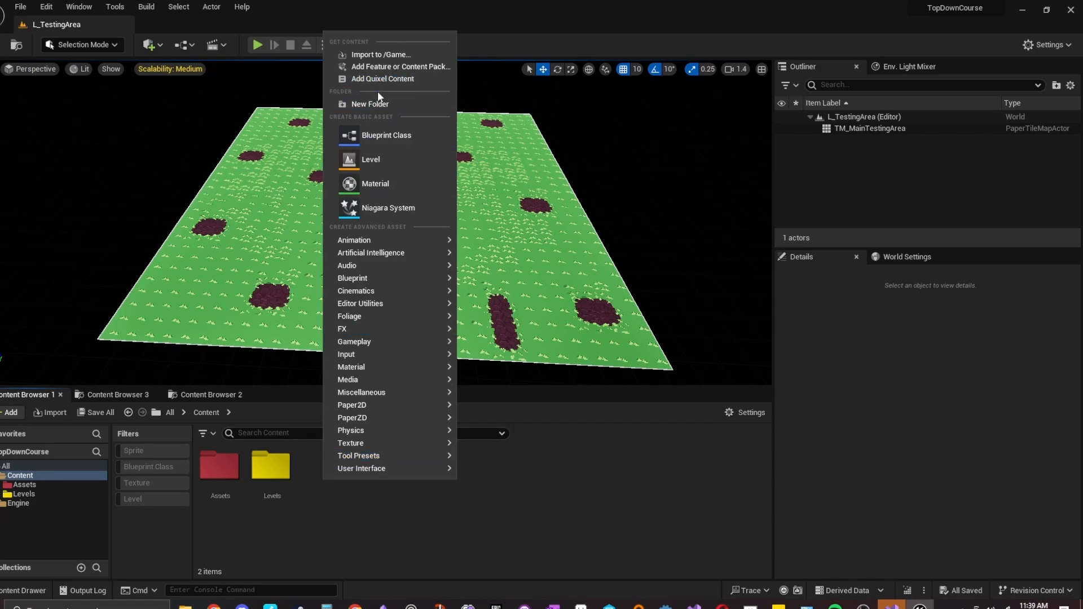
pyautogui.click(369, 104)
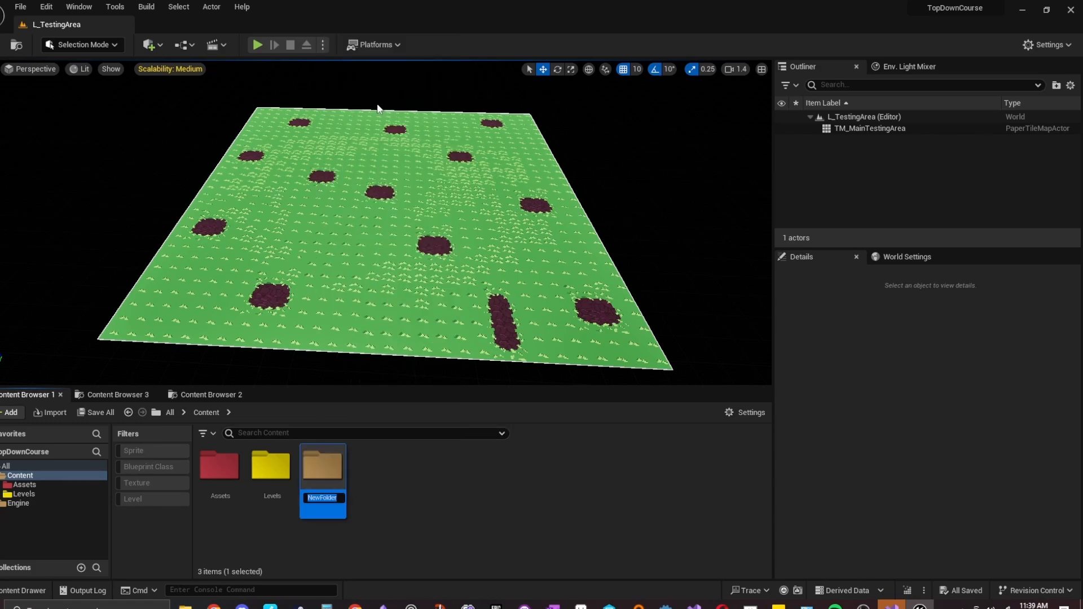
pyautogui.write('Blueprints')
pyautogui.write('Core')
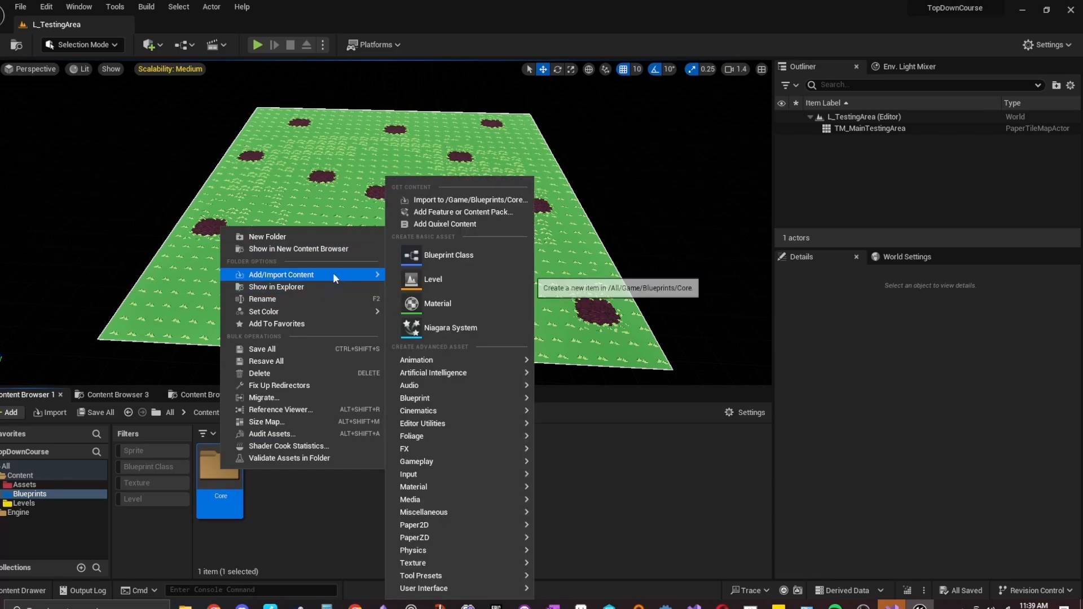
pyautogui.click(264, 311)
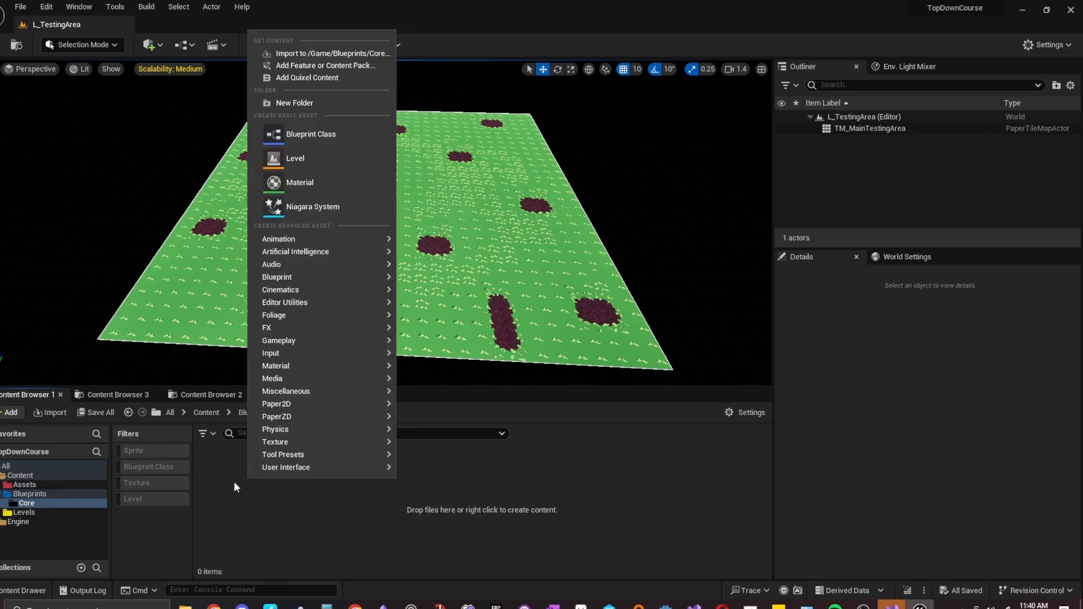
pyautogui.moveTo(310, 135)
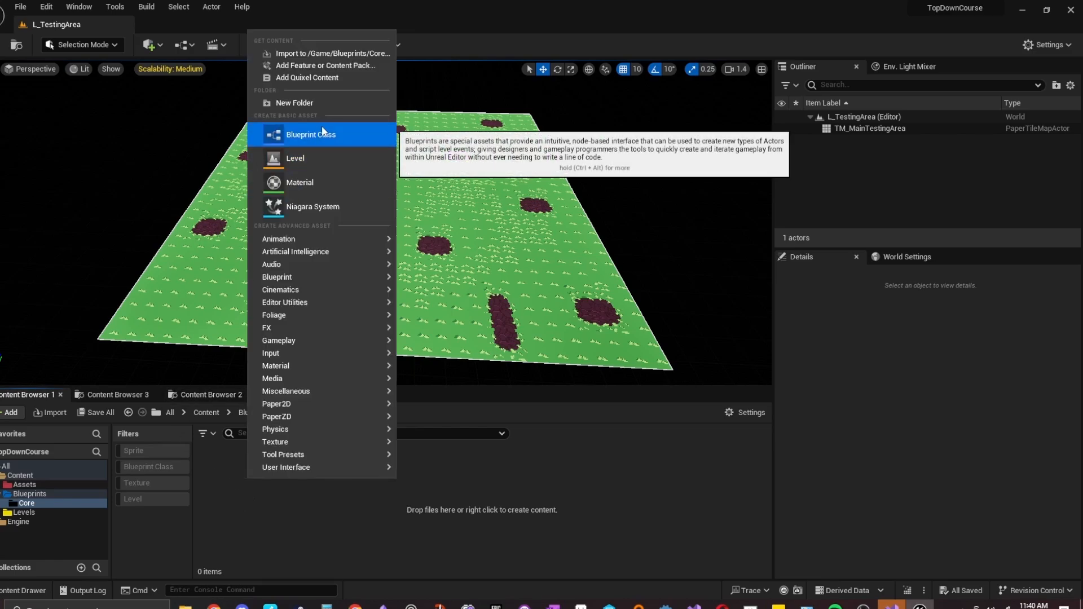
# - Add a Game Mode Base Blueprint named GM_ActionGame in Core and open it
pyautogui.click(310, 135)
pyautogui.write('GM_Actor')
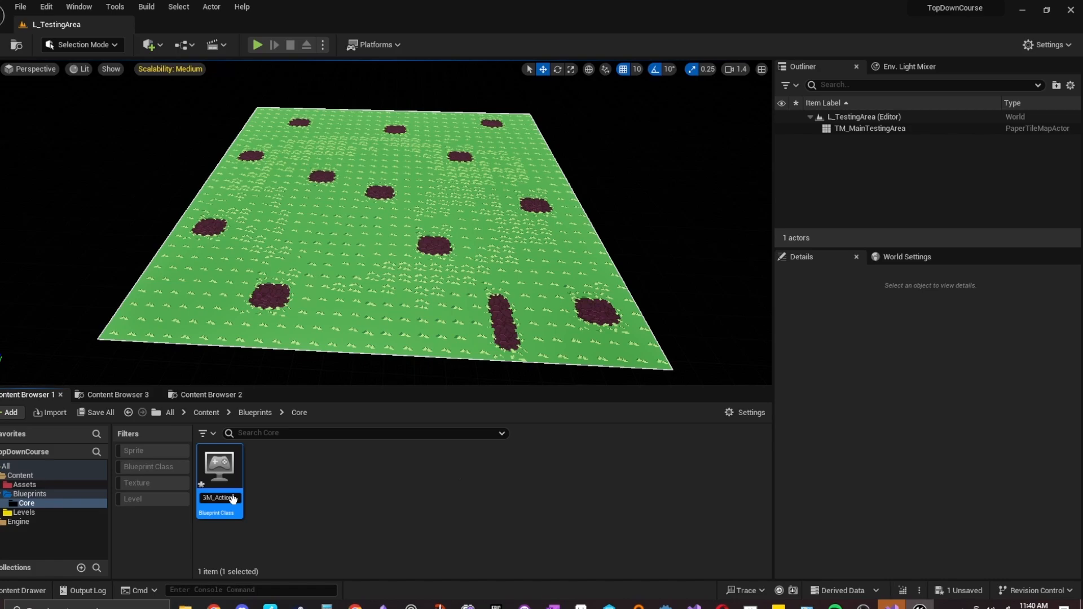
pyautogui.moveTo(218, 466)
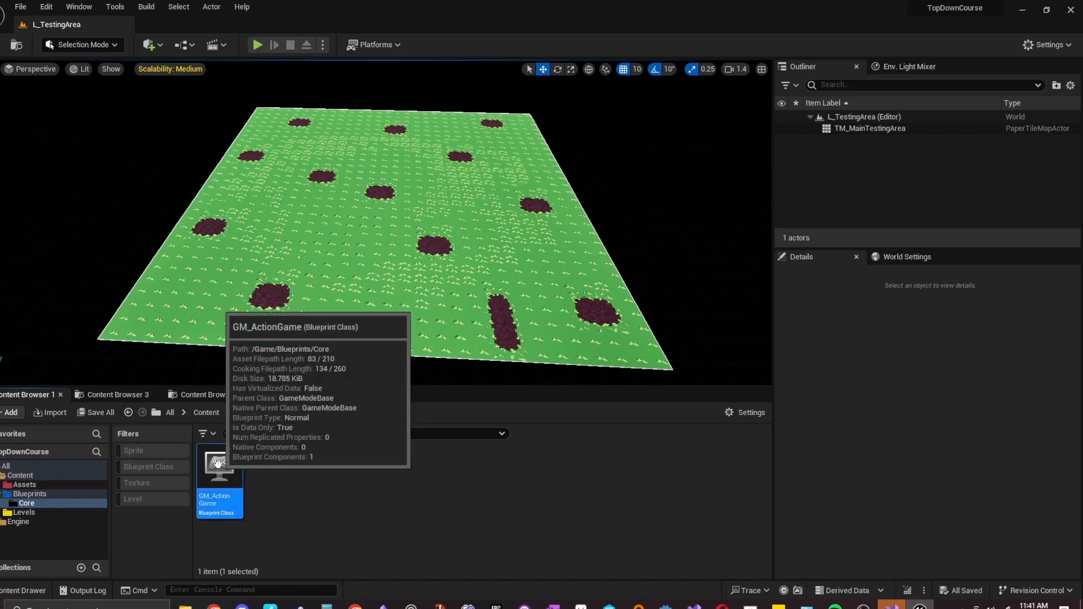
pyautogui.moveTo(391, 496)
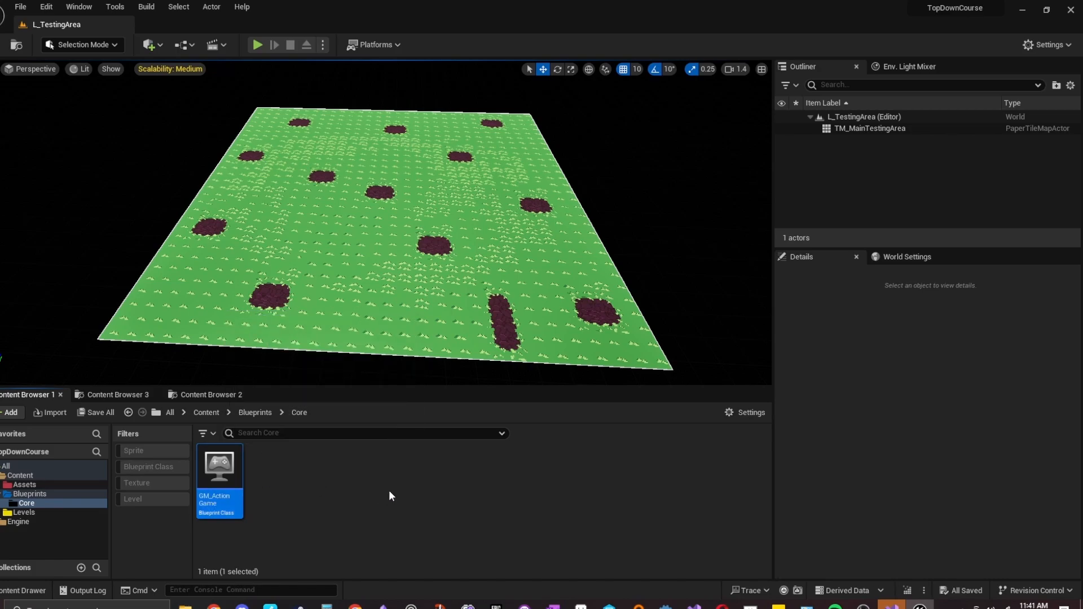
pyautogui.moveTo(385, 499)
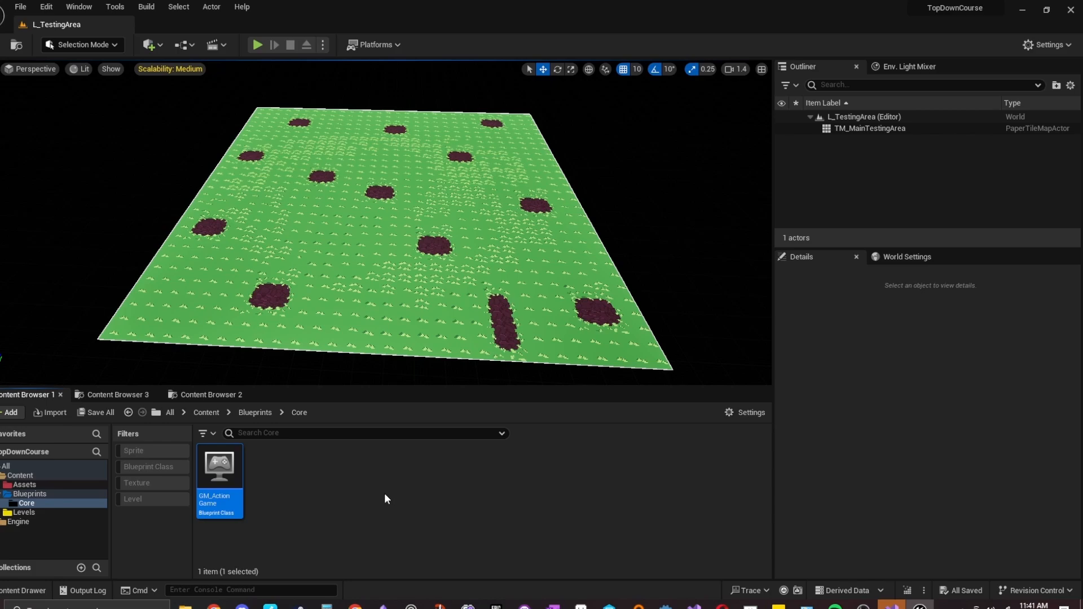
pyautogui.moveTo(240, 458)
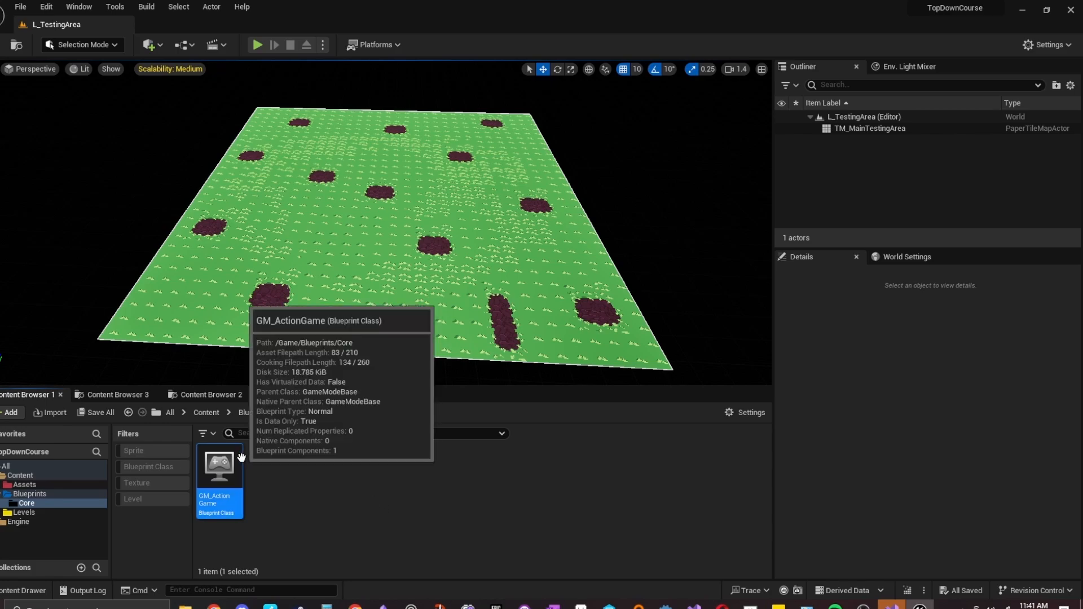
pyautogui.doubleClick(218, 467)
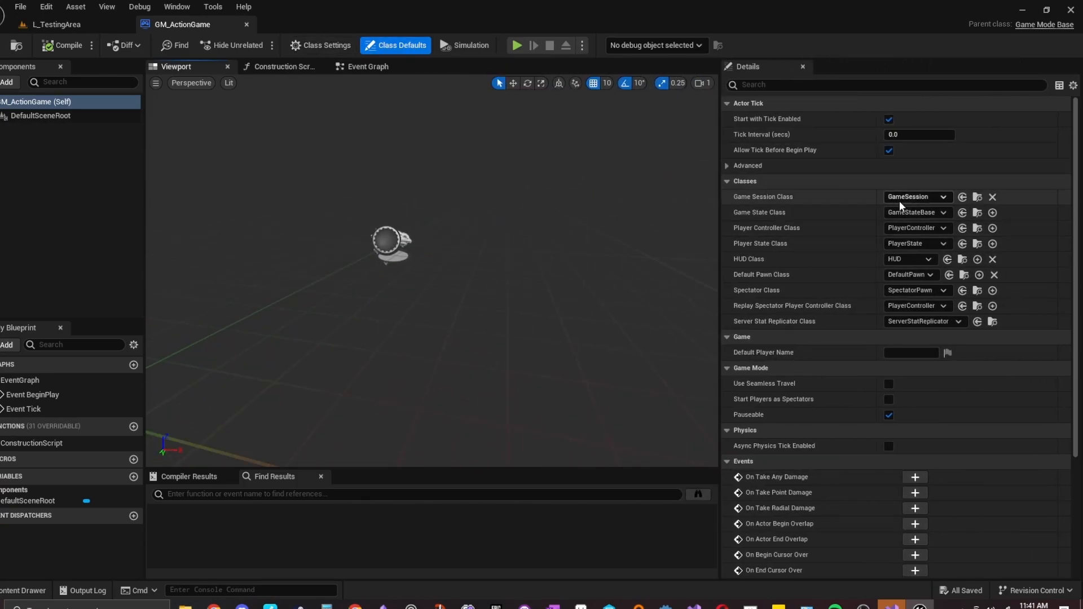
pyautogui.moveTo(905, 236)
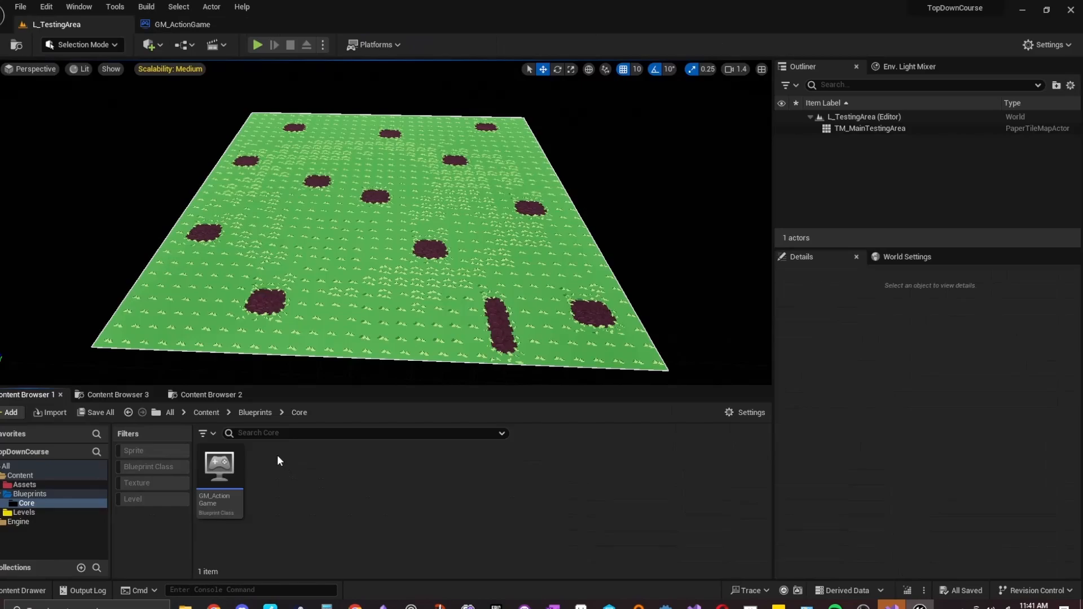
# - Create a Player Controller Blueprint named PC_Player in the Core folder
pyautogui.click(9, 412)
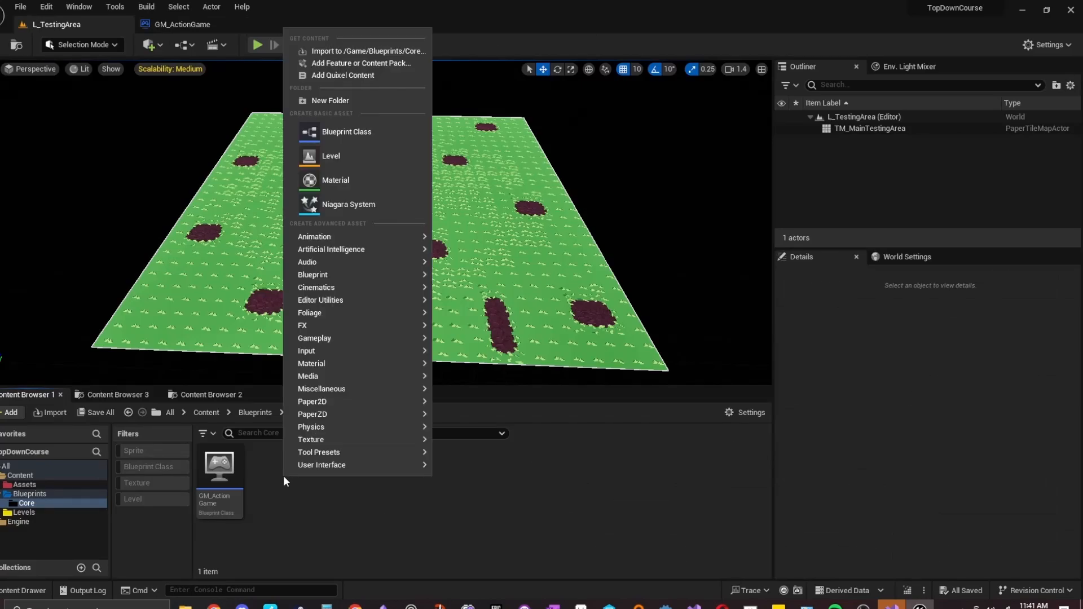
pyautogui.click(346, 132)
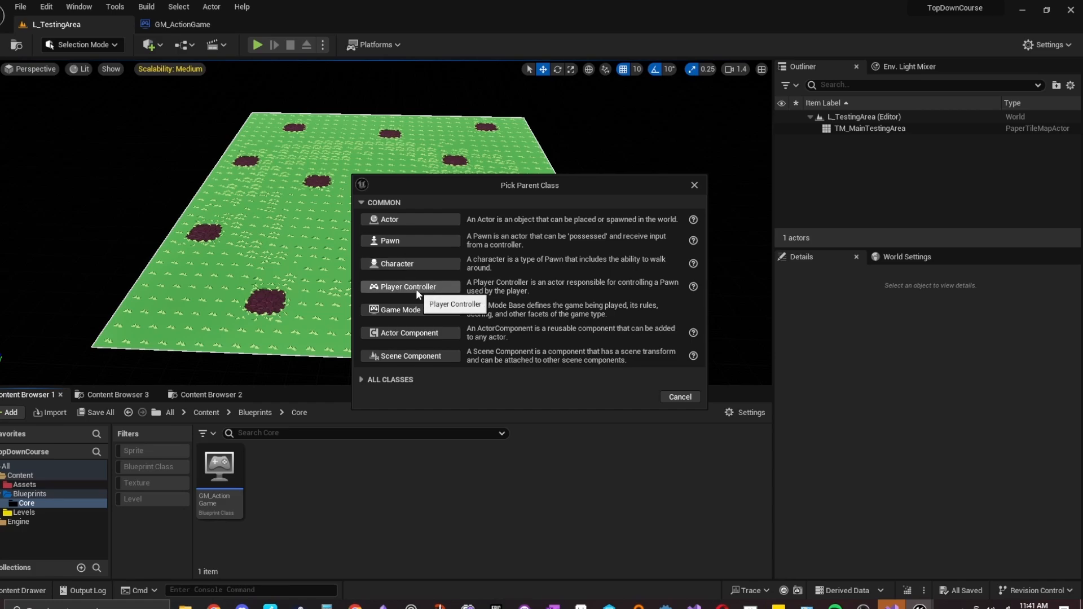
pyautogui.click(408, 286)
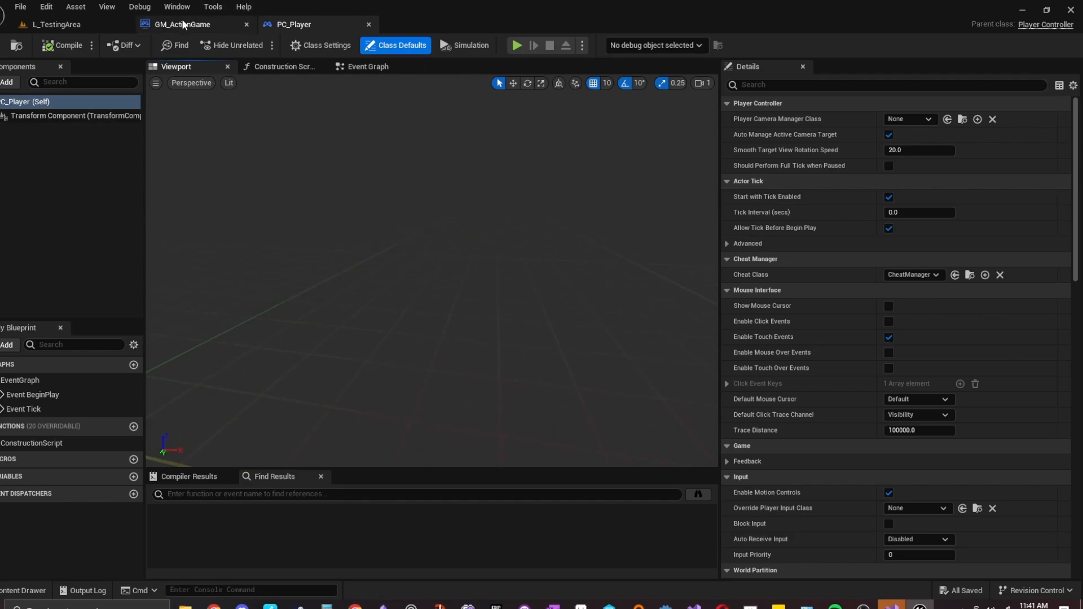
# - Set GM_ActionGame's Player Controller Class to PC_Player and return to the level
pyautogui.click(182, 25)
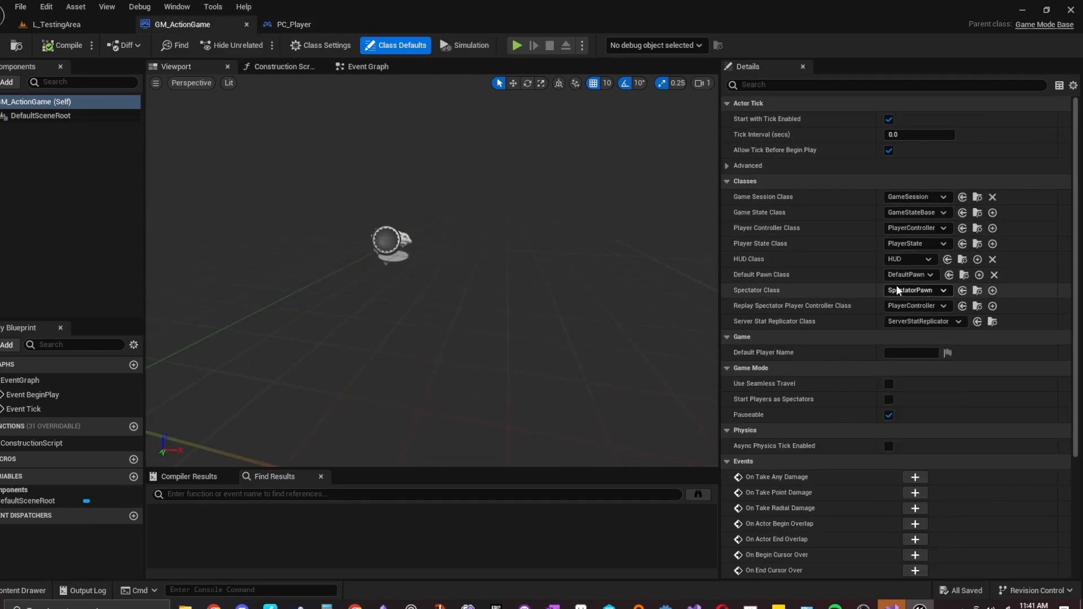
pyautogui.moveTo(784, 231)
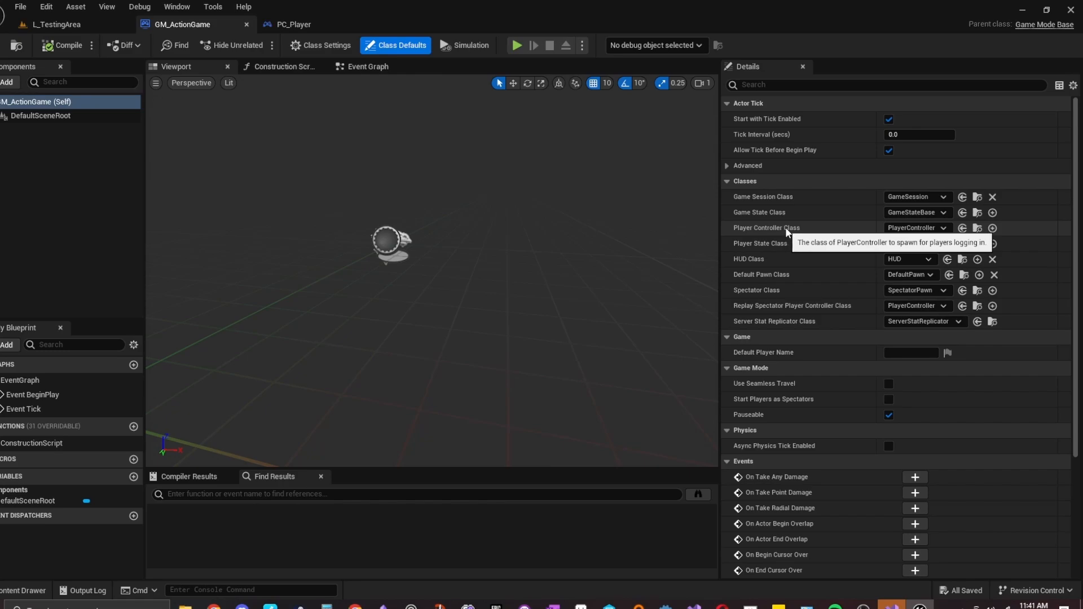
pyautogui.click(918, 227)
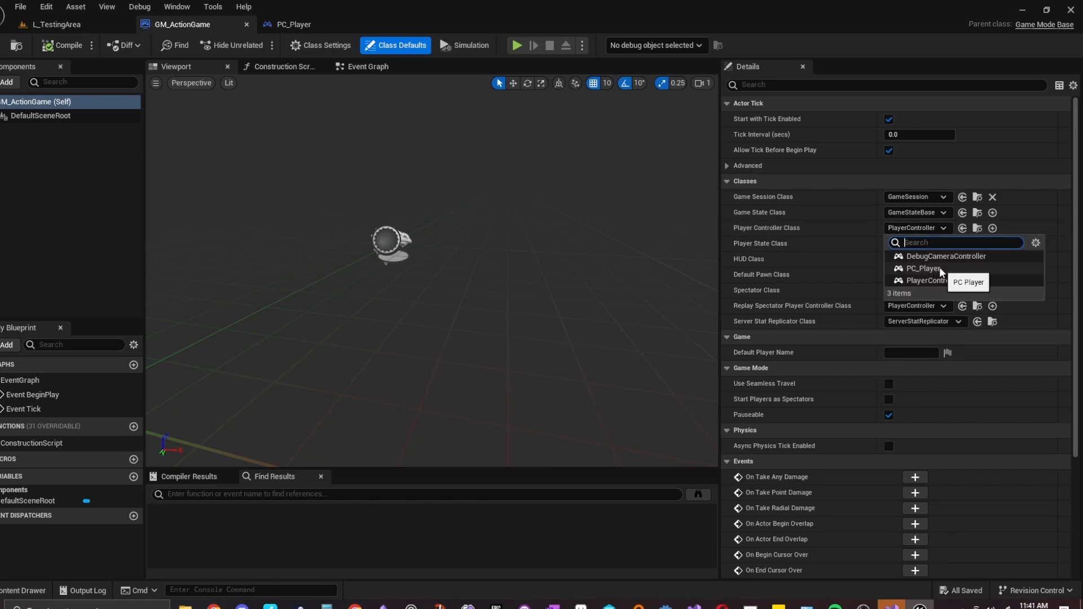
pyautogui.click(921, 268)
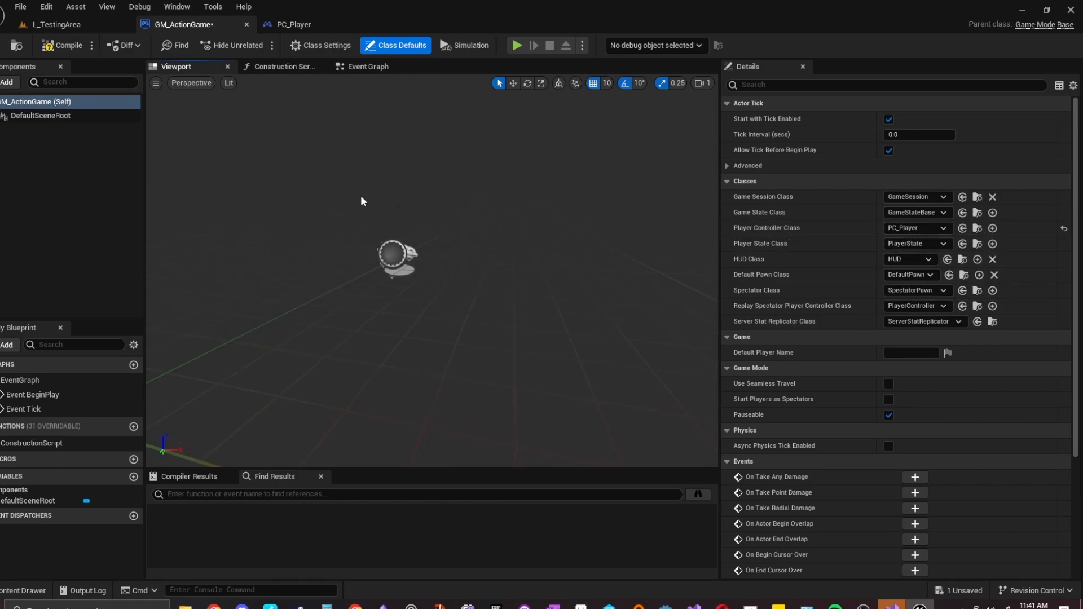
pyautogui.click(47, 6)
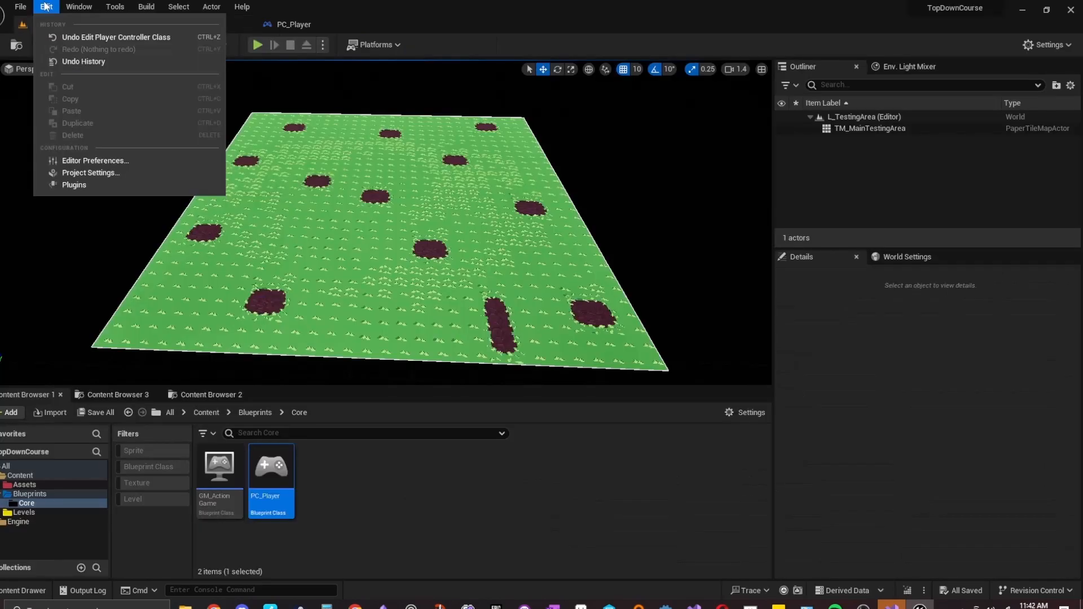
pyautogui.moveTo(111, 176)
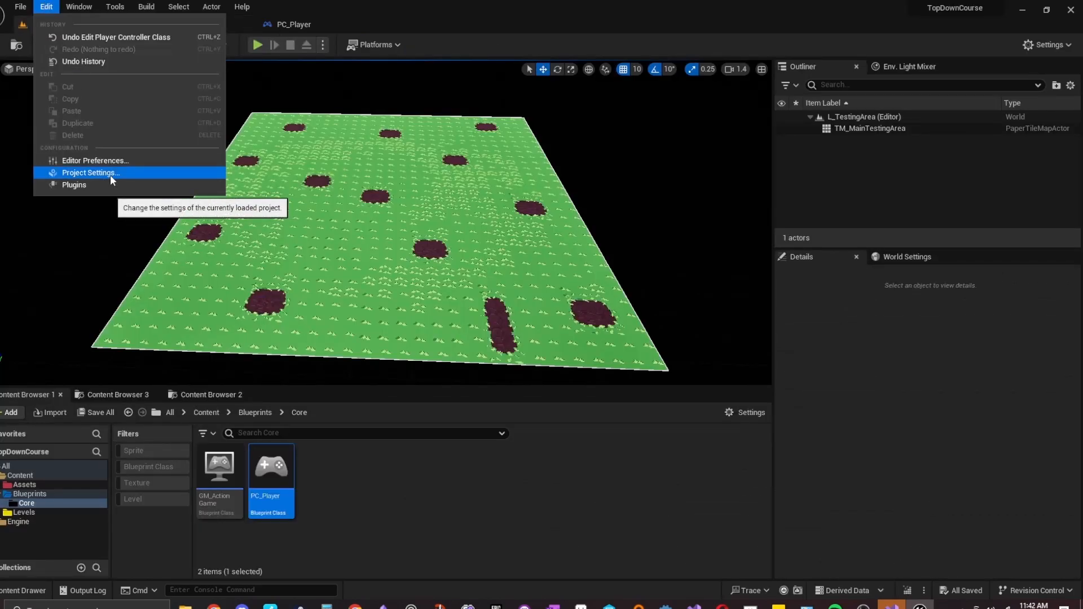
# - Set Default GameMode to GM_ActionGame in Project Settings' Maps & Modes
pyautogui.click(90, 172)
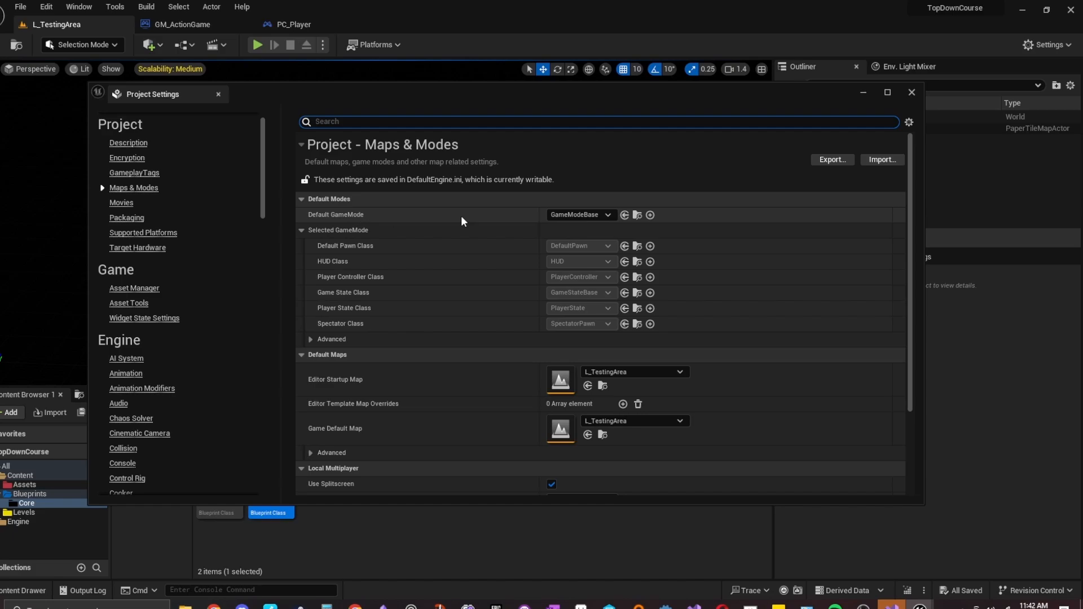
pyautogui.click(581, 215)
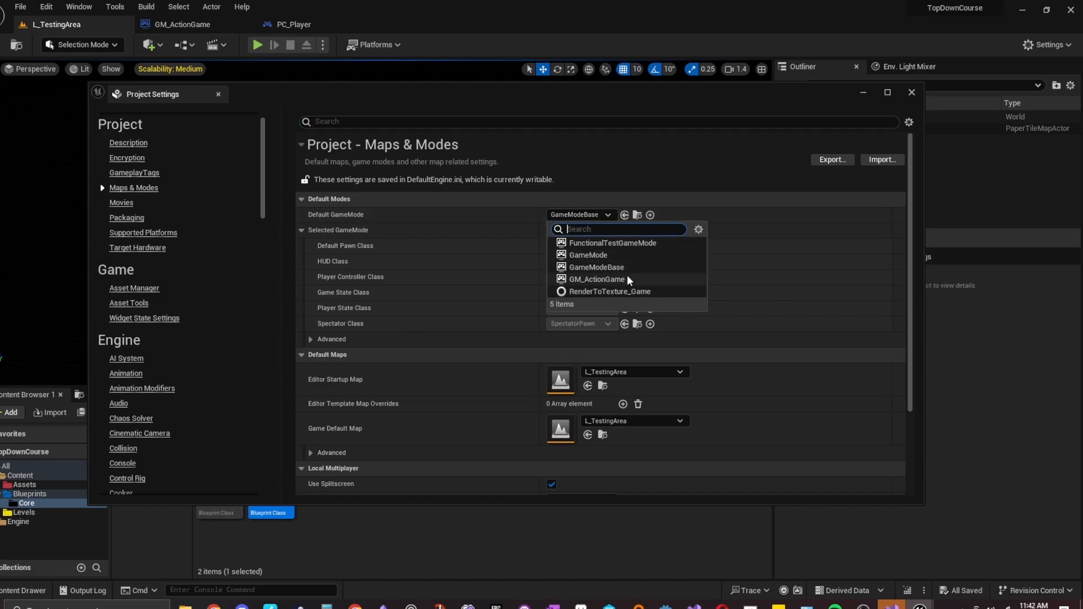
pyautogui.click(598, 280)
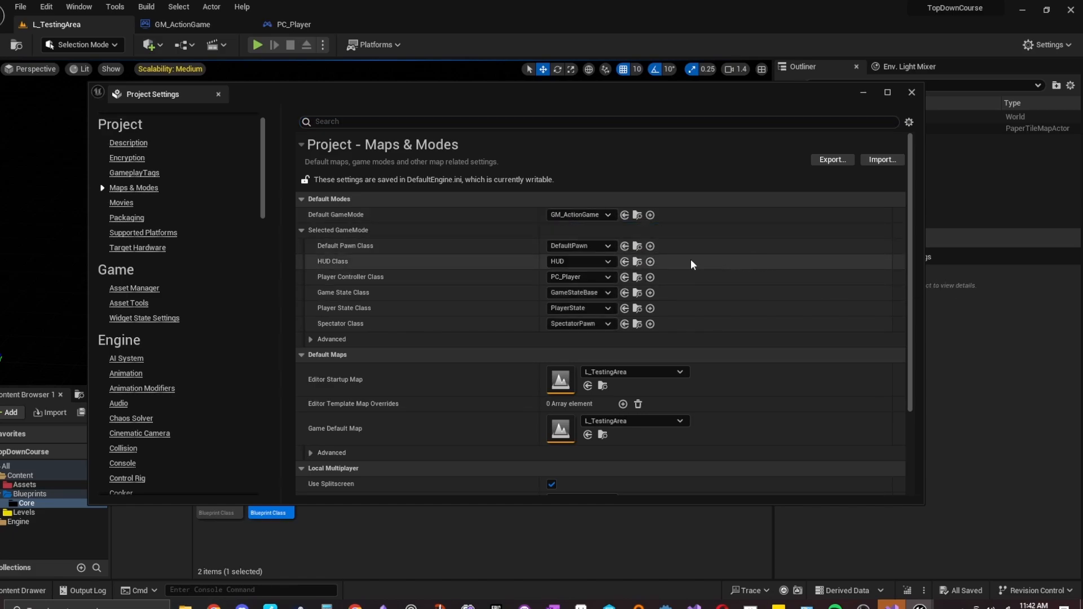
pyautogui.moveTo(419, 277)
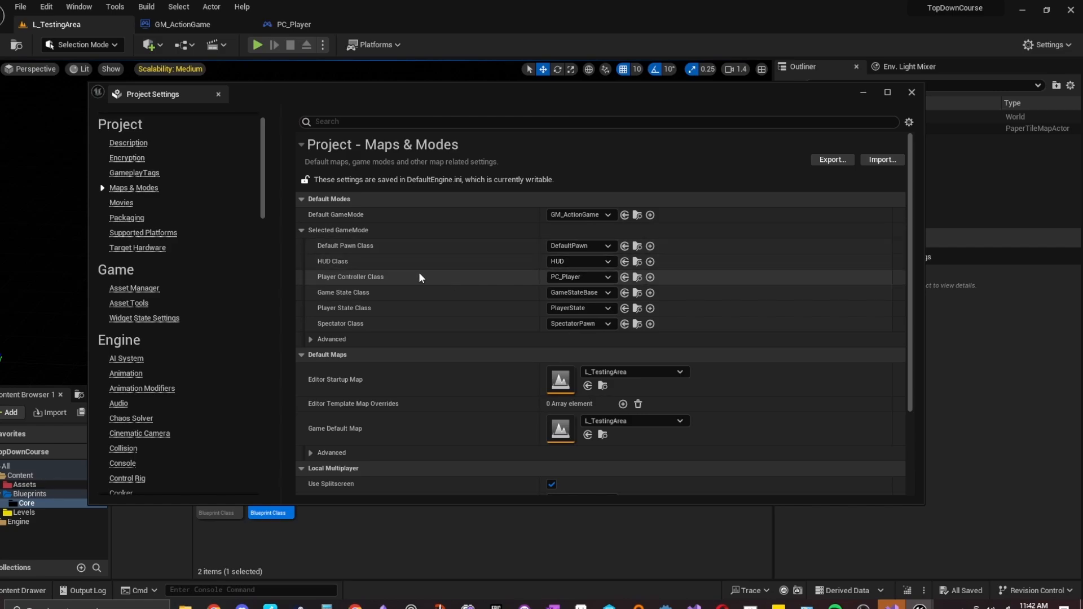